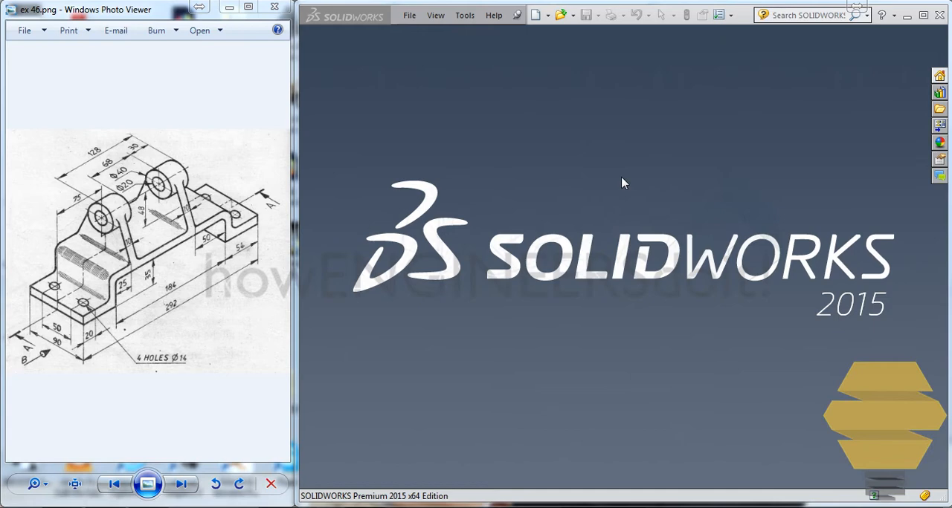
# Step: Create a new blank Part document beside the bracket reference drawing
pyautogui.click(434, 15)
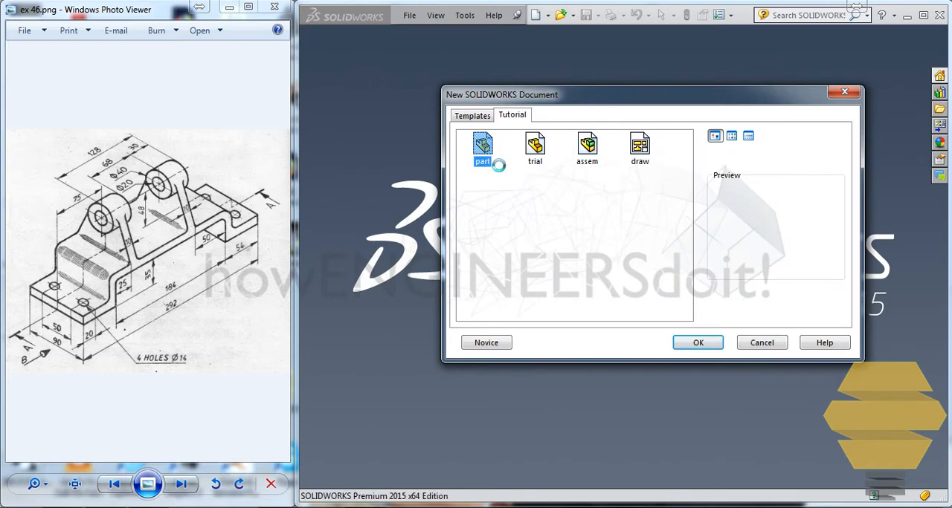
pyautogui.click(698, 342)
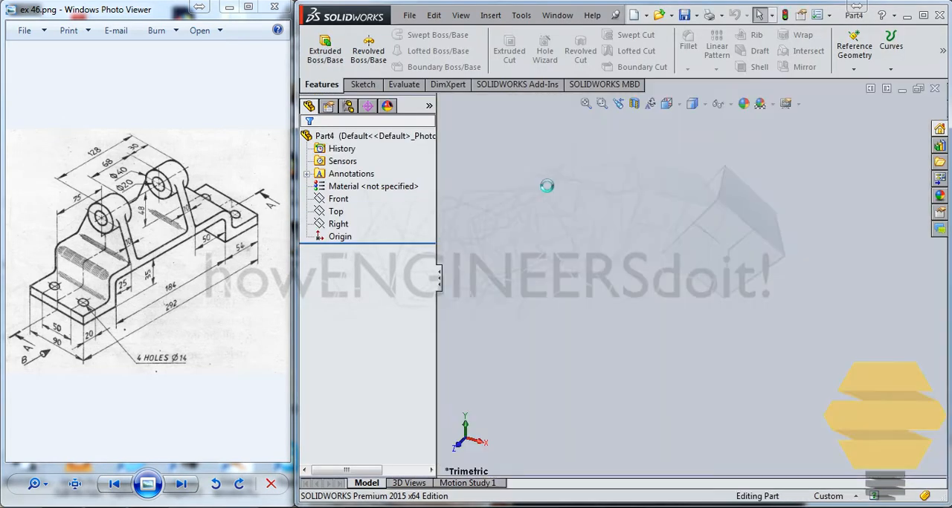
pyautogui.moveTo(686, 236)
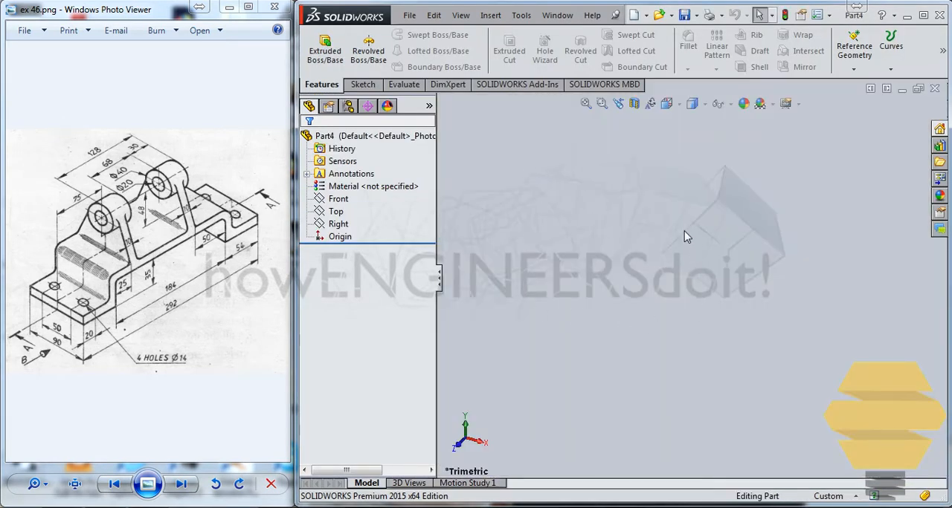
pyautogui.moveTo(407, 68)
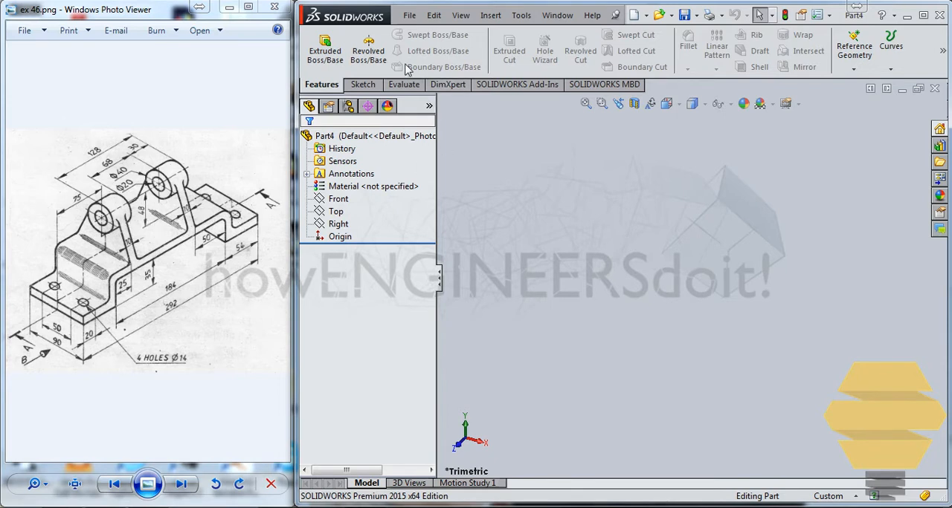
pyautogui.moveTo(111, 319)
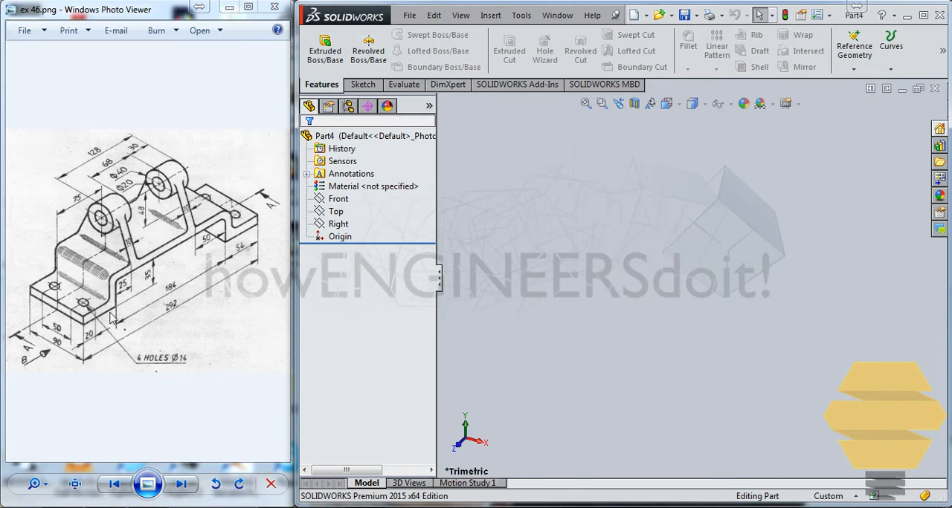
pyautogui.moveTo(256, 226)
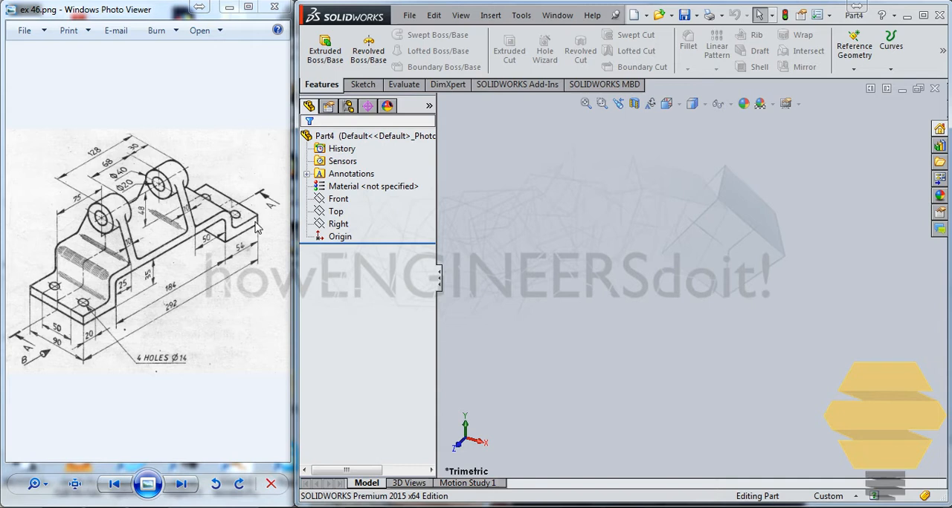
pyautogui.moveTo(86, 326)
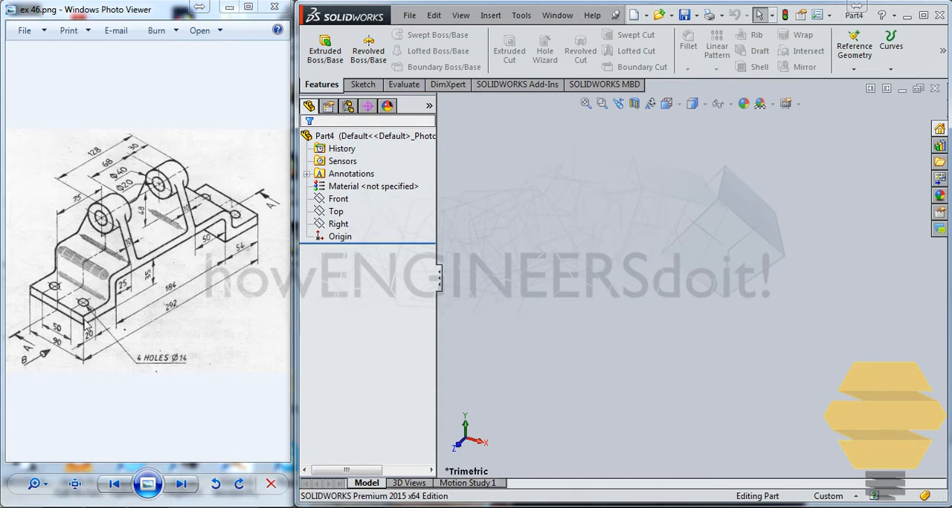
pyautogui.moveTo(232, 241)
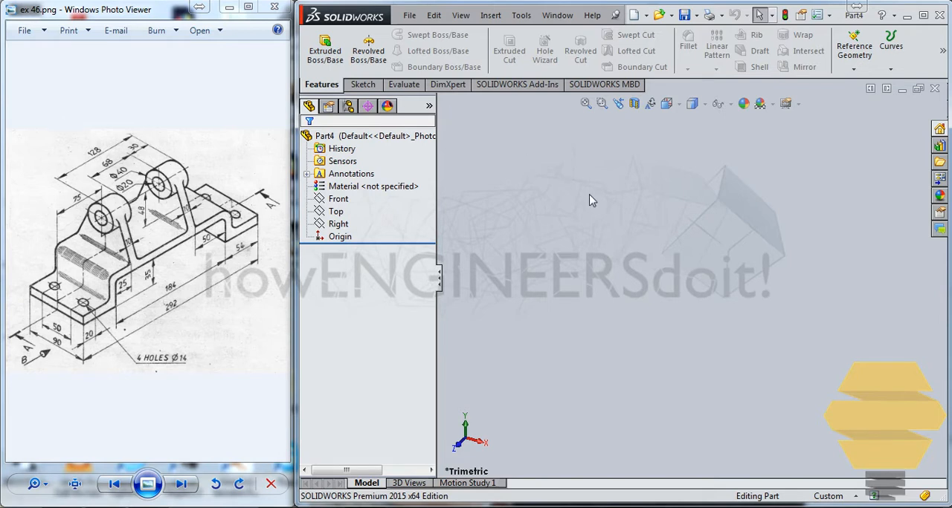
# Step: Sketch the stepped open outline of the bracket base on the Right plane
pyautogui.click(359, 83)
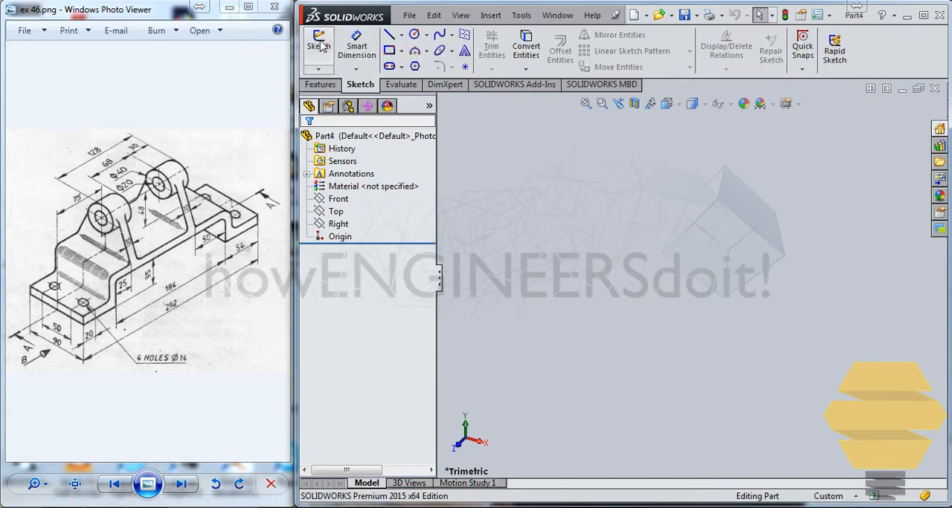
pyautogui.click(318, 45)
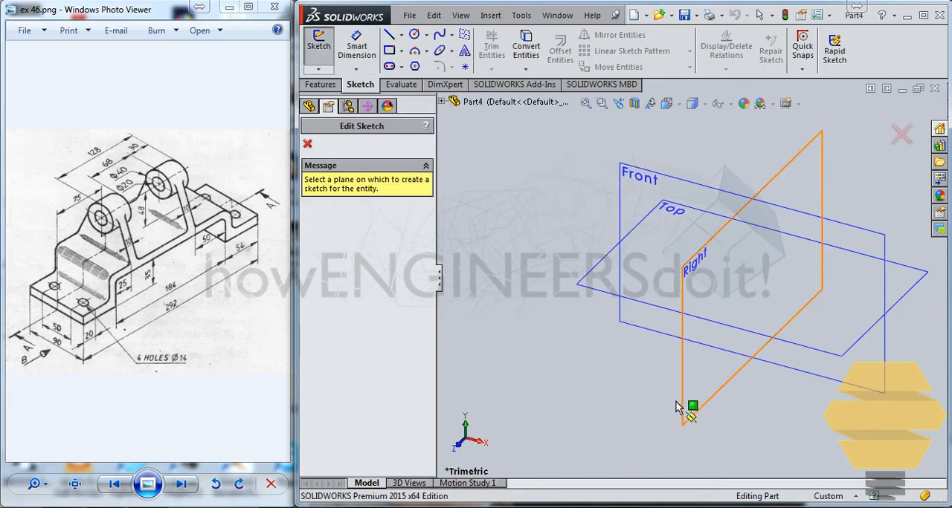
pyautogui.moveTo(687, 409)
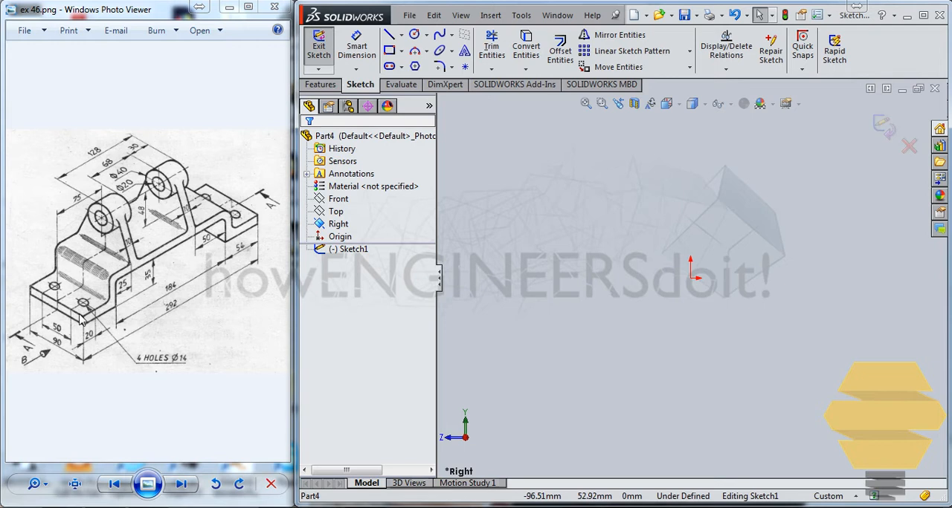
pyautogui.moveTo(126, 280)
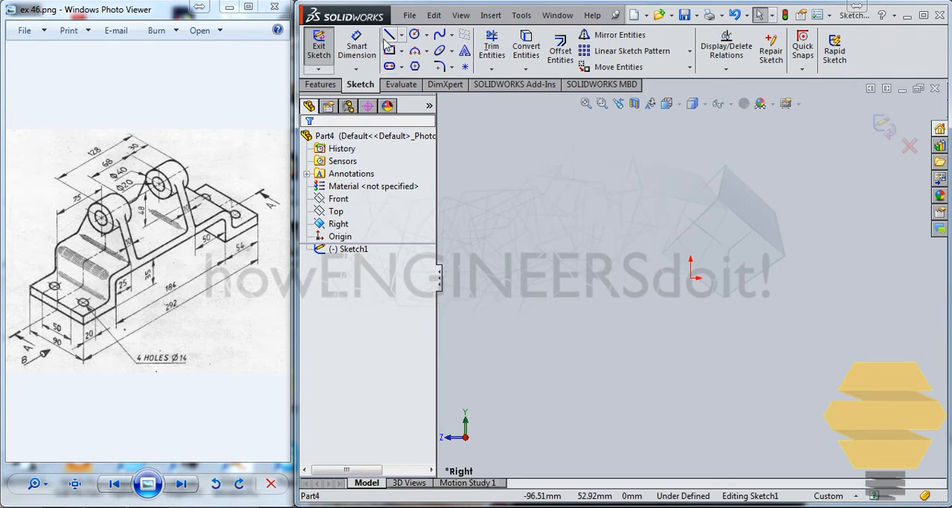
pyautogui.moveTo(390, 51)
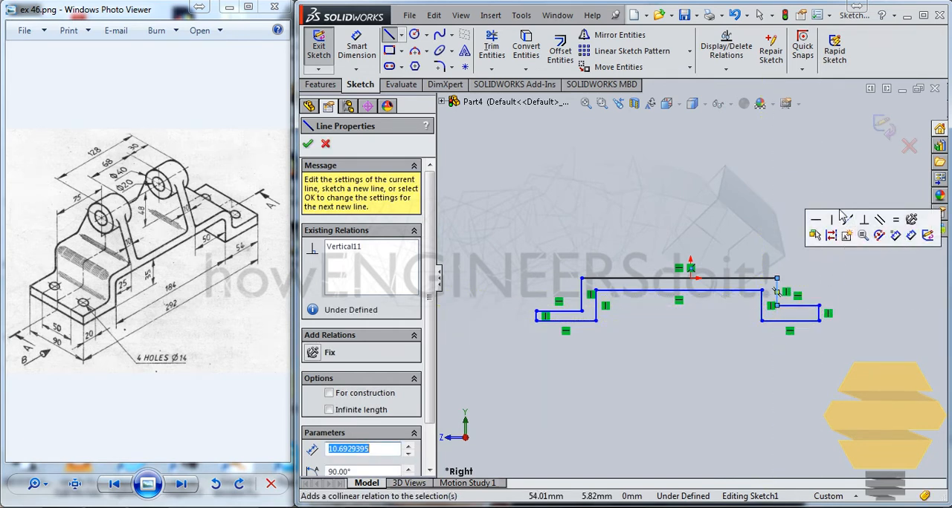
pyautogui.click(308, 144)
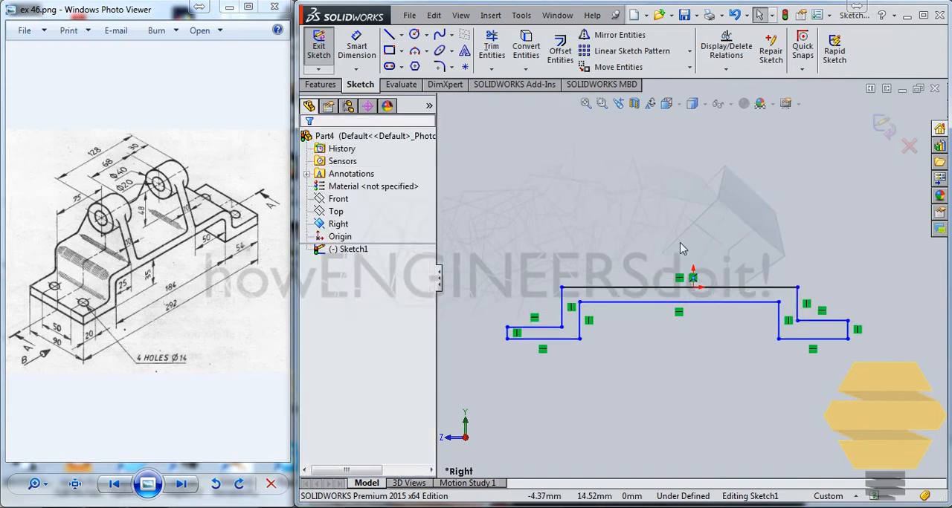
pyautogui.moveTo(357, 48)
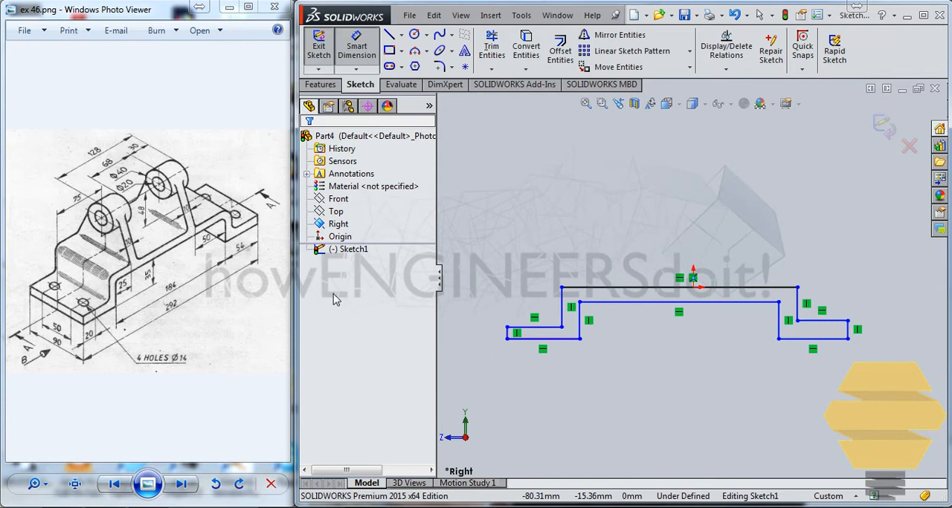
pyautogui.moveTo(515, 345)
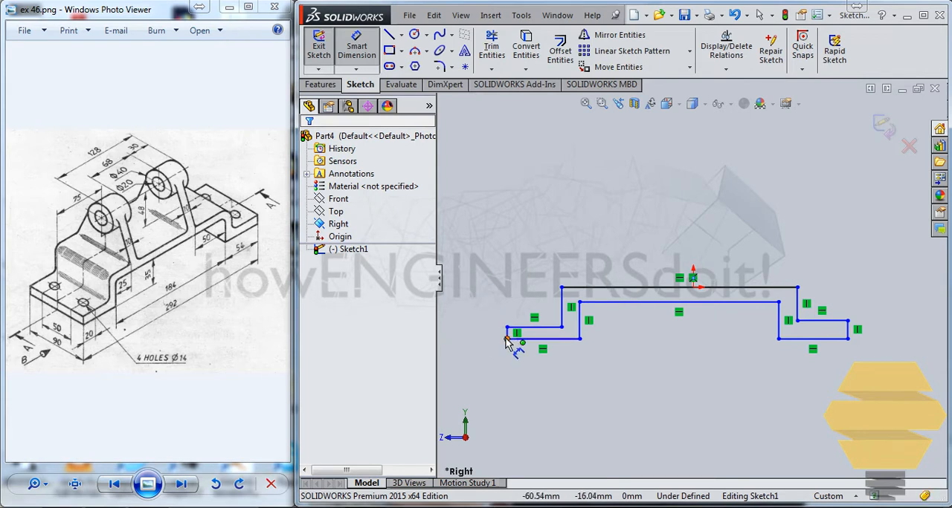
# Step: Dimension the profile spans: 292 mm overall, 184 mm middle and 54 mm feet
pyautogui.click(507, 339)
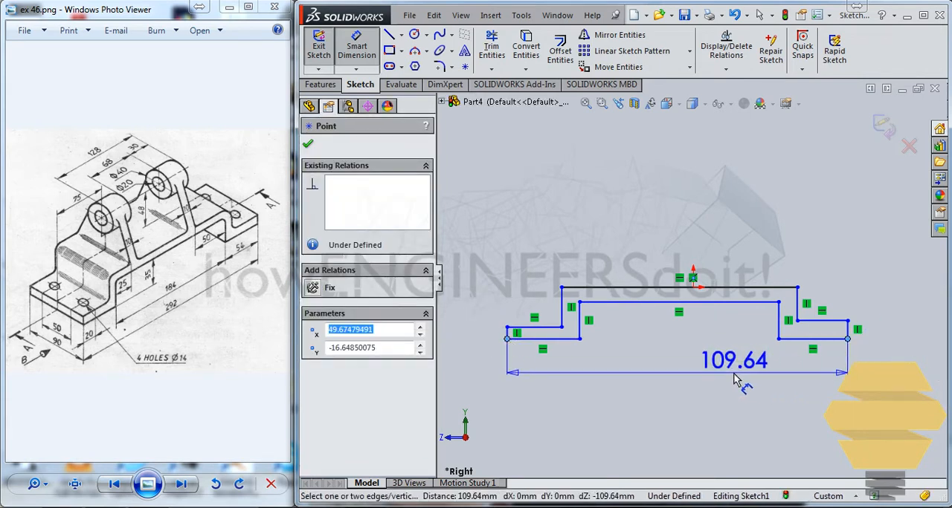
pyautogui.click(734, 359)
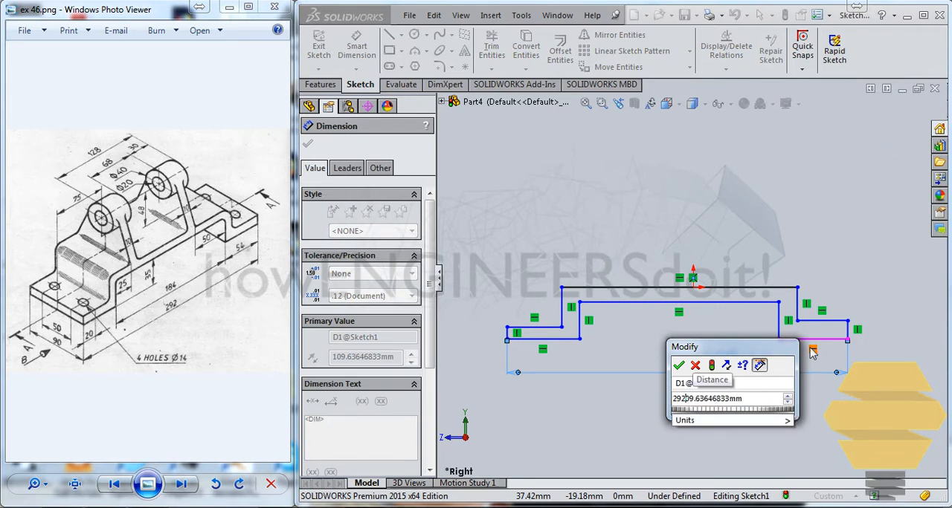
pyautogui.click(678, 365)
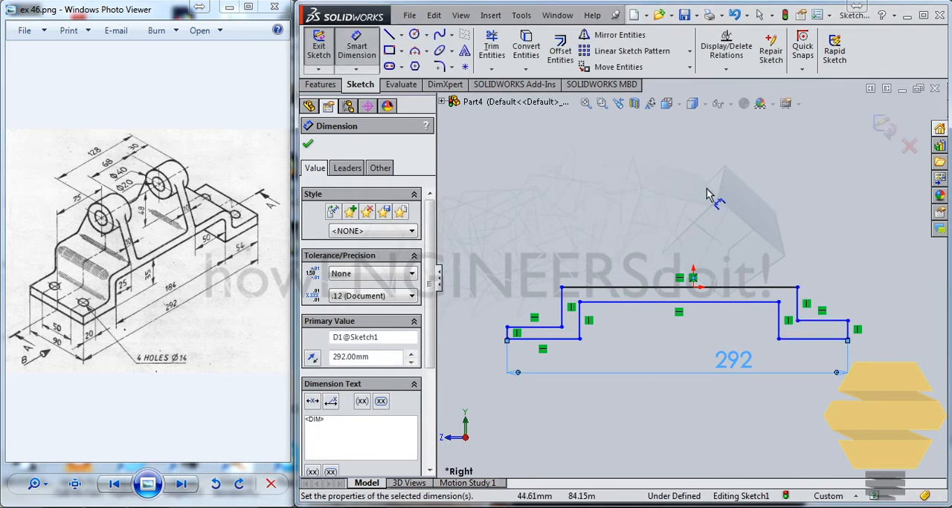
pyautogui.moveTo(184, 300)
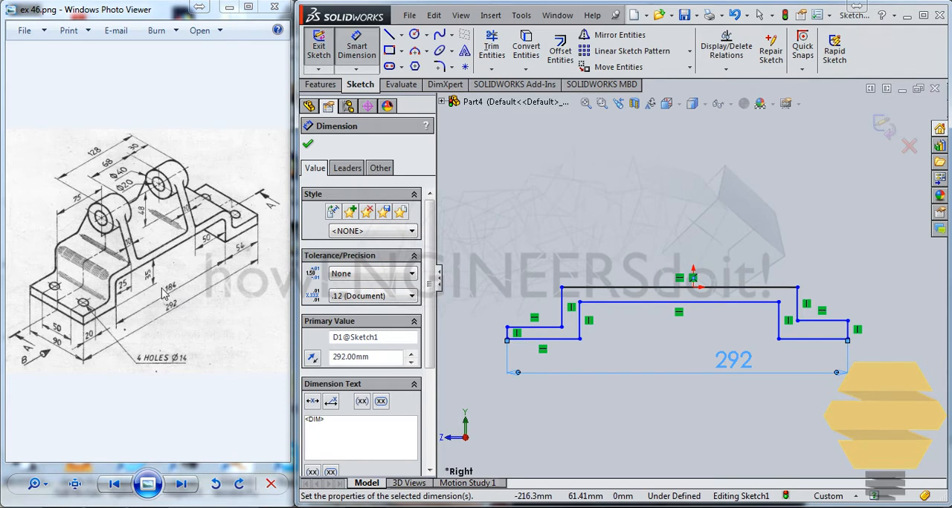
pyautogui.moveTo(220, 281)
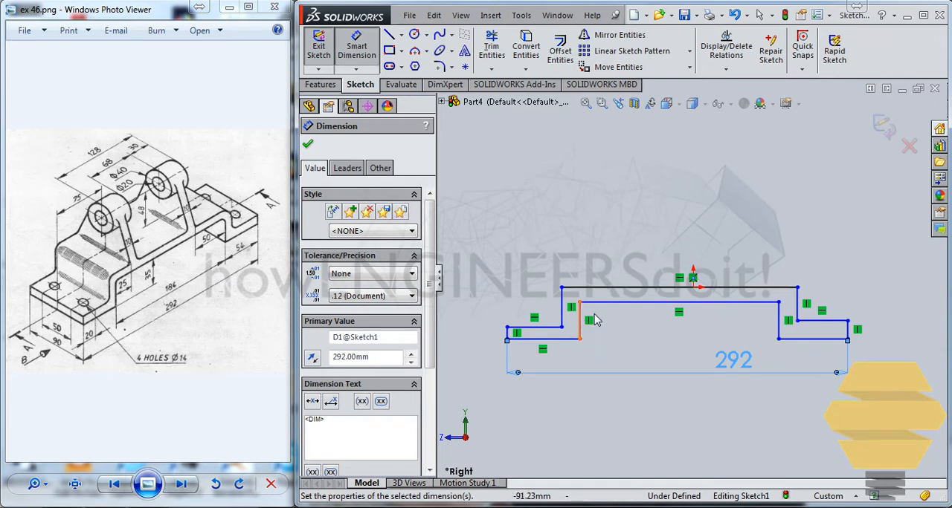
pyautogui.click(306, 145)
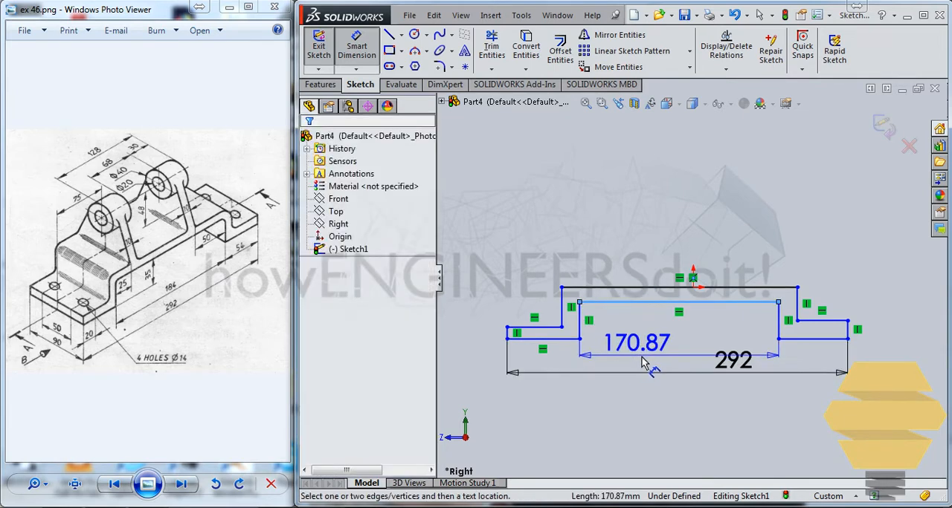
pyautogui.click(636, 342)
pyautogui.write('184')
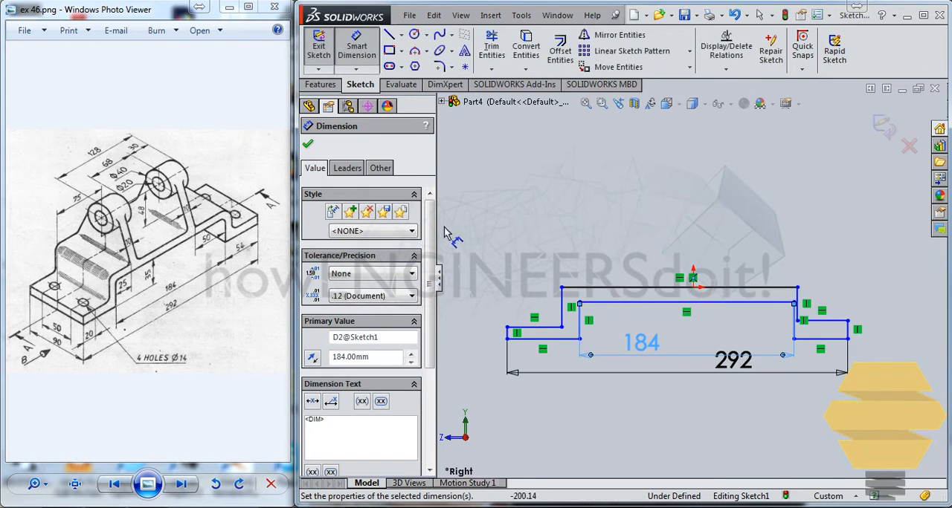
pyautogui.moveTo(89, 340)
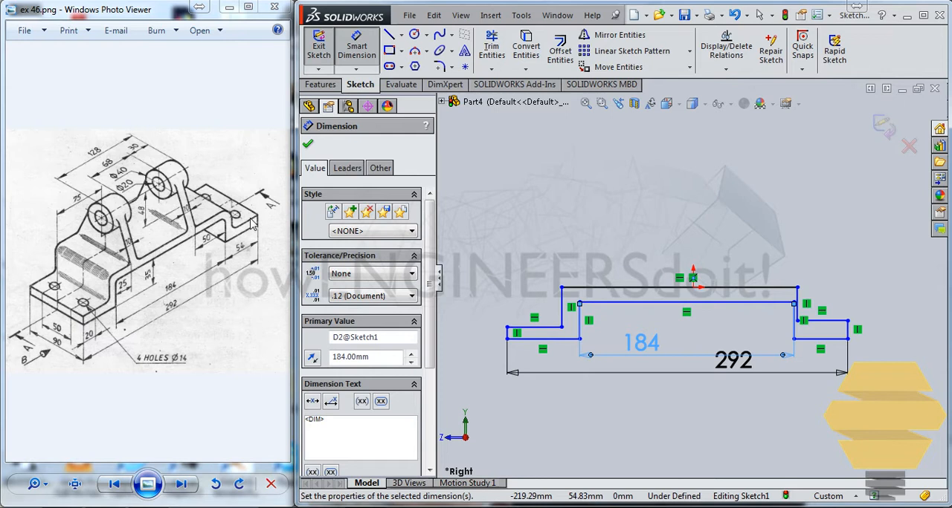
pyautogui.moveTo(127, 336)
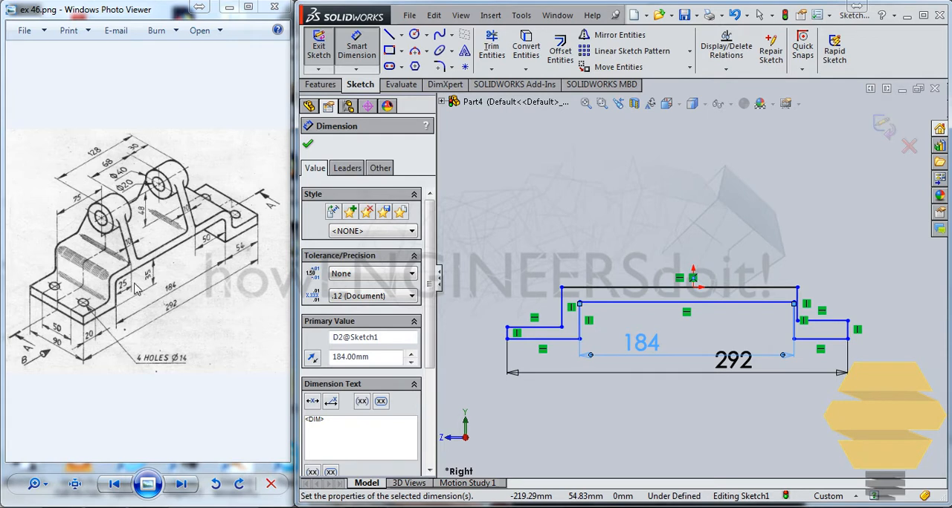
pyautogui.moveTo(211, 241)
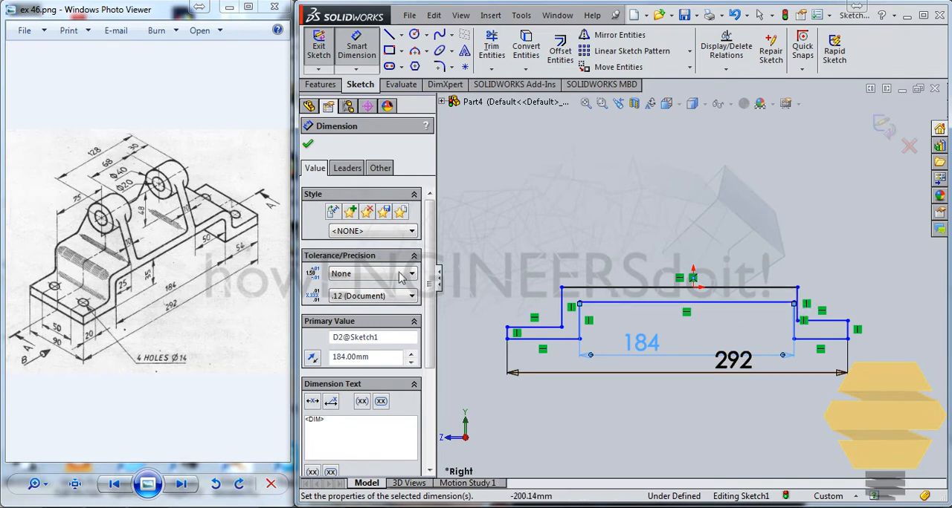
pyautogui.click(818, 364)
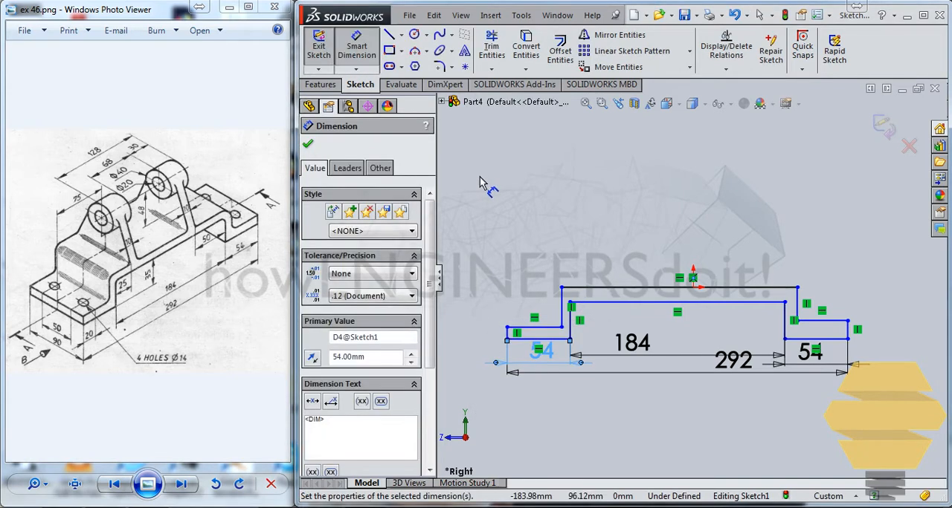
pyautogui.moveTo(488, 144)
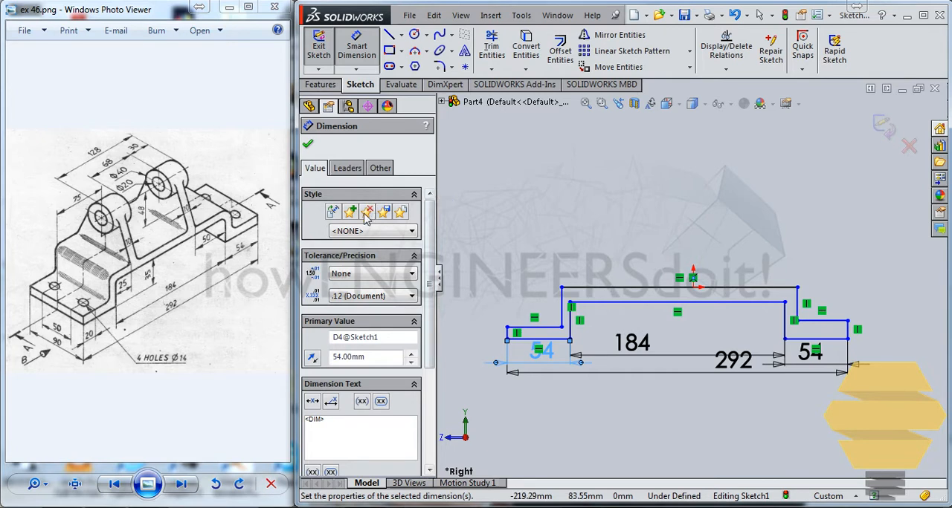
pyautogui.moveTo(158, 301)
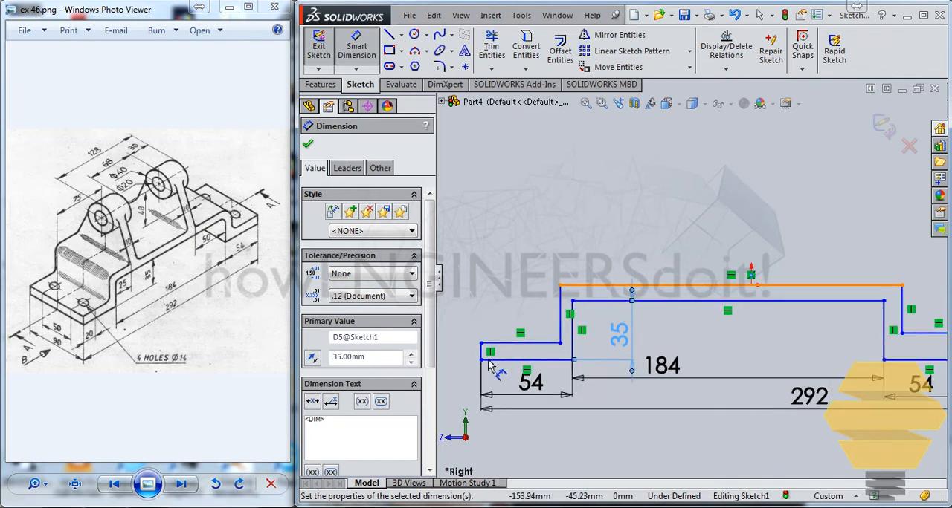
# Step: Dimension the 35 mm rise and the two 10 mm wall thicknesses
pyautogui.click(308, 144)
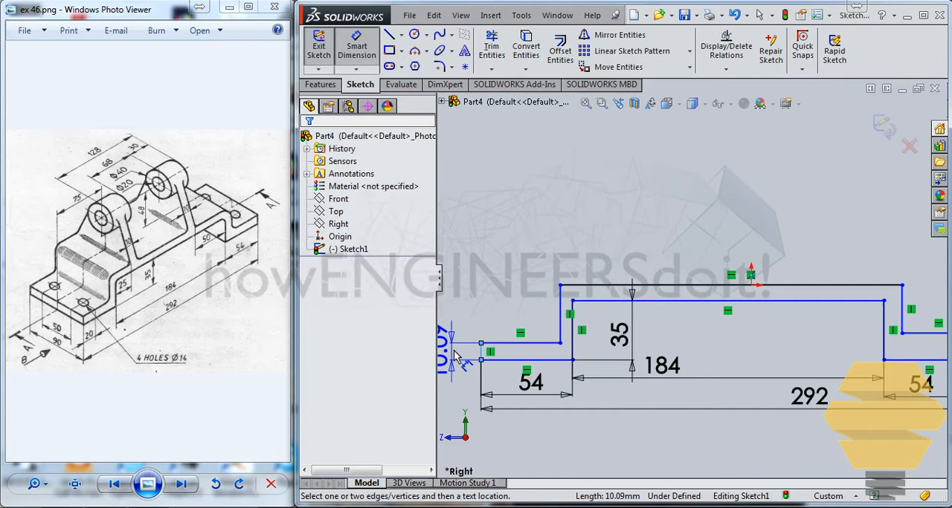
pyautogui.click(451, 342)
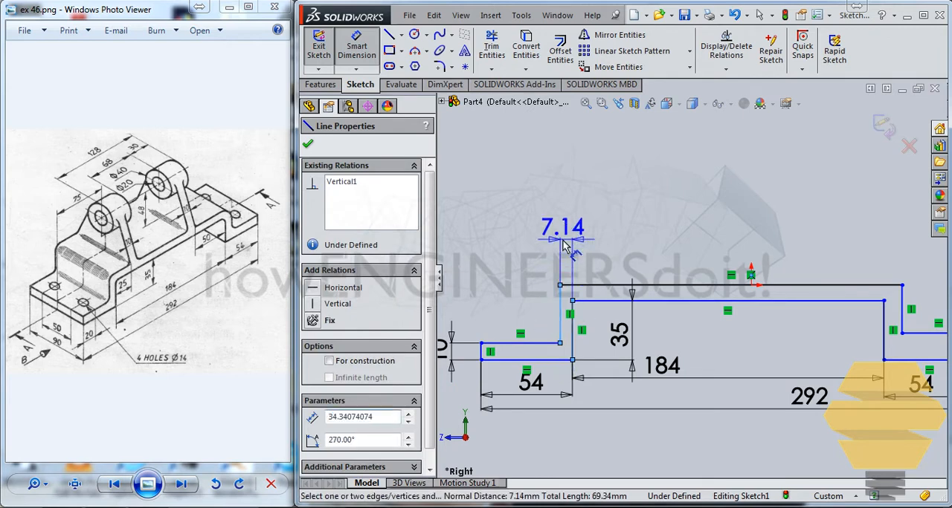
pyautogui.click(559, 237)
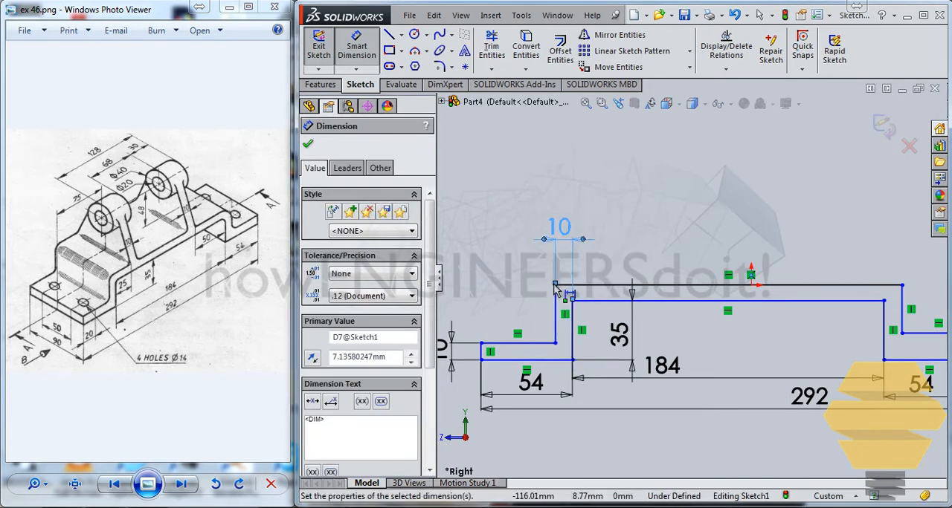
pyautogui.click(728, 301)
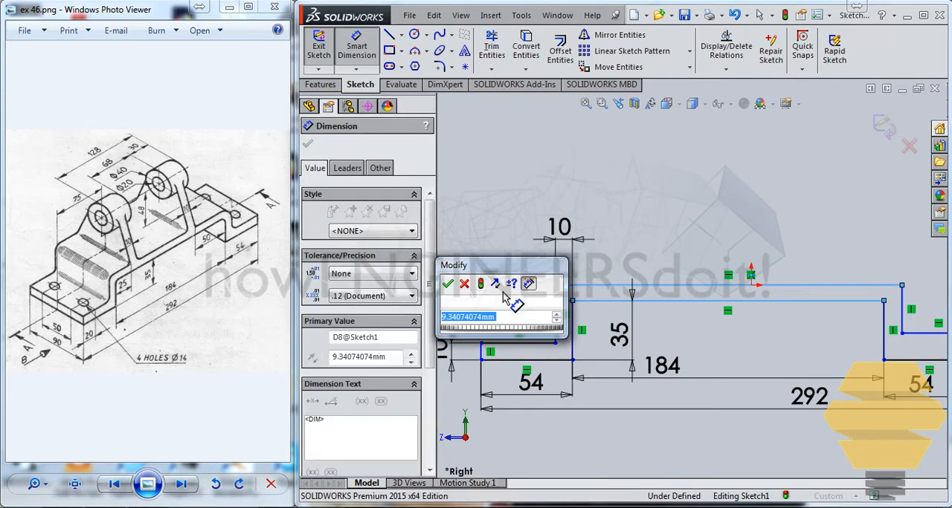
pyautogui.click(448, 284)
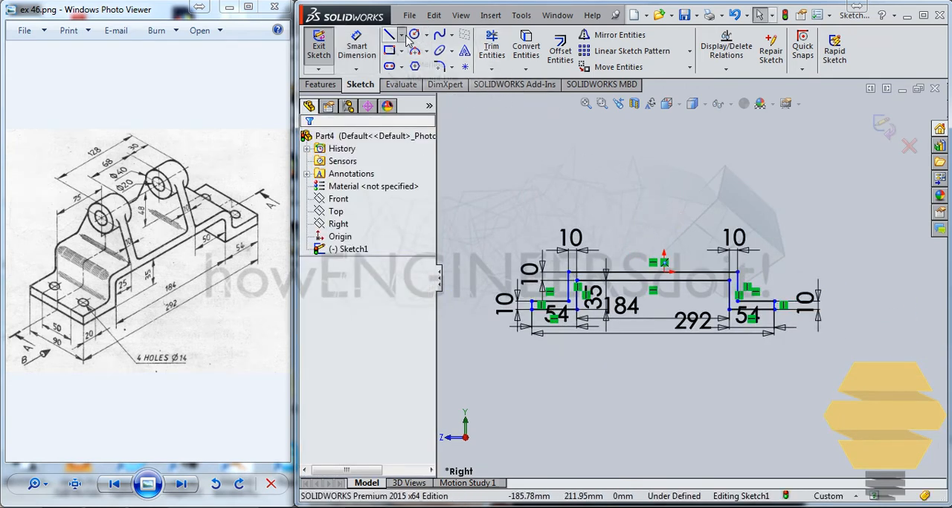
# Step: Add a vertical centerline and relation so the base profile sketch becomes fully defined
pyautogui.click(390, 35)
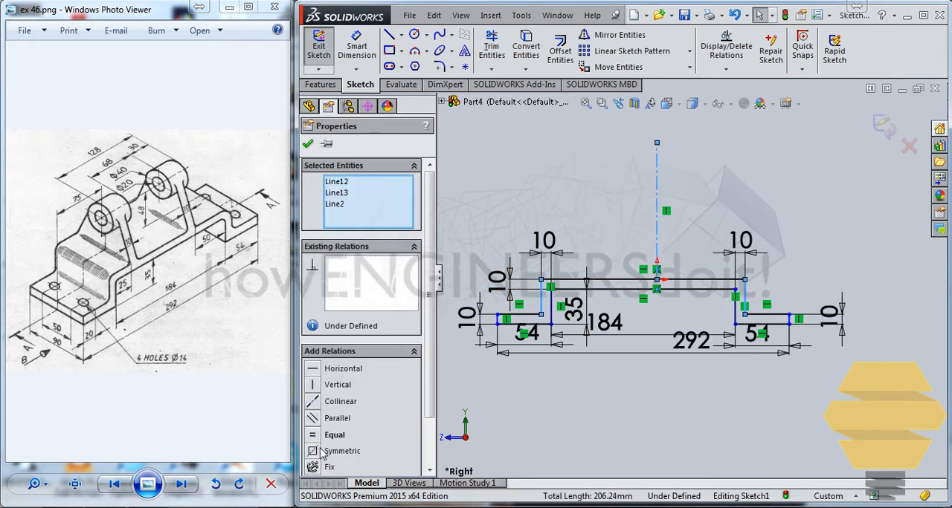
pyautogui.click(342, 452)
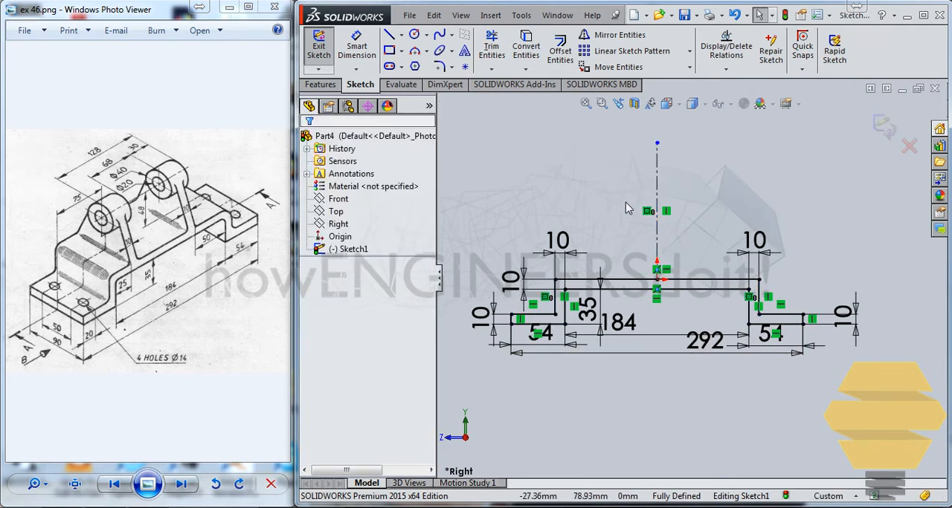
pyautogui.moveTo(666, 290)
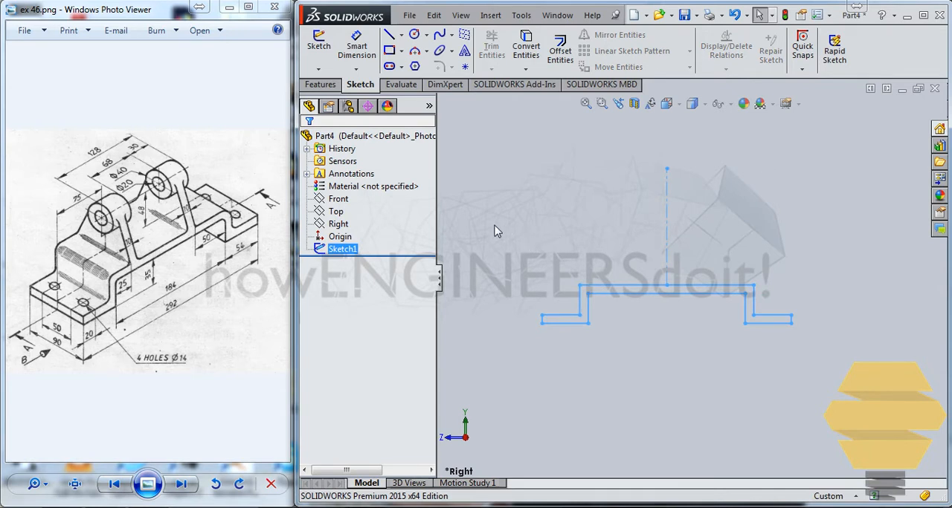
pyautogui.moveTo(63, 264)
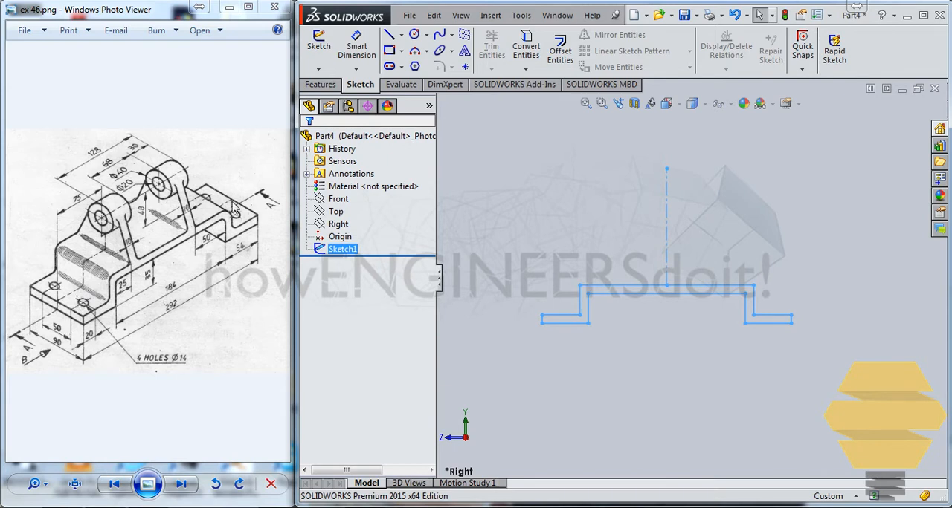
# Step: Extrude the base profile 45 mm in both directions as Boss-Extrude1
pyautogui.click(321, 83)
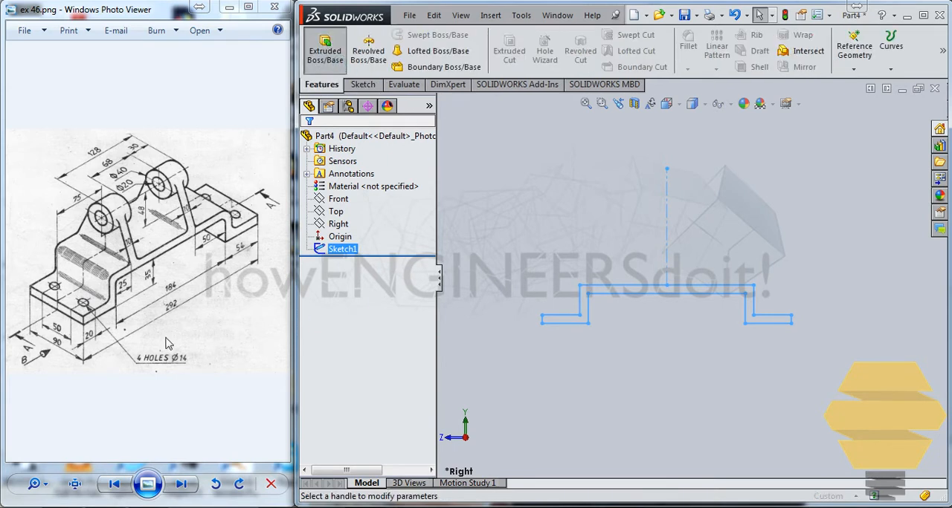
pyautogui.click(324, 46)
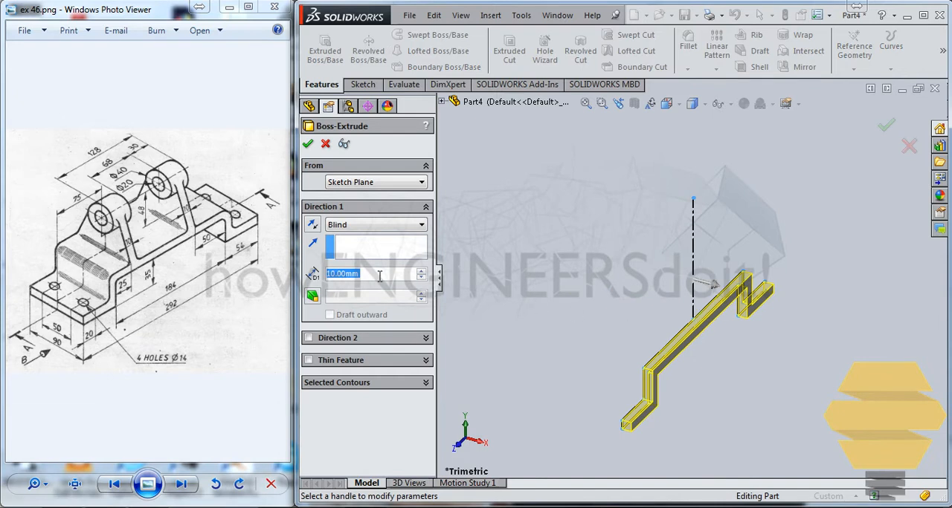
pyautogui.write('45.00mm')
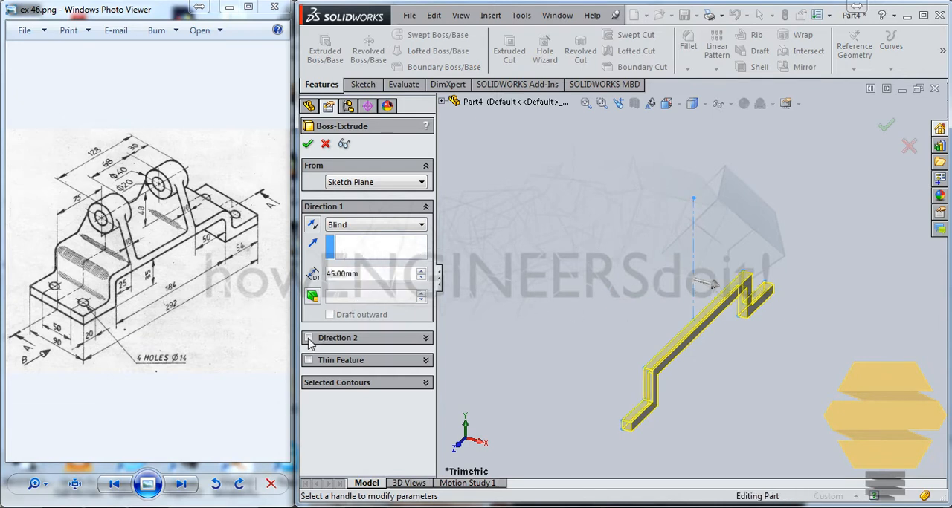
pyautogui.click(309, 337)
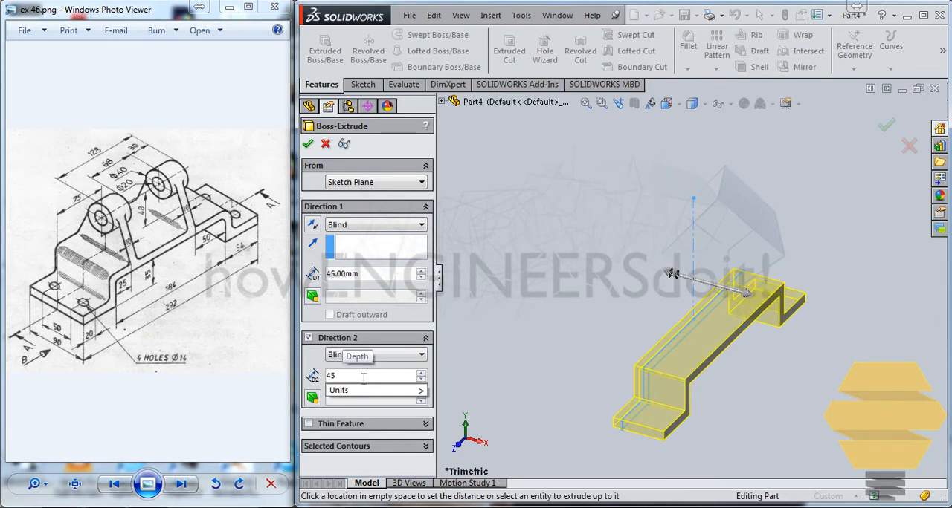
pyautogui.click(308, 144)
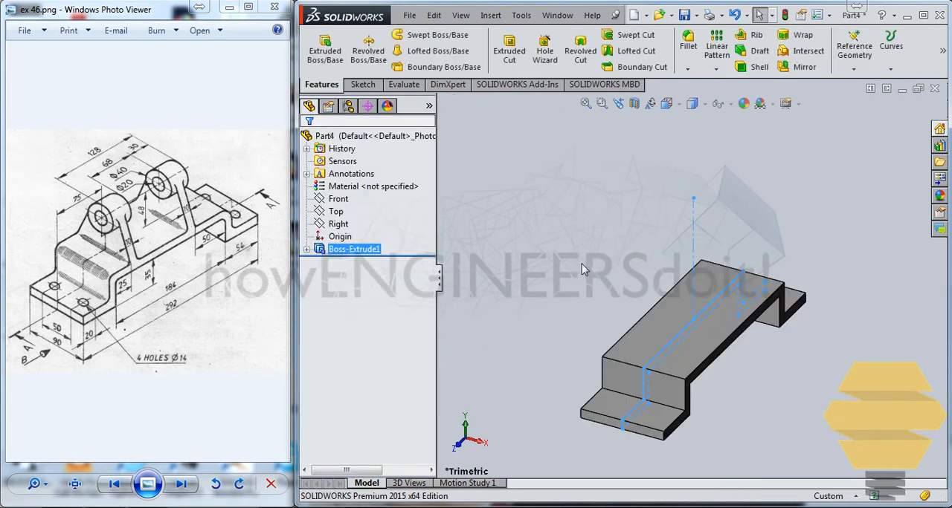
pyautogui.moveTo(568, 258)
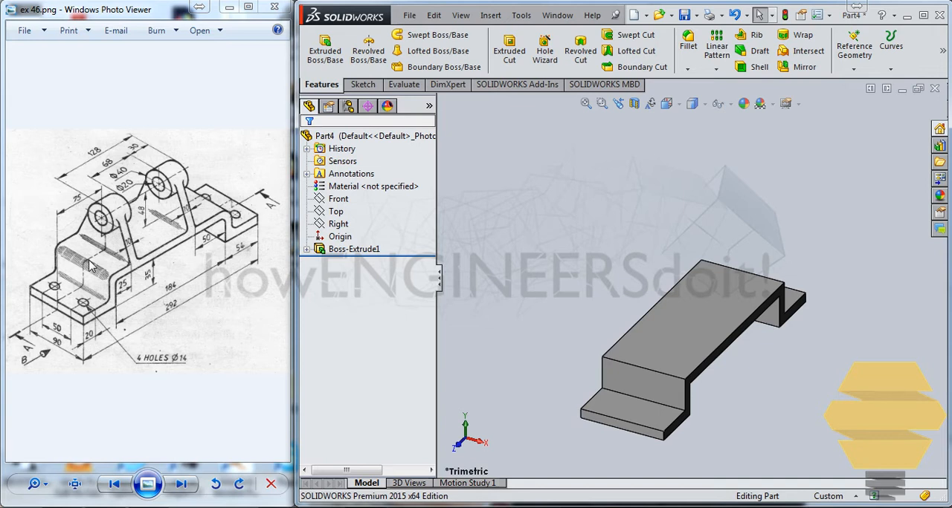
pyautogui.moveTo(110, 319)
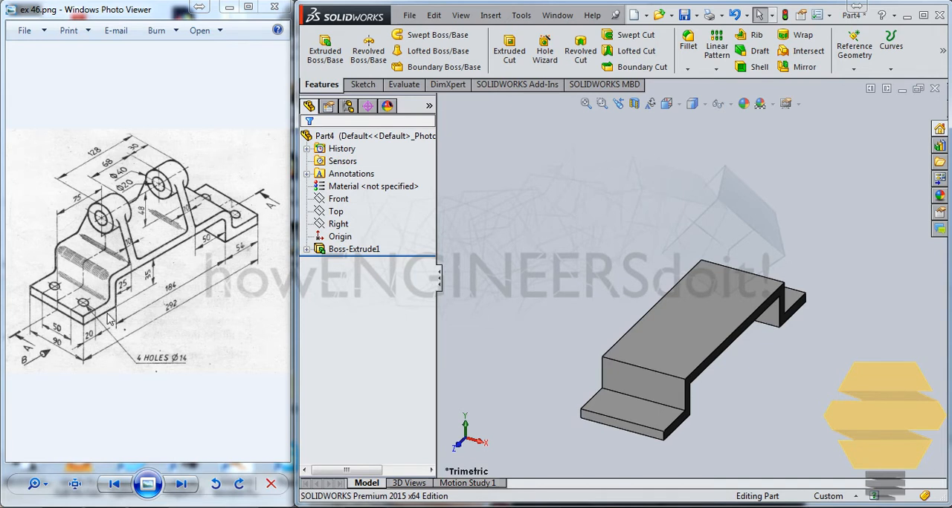
pyautogui.moveTo(134, 226)
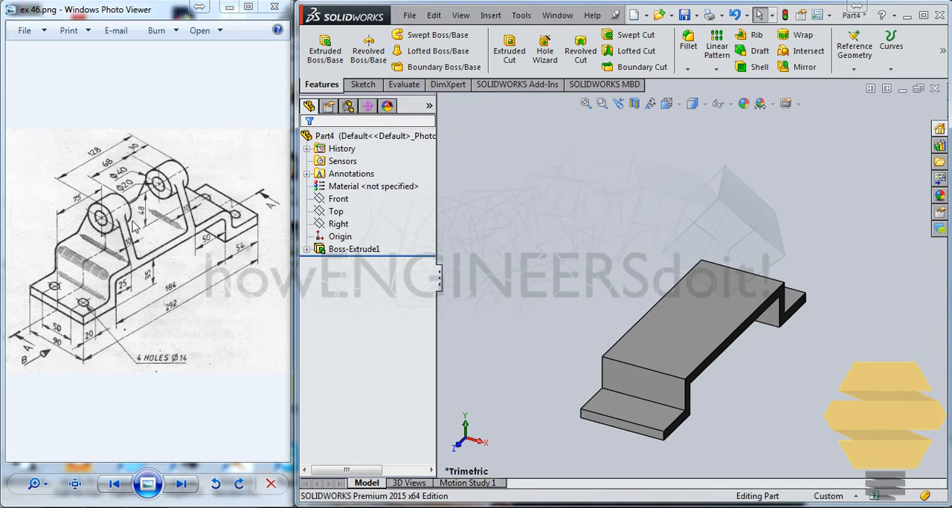
pyautogui.moveTo(192, 284)
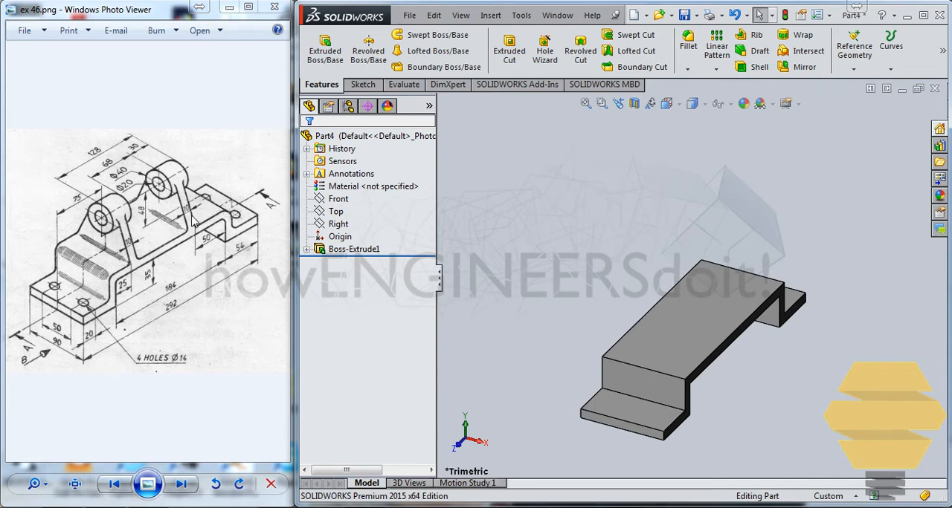
pyautogui.moveTo(74, 335)
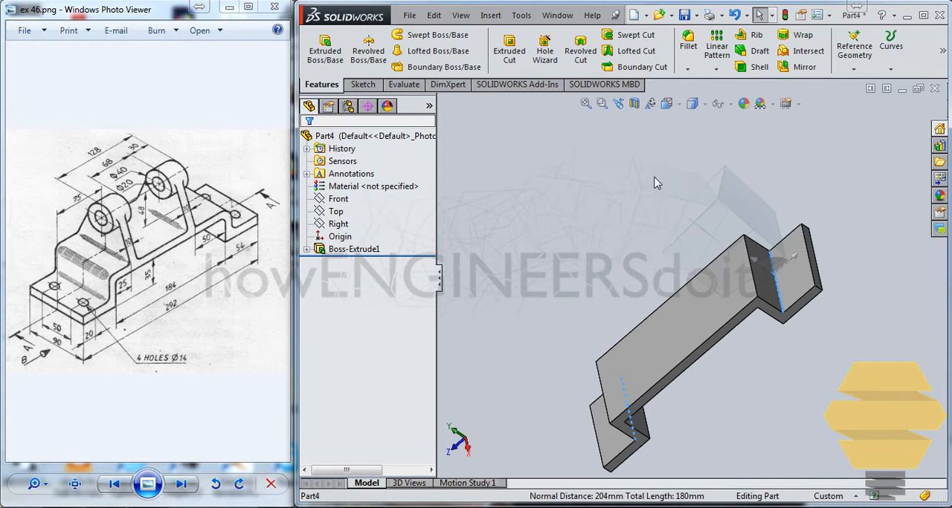
# Step: Round the two bends of the base with 3 mm fillets (Fillet1, Fillet2)
pyautogui.click(687, 42)
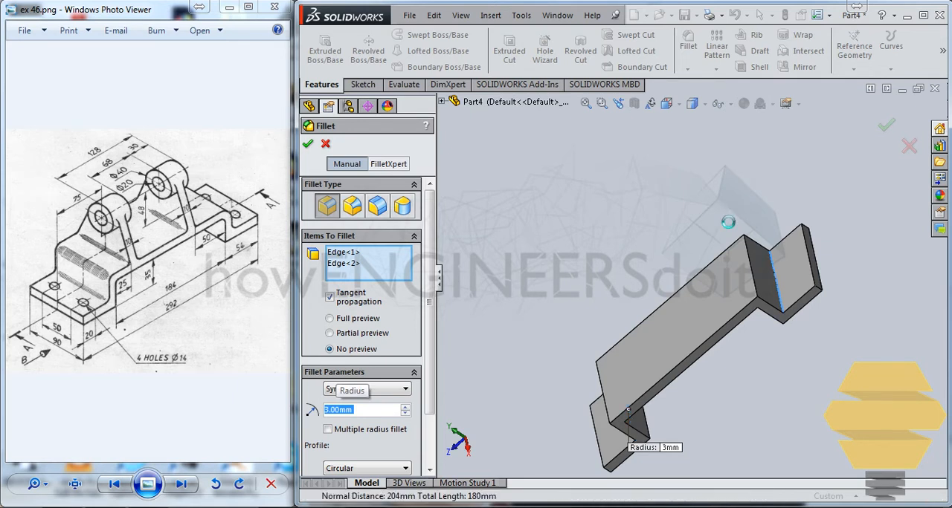
pyautogui.click(306, 144)
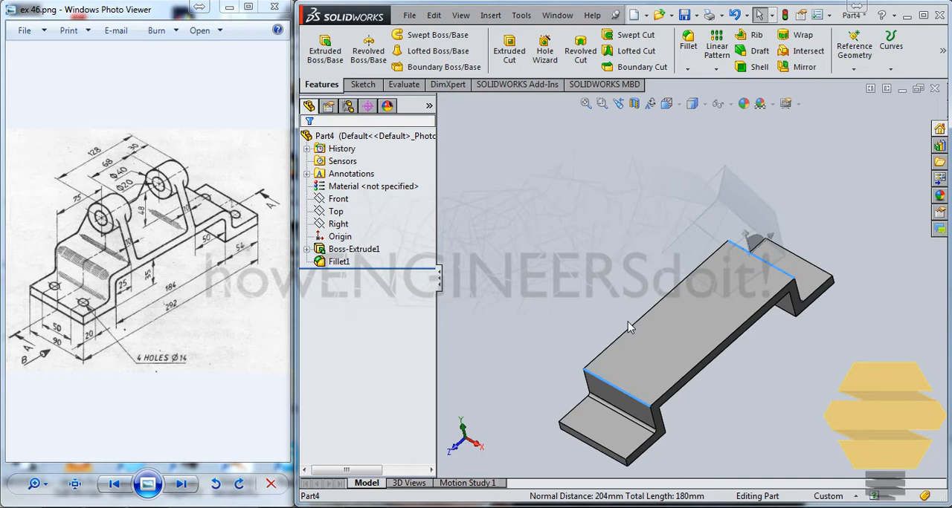
pyautogui.click(687, 42)
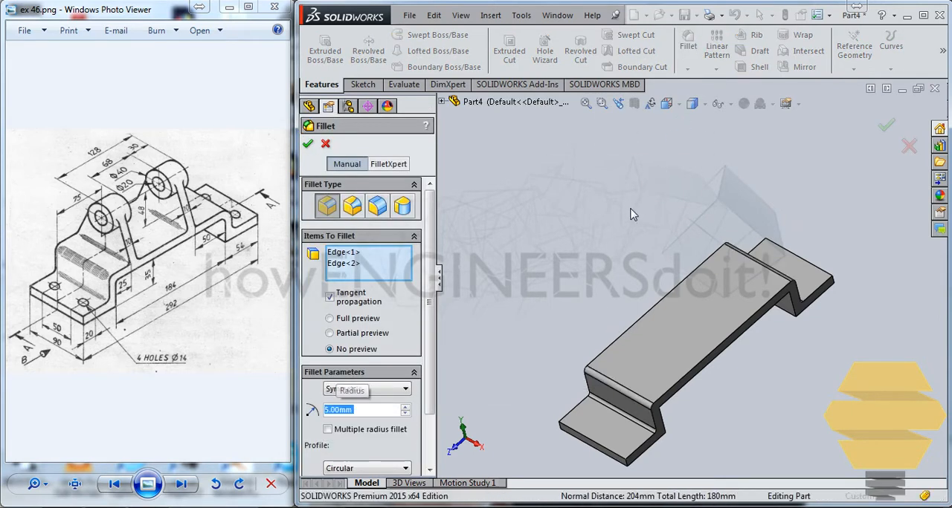
pyautogui.click(308, 144)
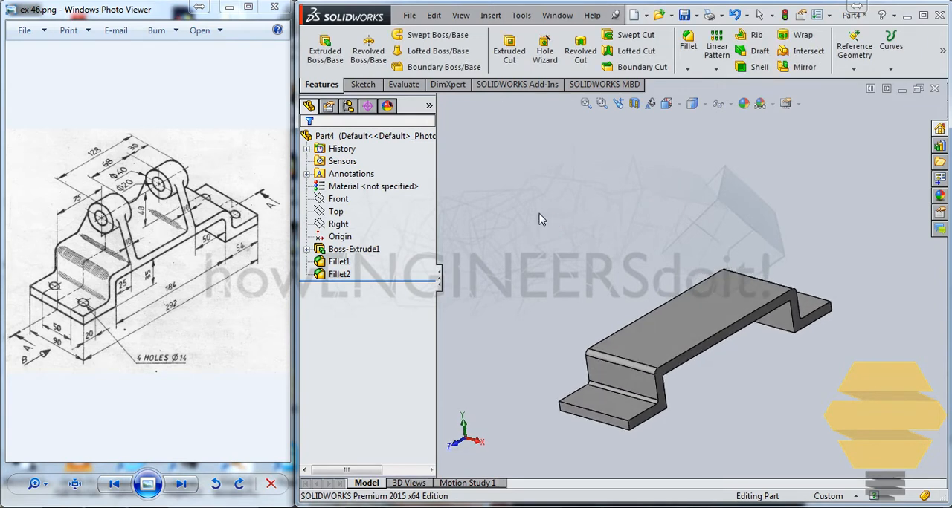
pyautogui.moveTo(122, 250)
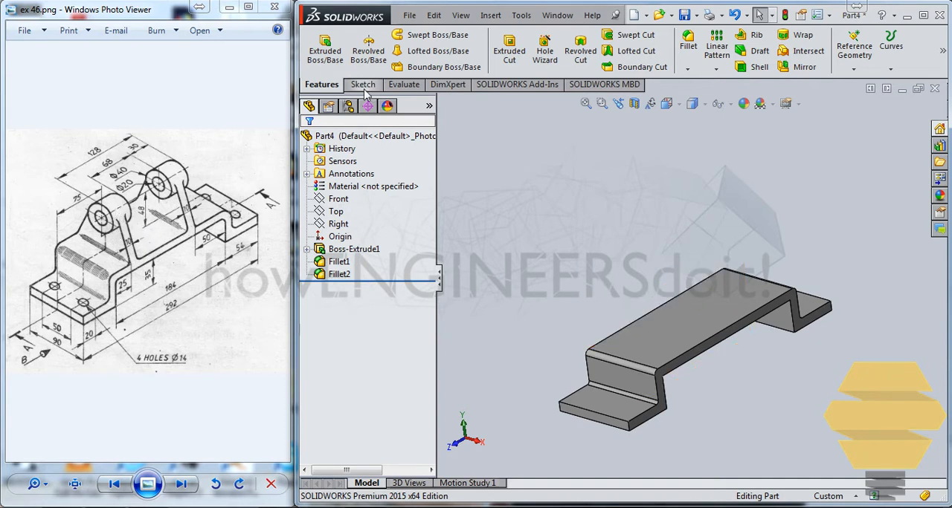
# Step: Start a new sketch and show the feature list to choose its plane
pyautogui.click(360, 83)
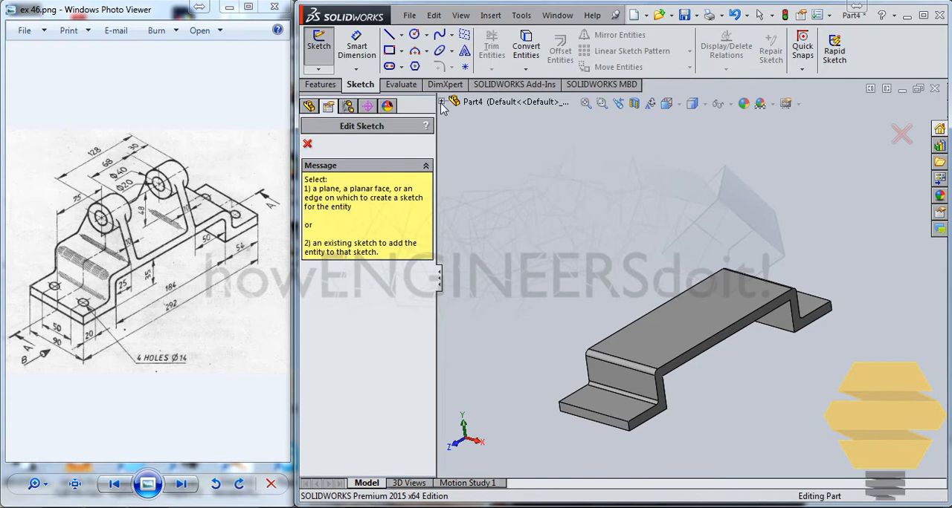
pyautogui.click(483, 190)
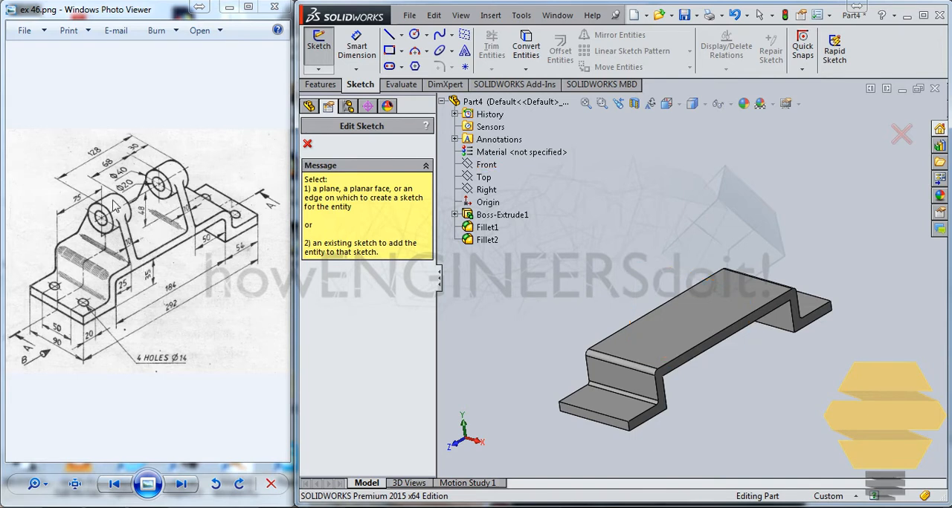
pyautogui.moveTo(139, 171)
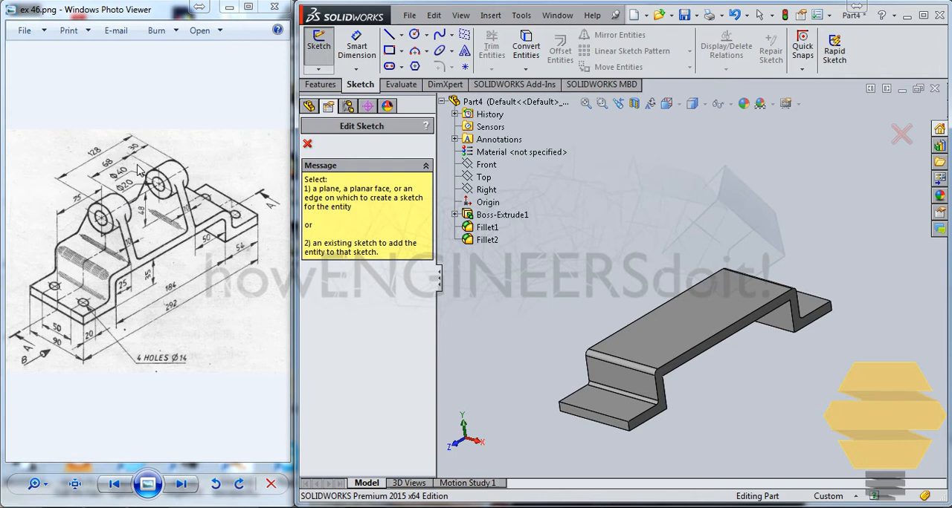
pyautogui.moveTo(111, 172)
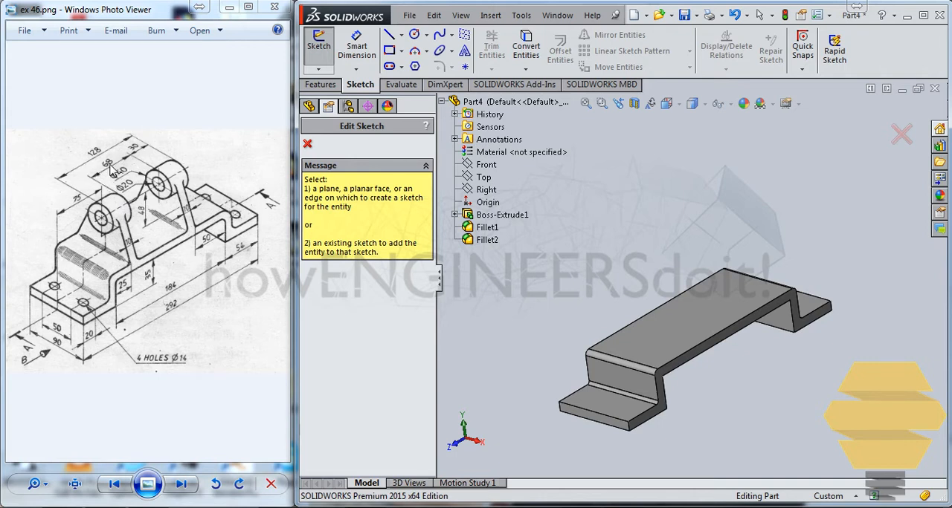
pyautogui.moveTo(116, 205)
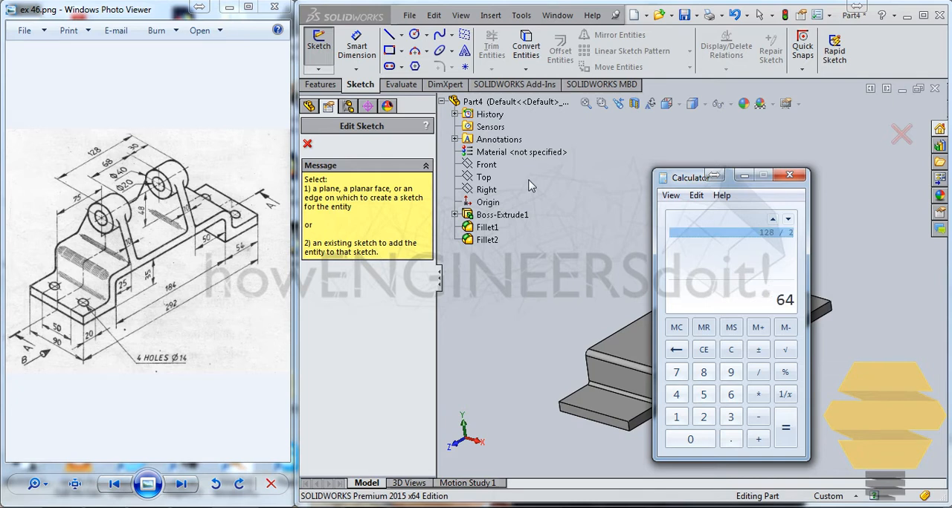
pyautogui.moveTo(104, 187)
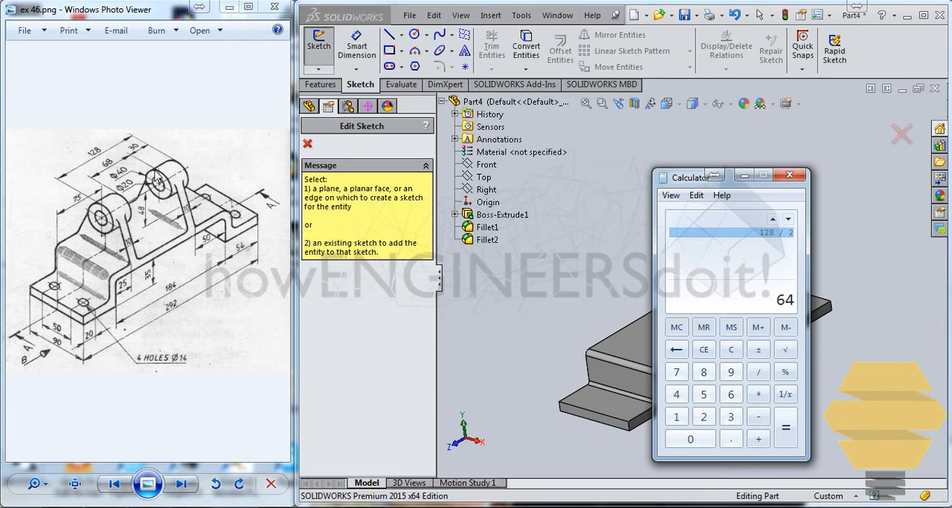
# Step: Work out the lug offsets in Calculator: 128/2 = 64, then 64 − 34 = 30, and close it
pyautogui.click(758, 416)
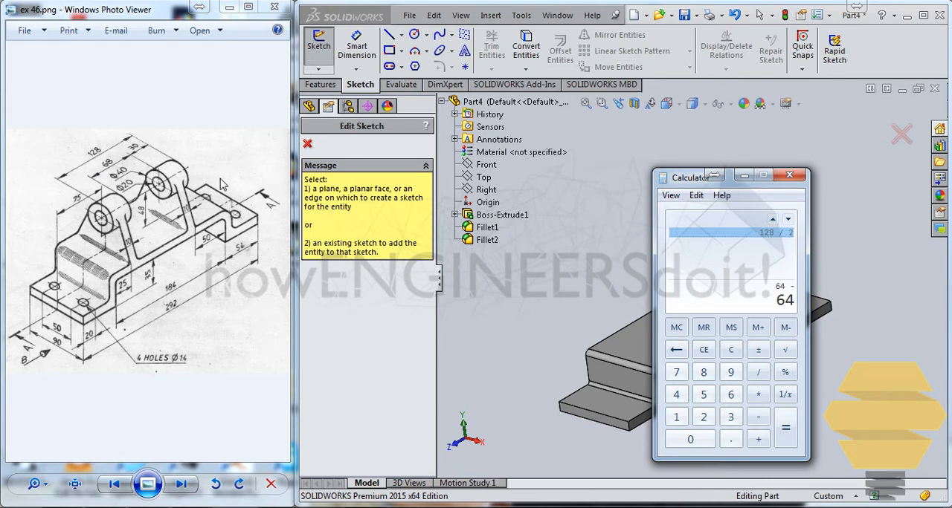
pyautogui.click(785, 429)
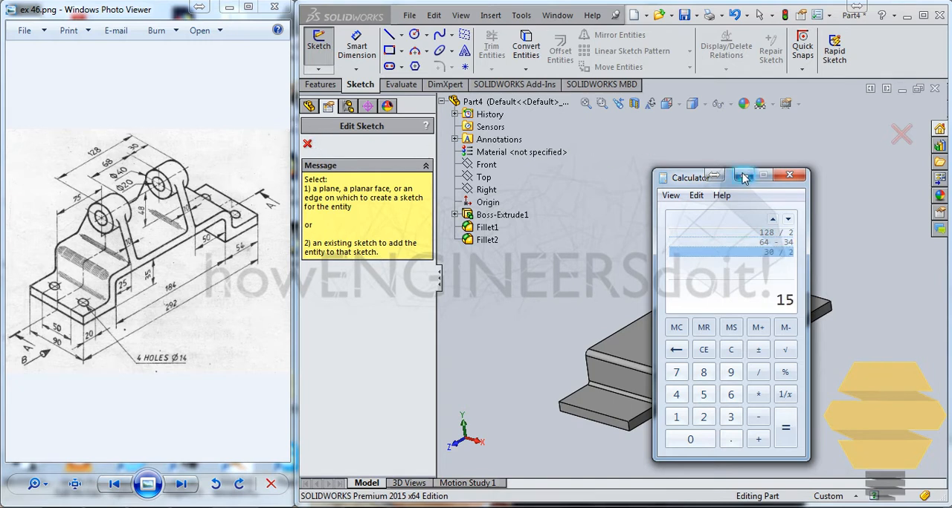
pyautogui.moveTo(743, 177)
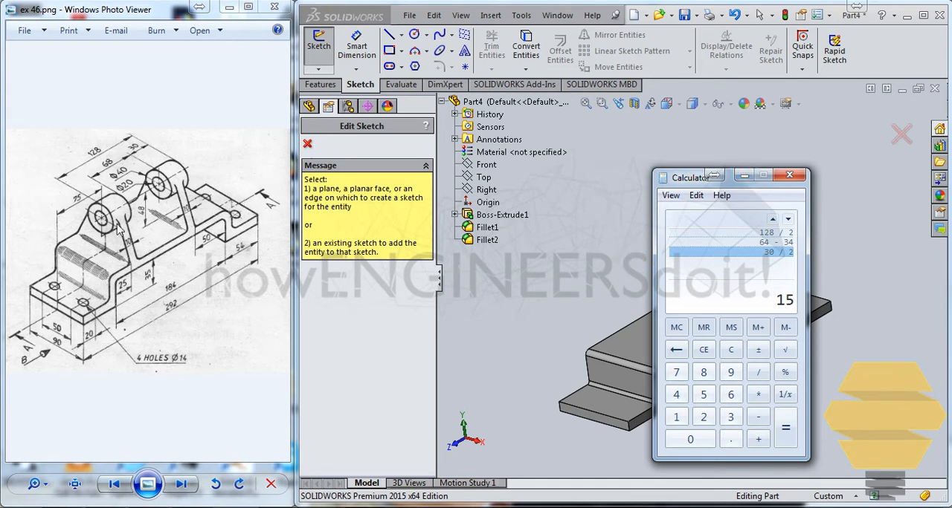
pyautogui.moveTo(116, 216)
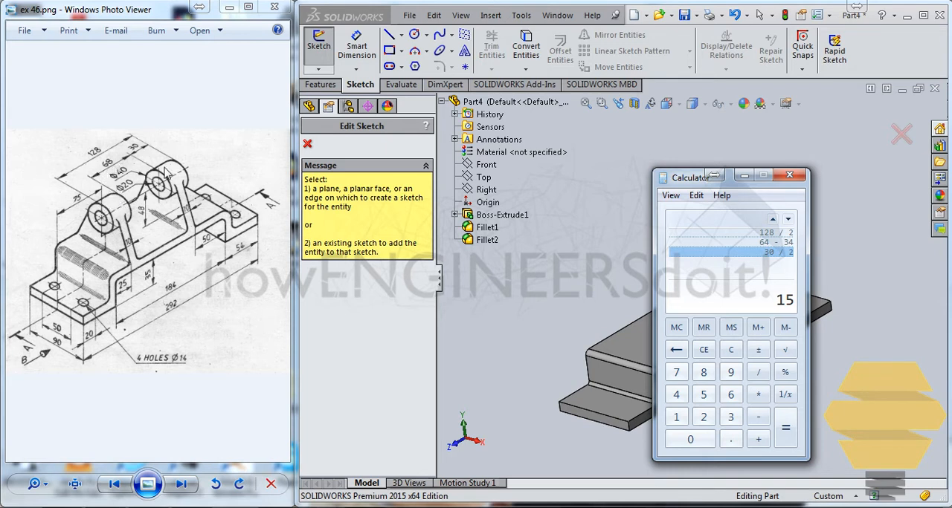
pyautogui.click(730, 394)
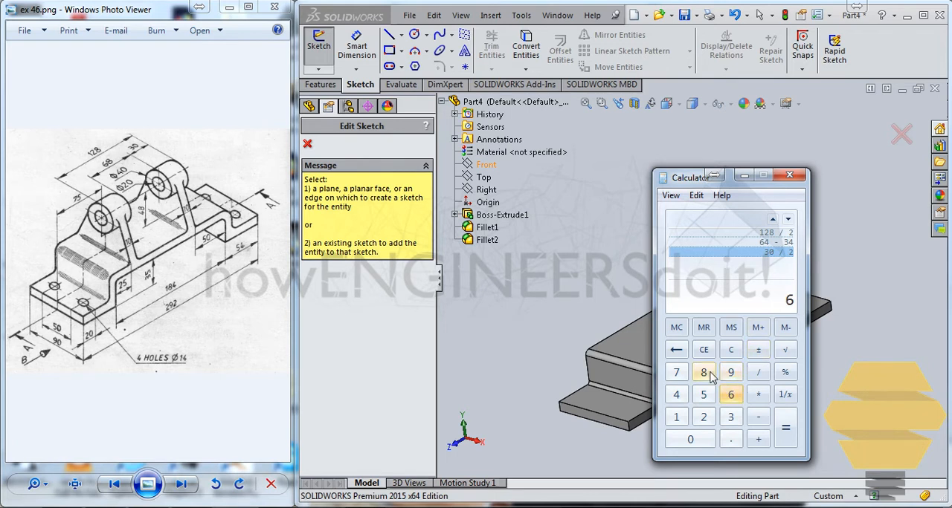
pyautogui.click(785, 428)
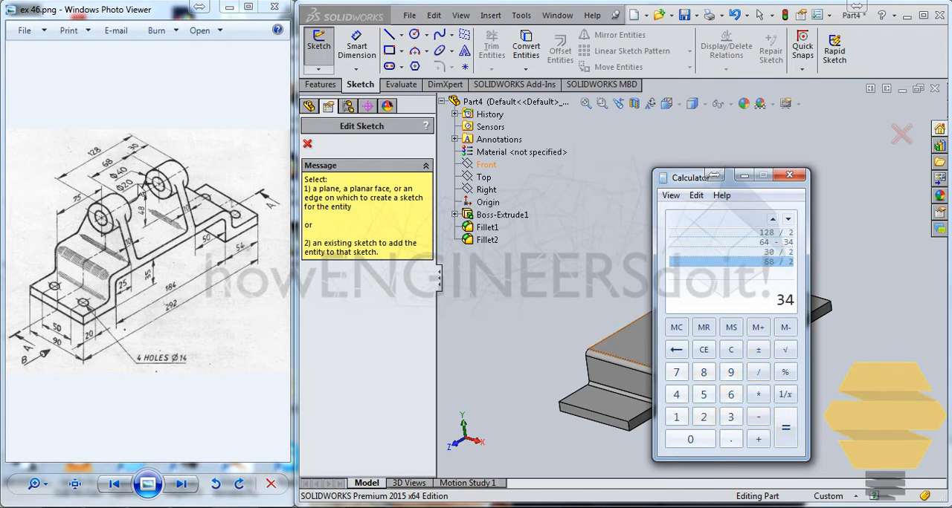
pyautogui.moveTo(107, 193)
pyautogui.write('128')
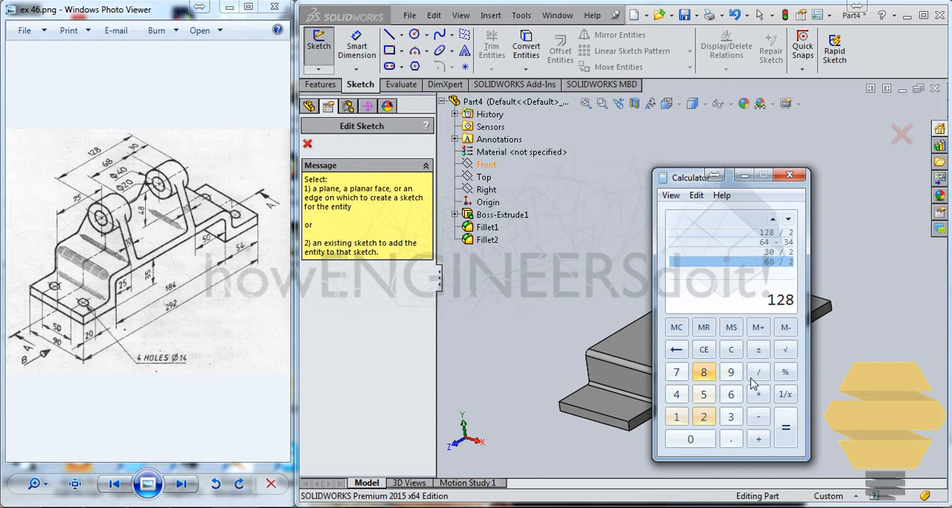
pyautogui.click(759, 372)
pyautogui.write('2')
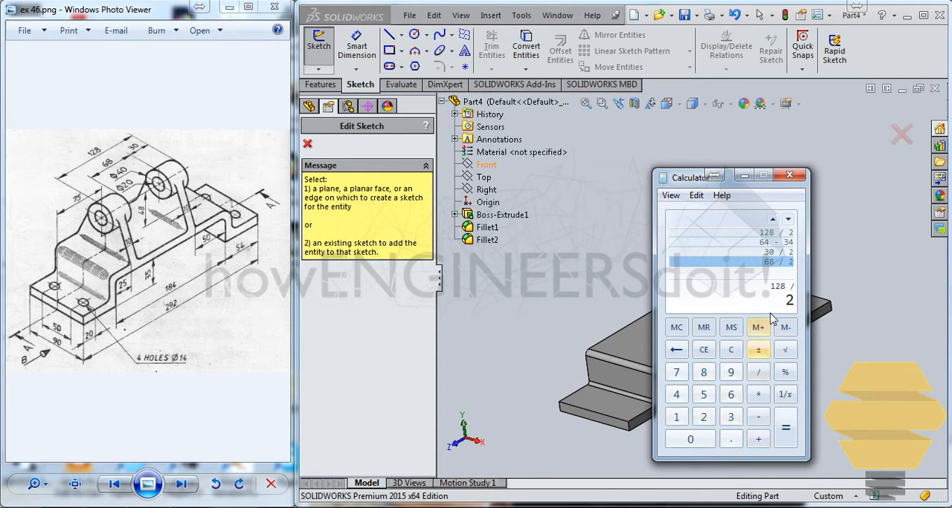
pyautogui.click(785, 428)
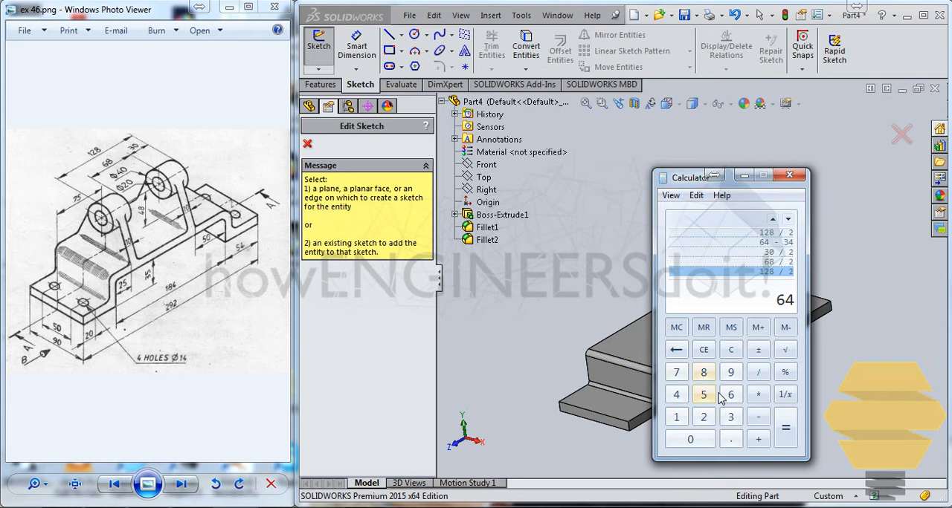
pyautogui.click(758, 416)
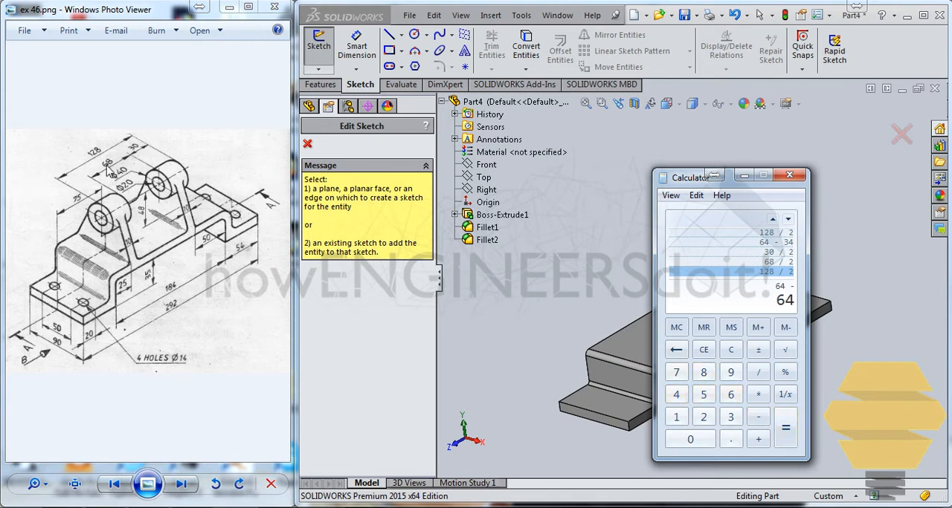
pyautogui.moveTo(669, 305)
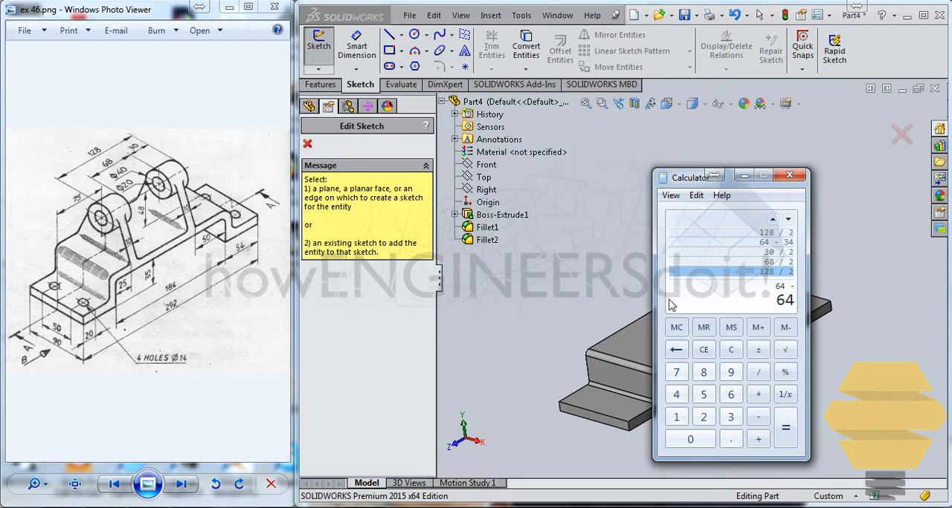
pyautogui.click(785, 429)
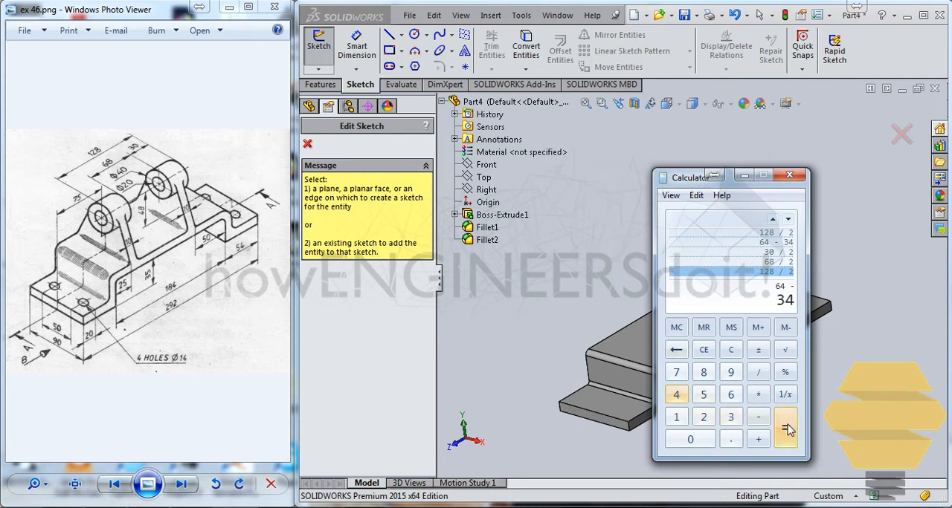
pyautogui.click(785, 429)
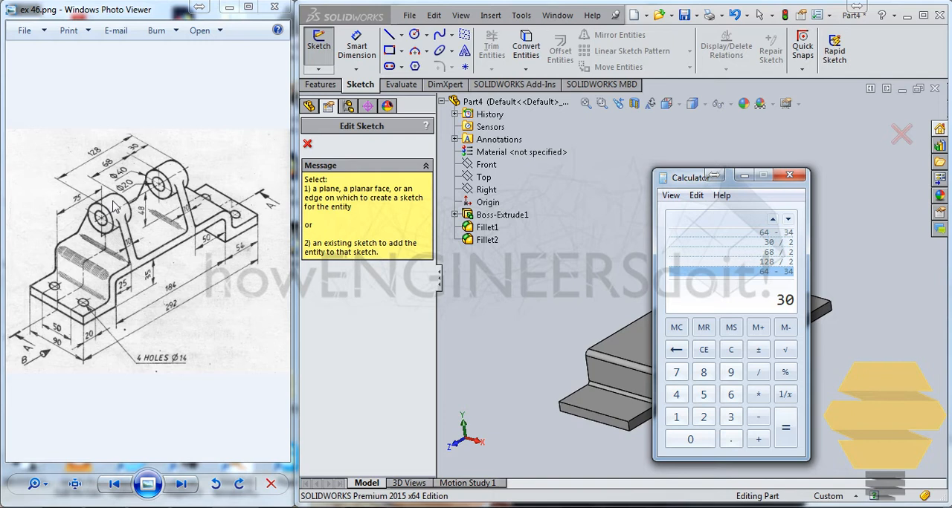
pyautogui.moveTo(113, 170)
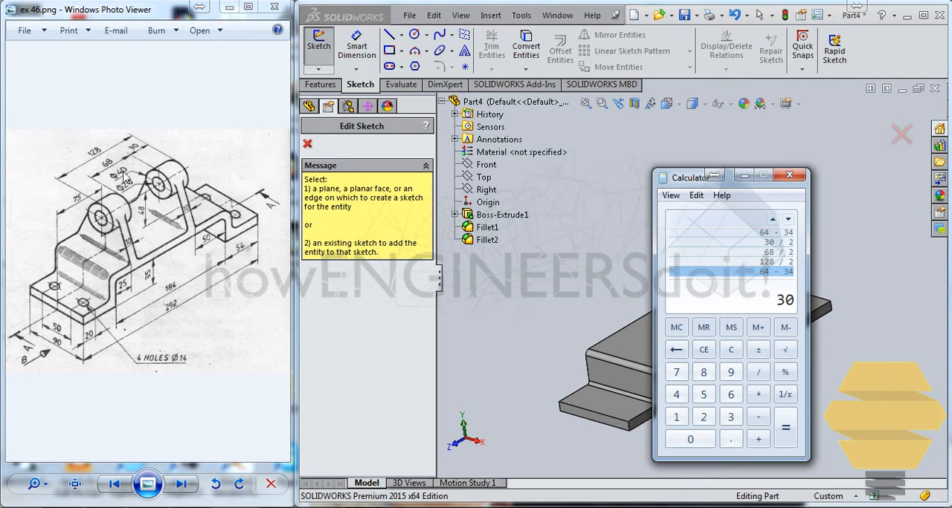
pyautogui.click(788, 175)
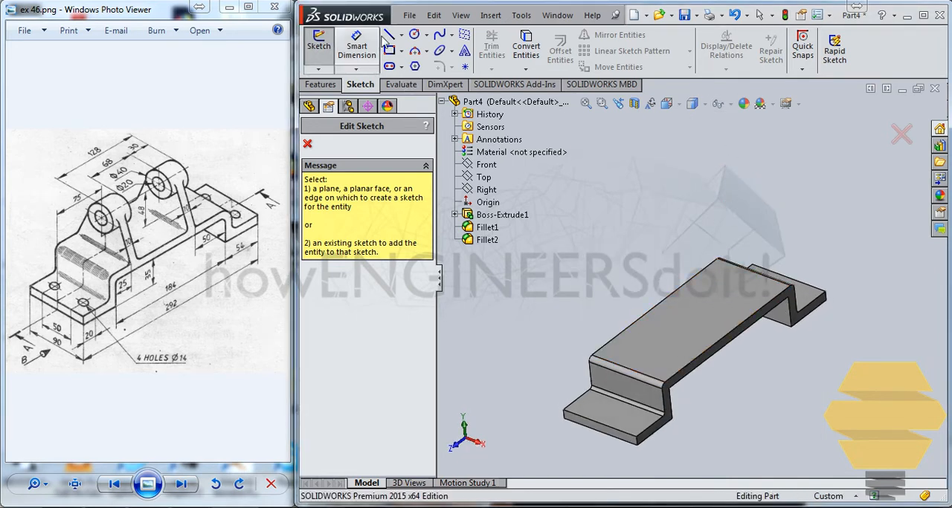
# Step: Define Plane1 parallel to the Front plane at a 34+15 = 49 mm offset
pyautogui.click(306, 144)
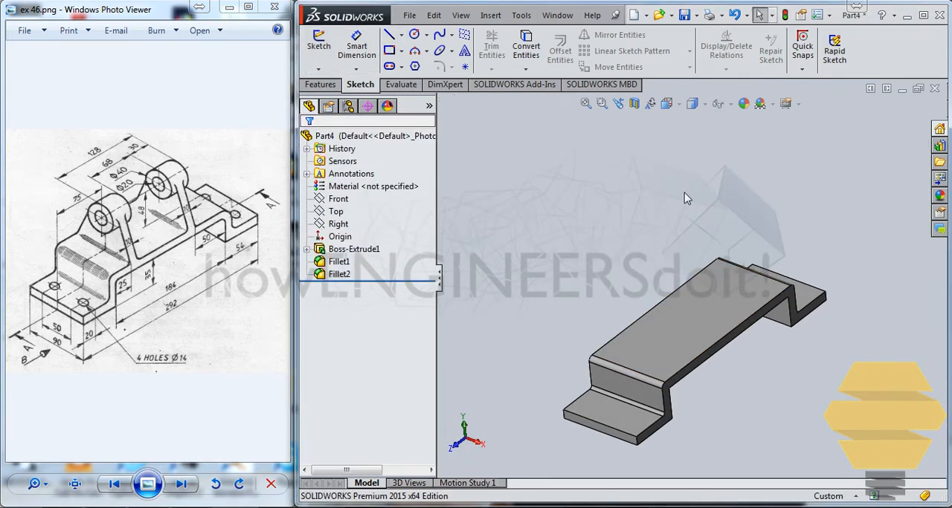
pyautogui.moveTo(320, 83)
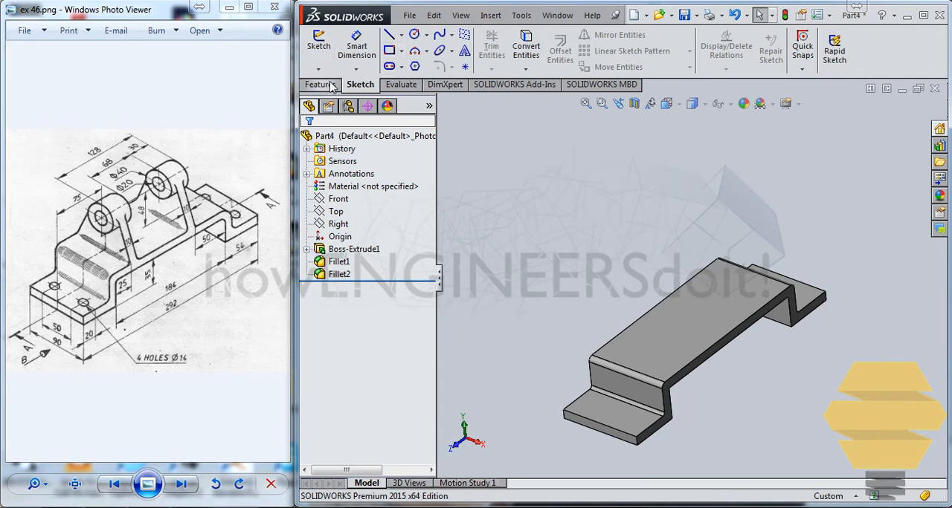
pyautogui.click(853, 57)
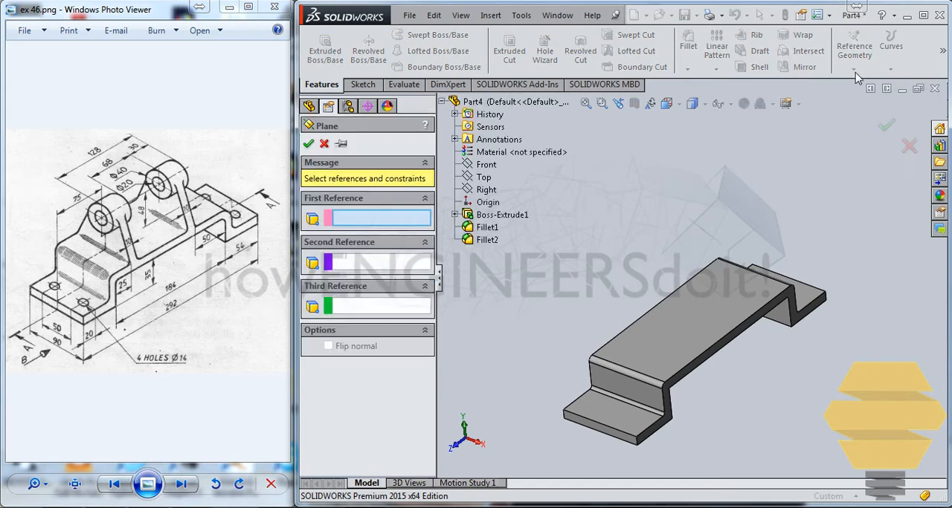
pyautogui.click(485, 166)
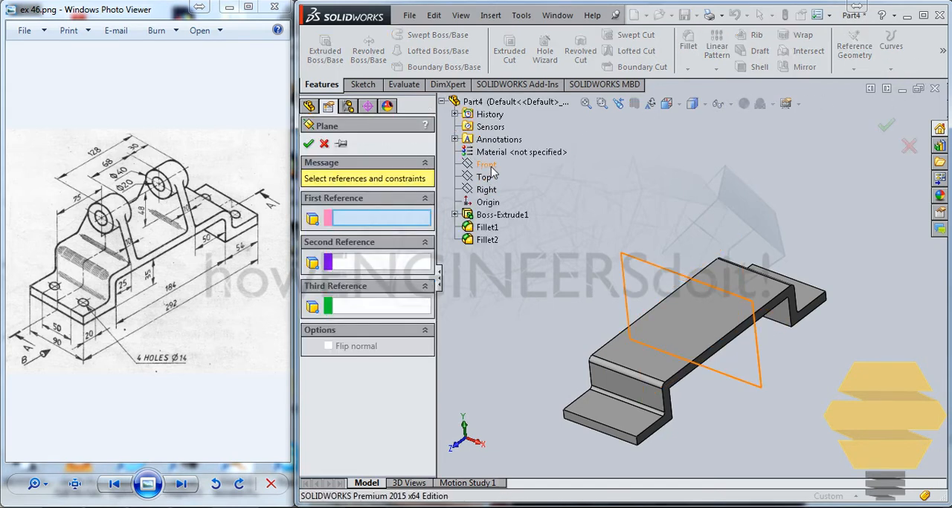
pyautogui.click(485, 163)
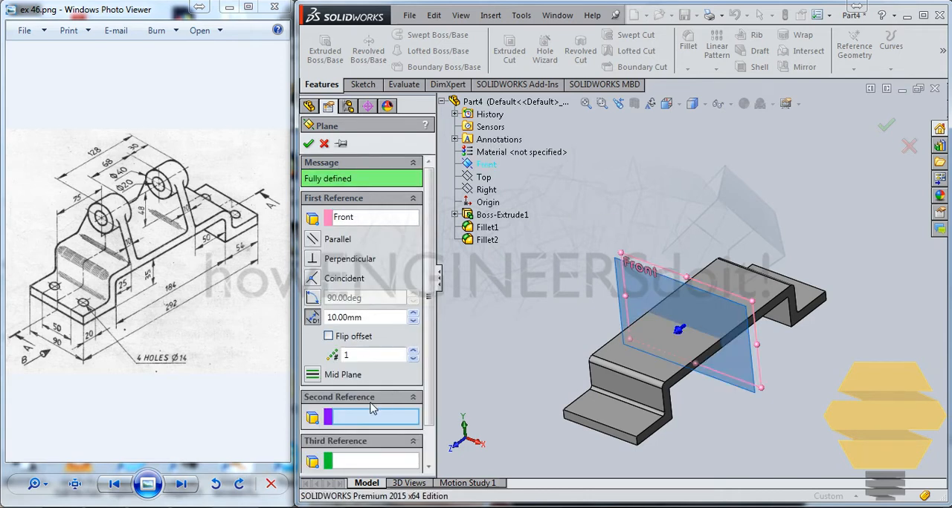
pyautogui.scroll(-3)
pyautogui.write('34+')
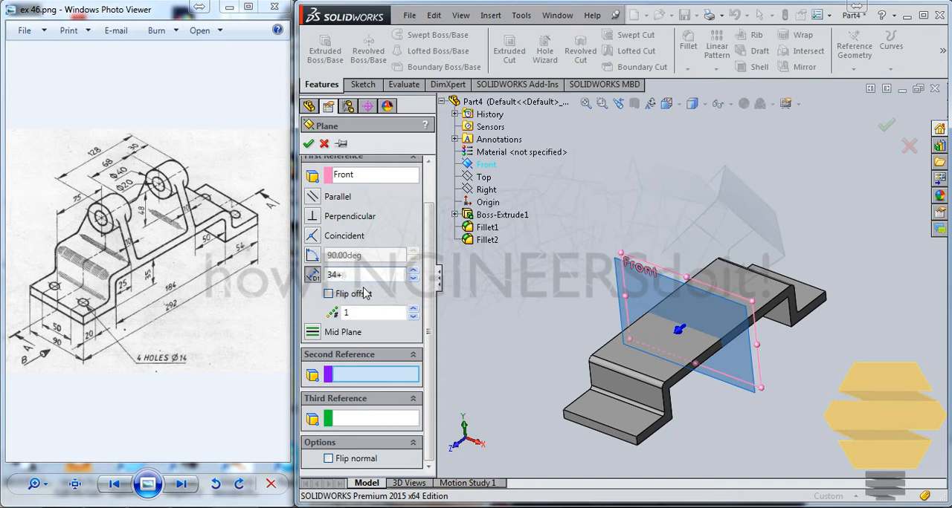
pyautogui.write('15')
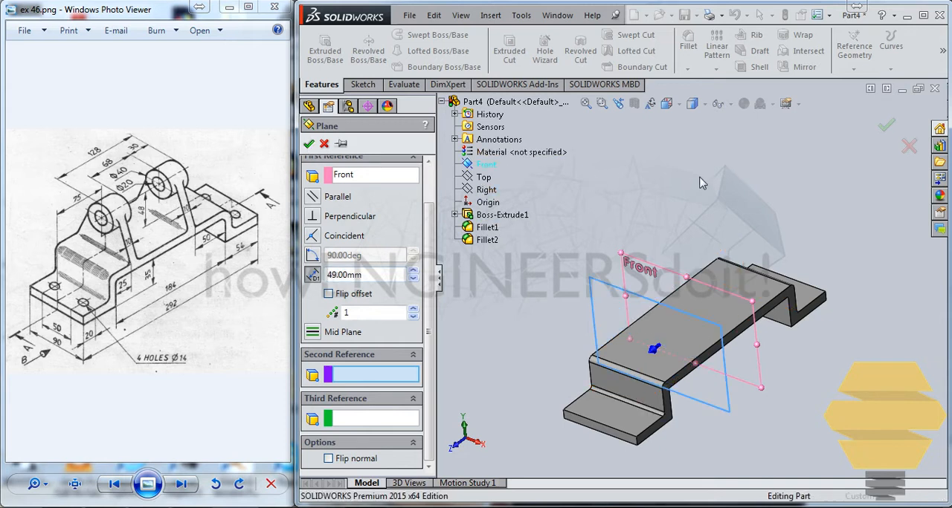
pyautogui.click(310, 143)
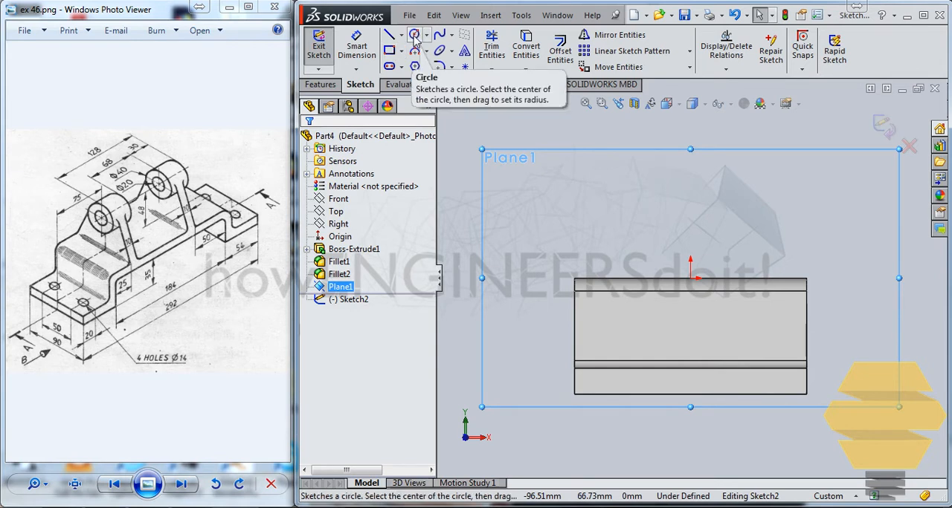
# Step: Sketch the lug's R20 arc on Plane1, trim the crossing line and set the 40 mm dimension
pyautogui.click(415, 35)
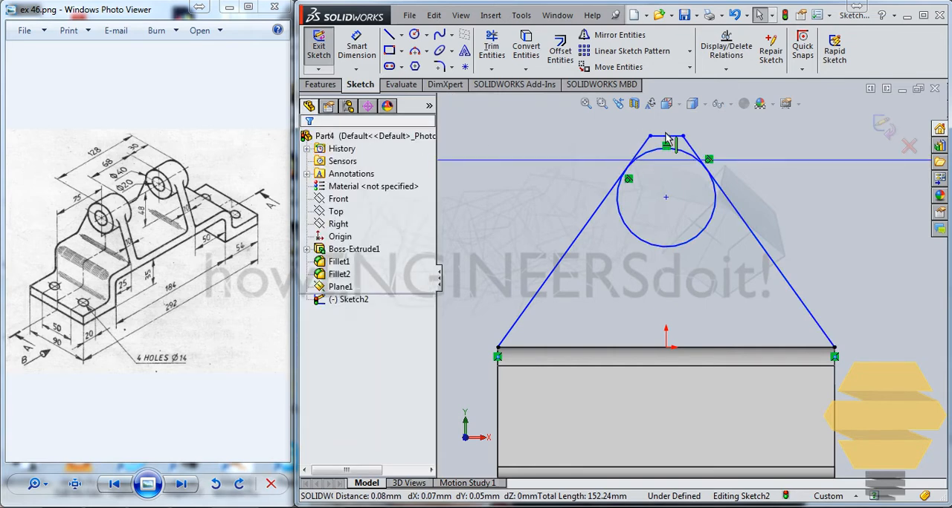
pyautogui.click(491, 46)
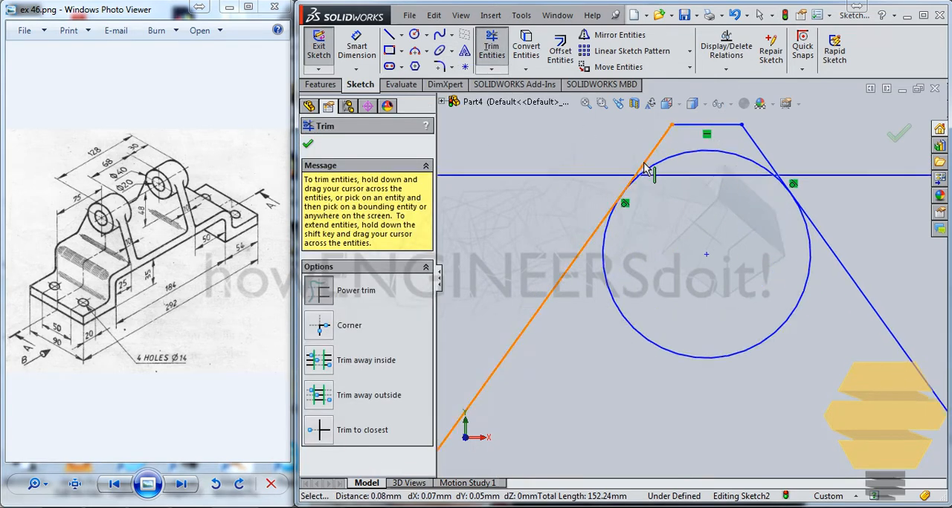
pyautogui.click(652, 168)
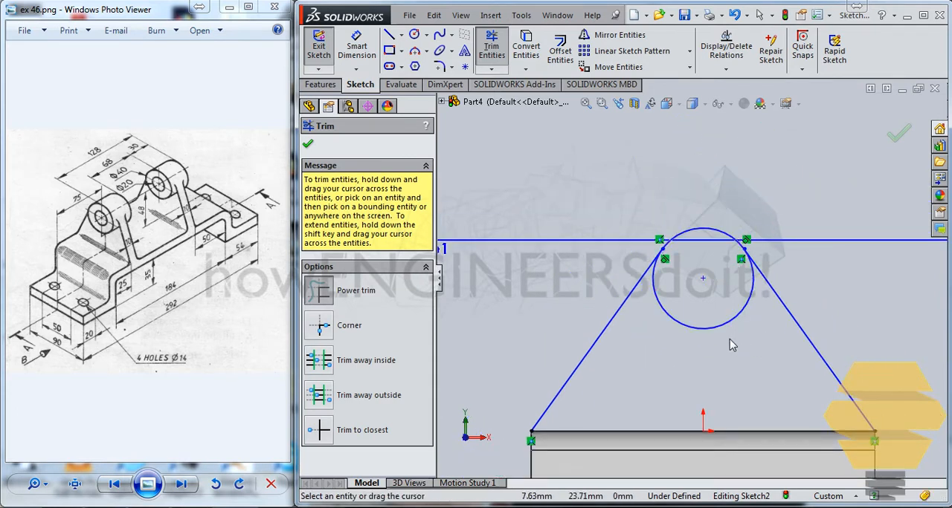
pyautogui.click(307, 144)
pyautogui.write('40')
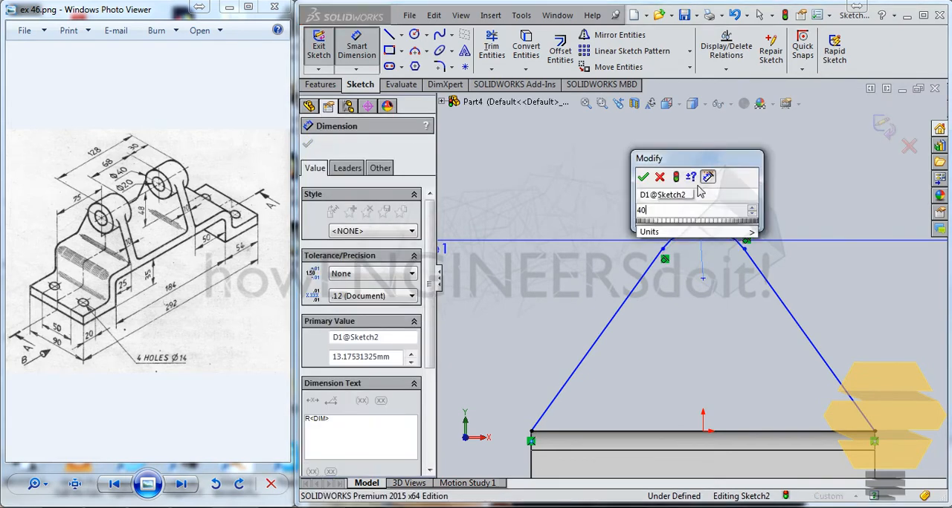
pyautogui.click(643, 177)
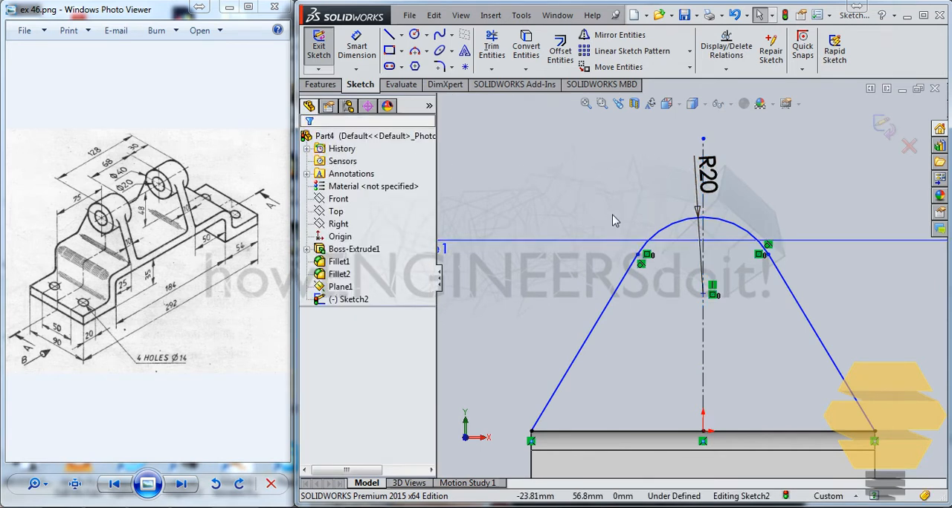
pyautogui.moveTo(110, 231)
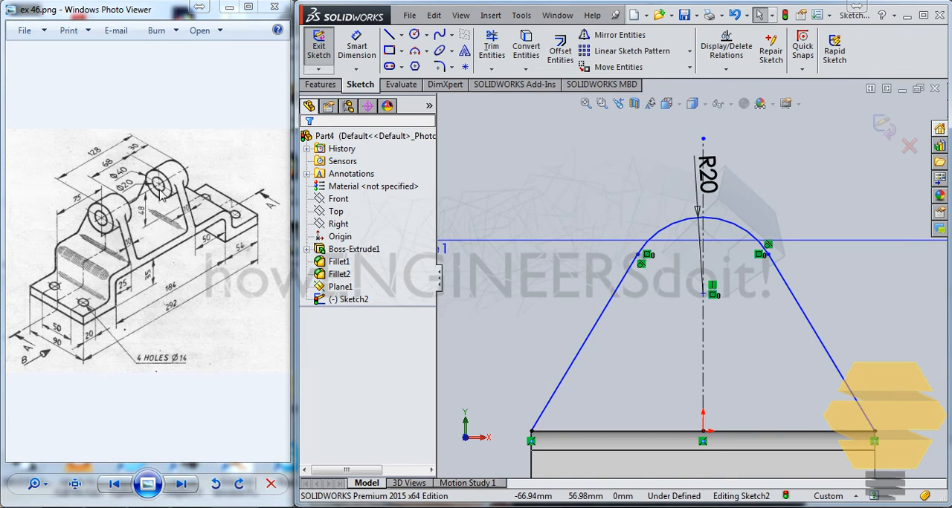
# Step: Dimension the arc centre 48 mm above the base and finish the lug sketch
pyautogui.click(703, 297)
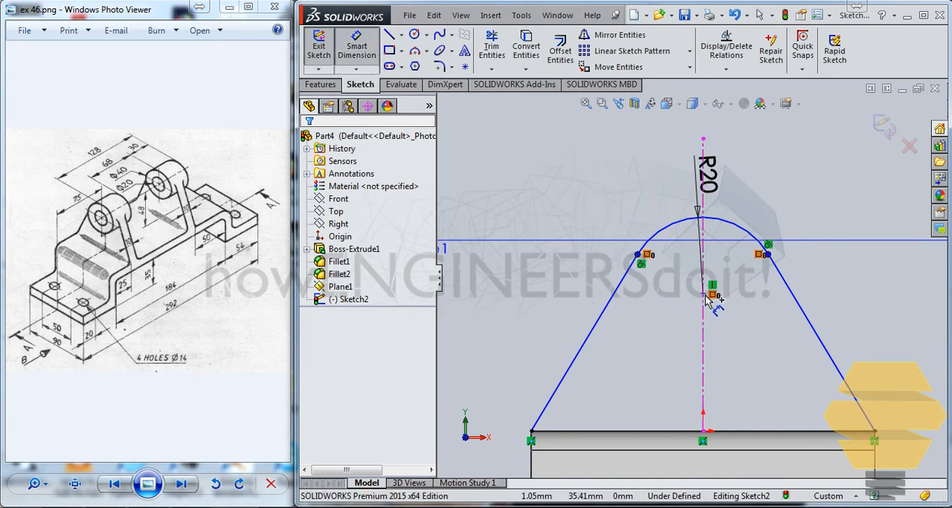
pyautogui.click(711, 292)
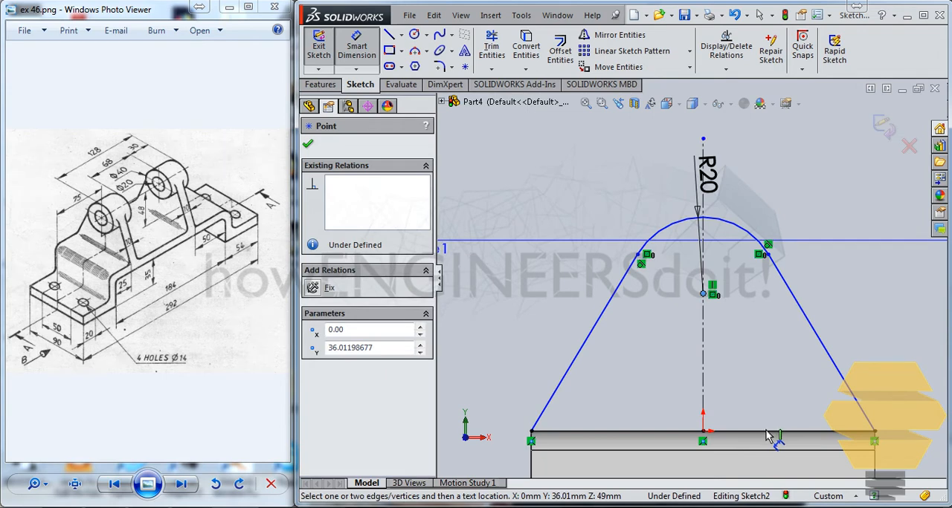
pyautogui.click(773, 434)
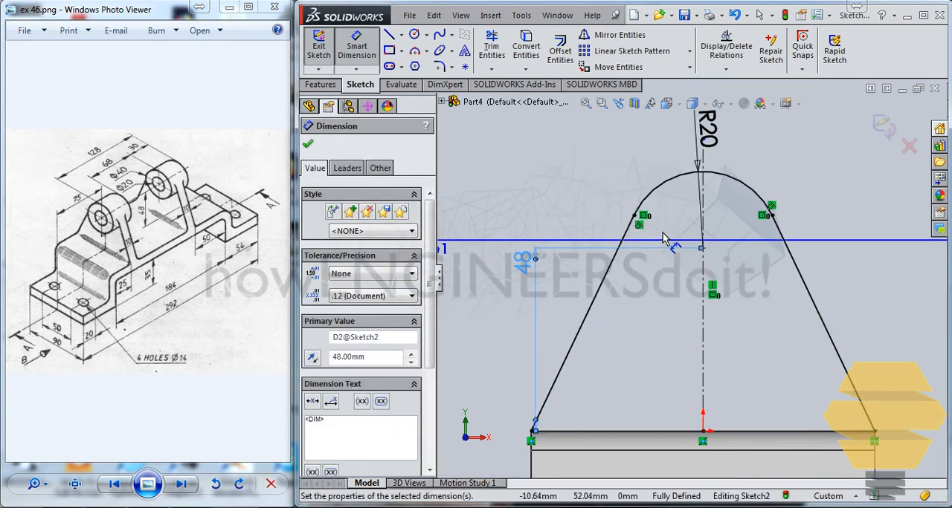
pyautogui.moveTo(751, 220)
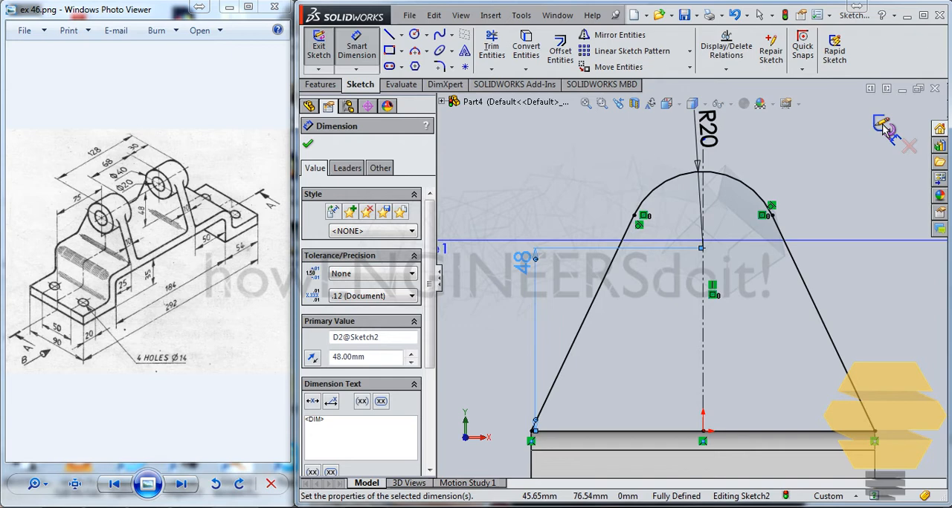
pyautogui.click(308, 144)
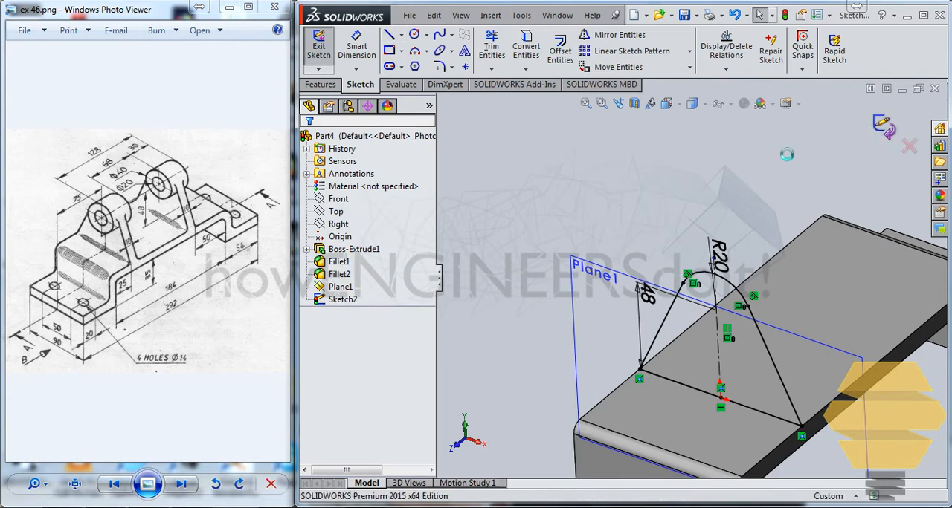
# Step: Extrude the lug profile into a thin upright plate on the base (Boss-Extrude2)
pyautogui.click(322, 83)
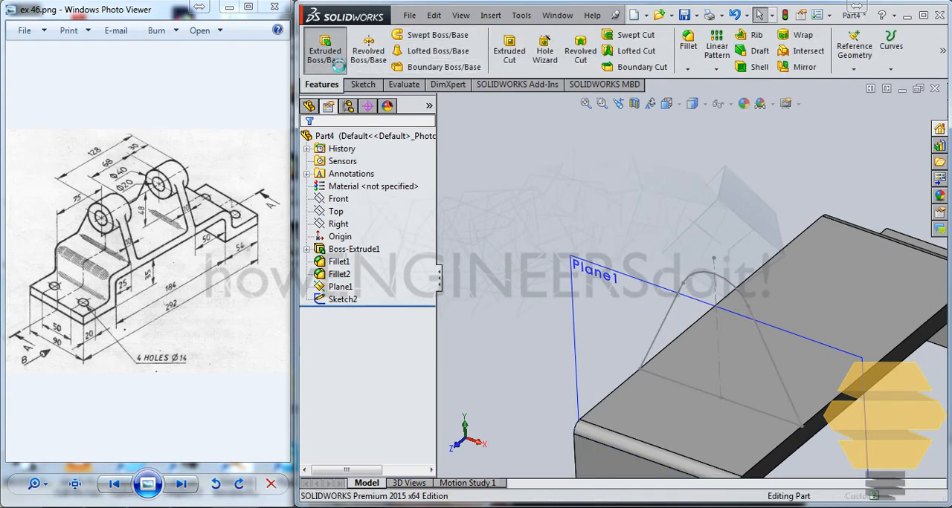
pyautogui.click(324, 50)
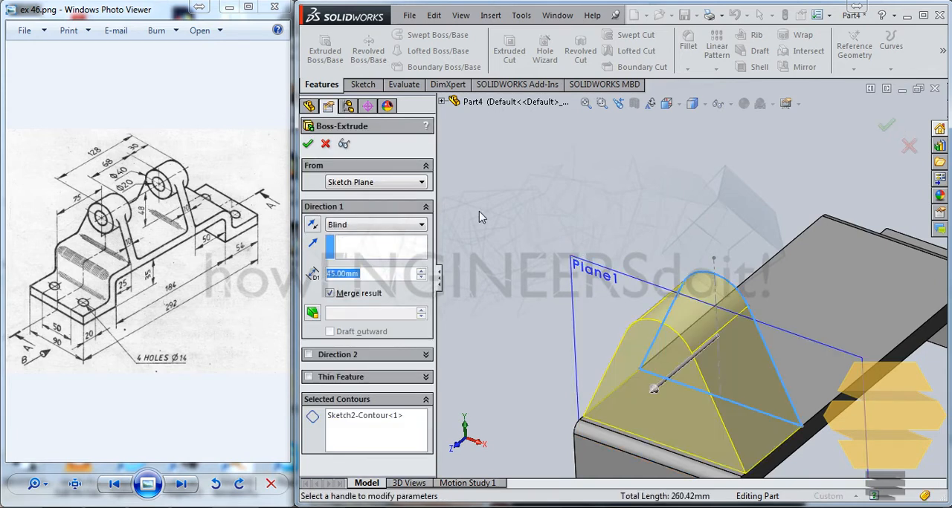
pyautogui.moveTo(375, 273)
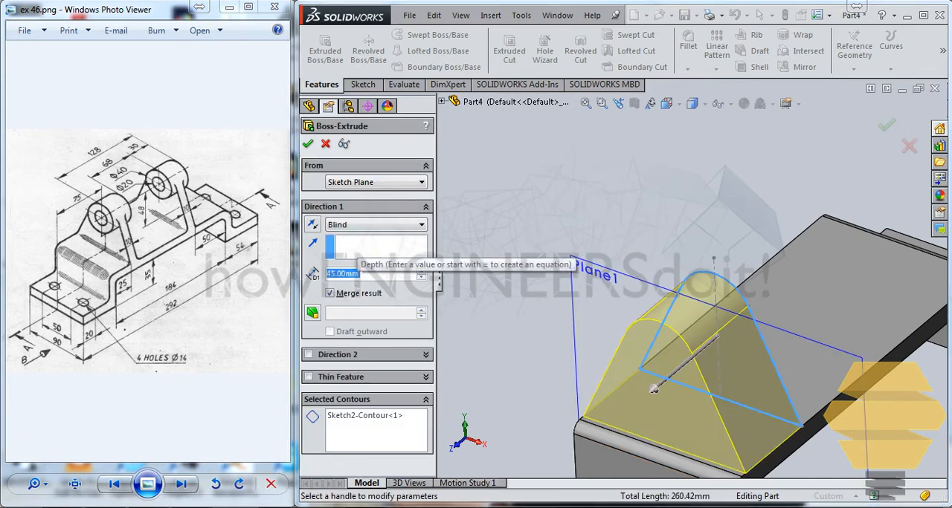
pyautogui.click(308, 354)
pyautogui.write('5')
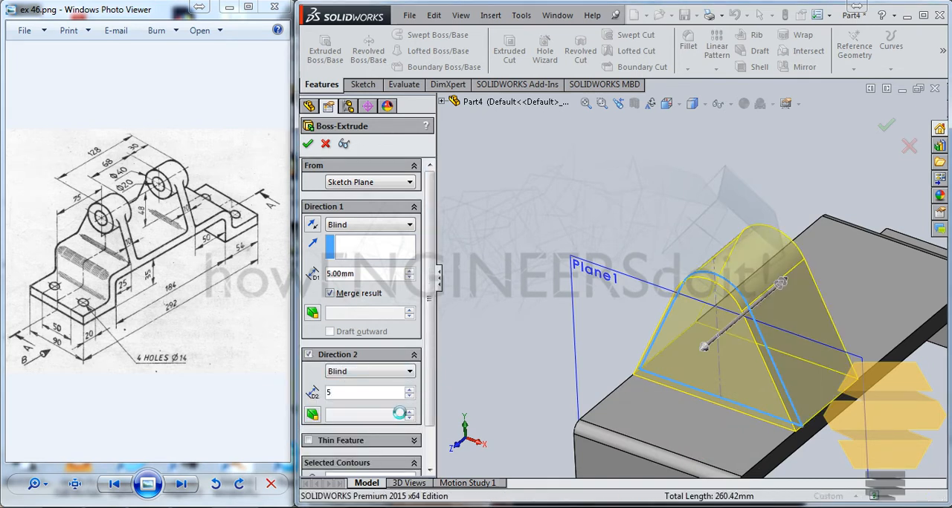
pyautogui.click(308, 145)
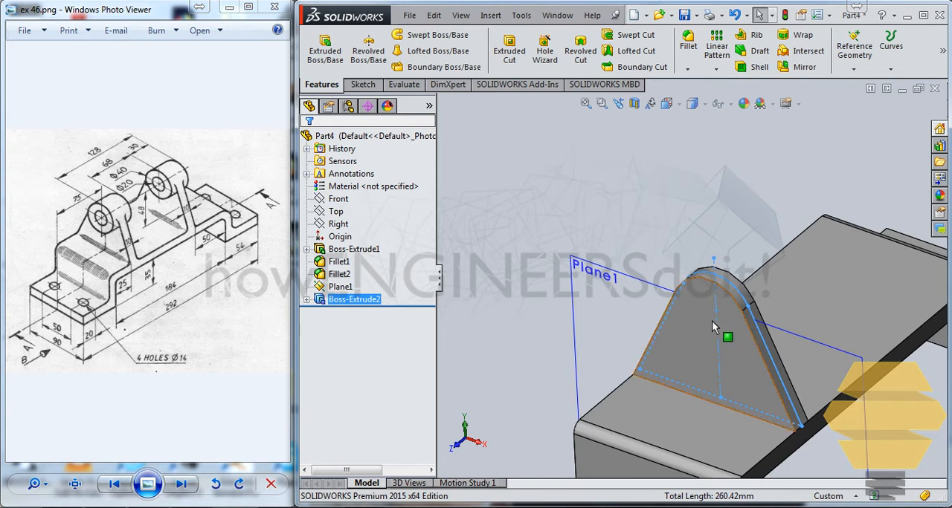
# Step: Sketch a 40 mm circle at the lug's arc centre on the lug face
pyautogui.click(707, 335)
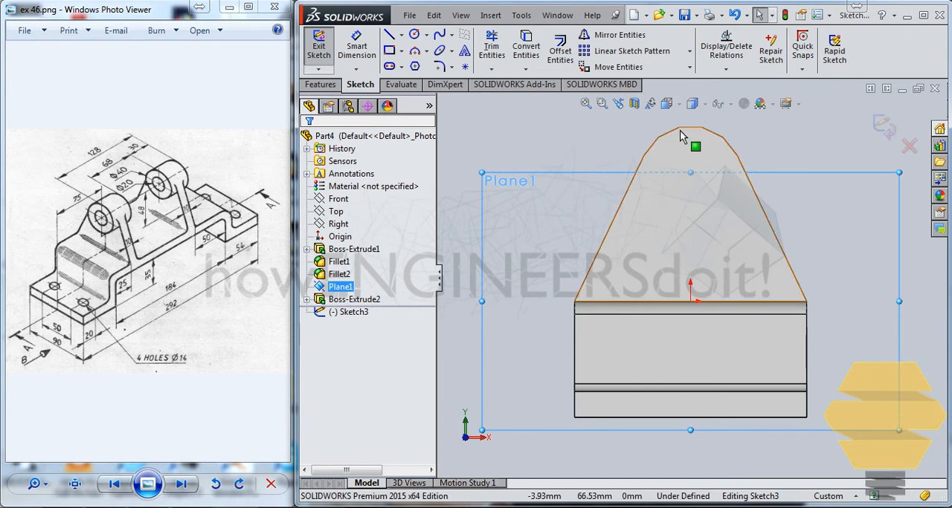
pyautogui.click(390, 34)
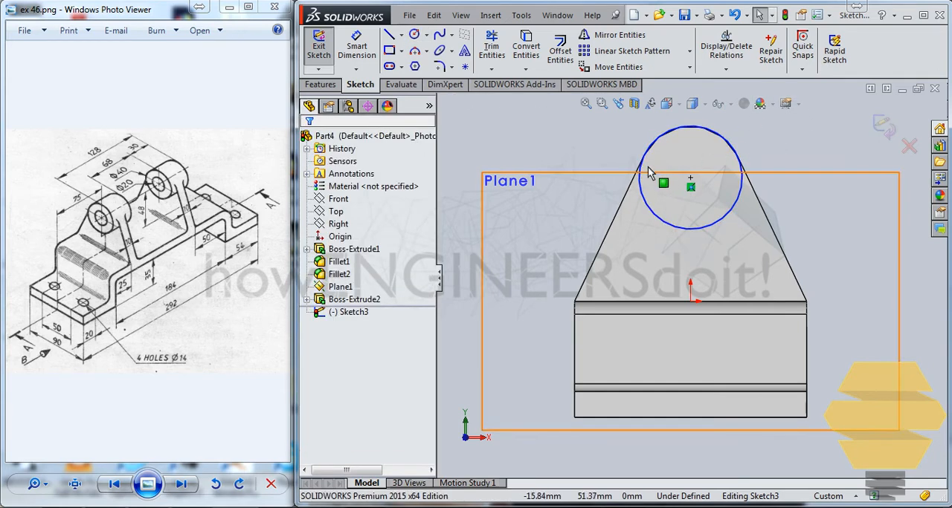
pyautogui.click(690, 185)
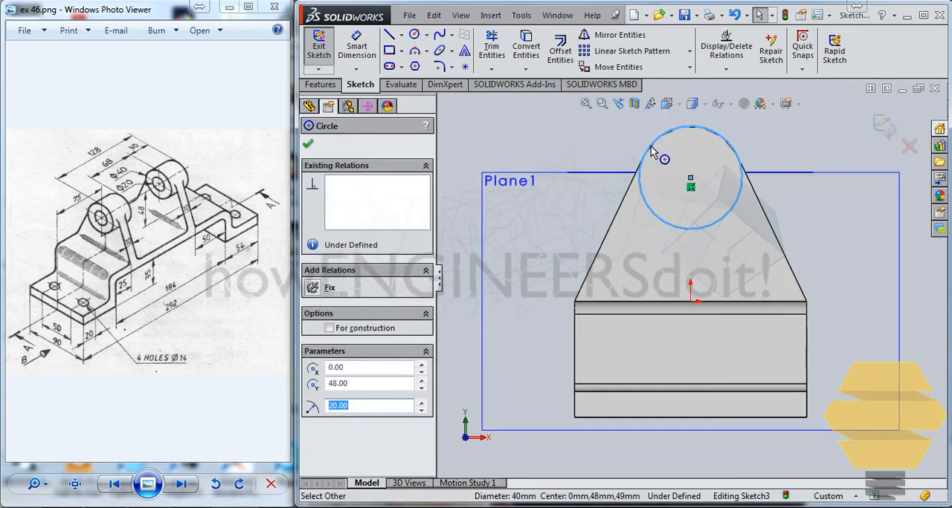
pyautogui.click(306, 144)
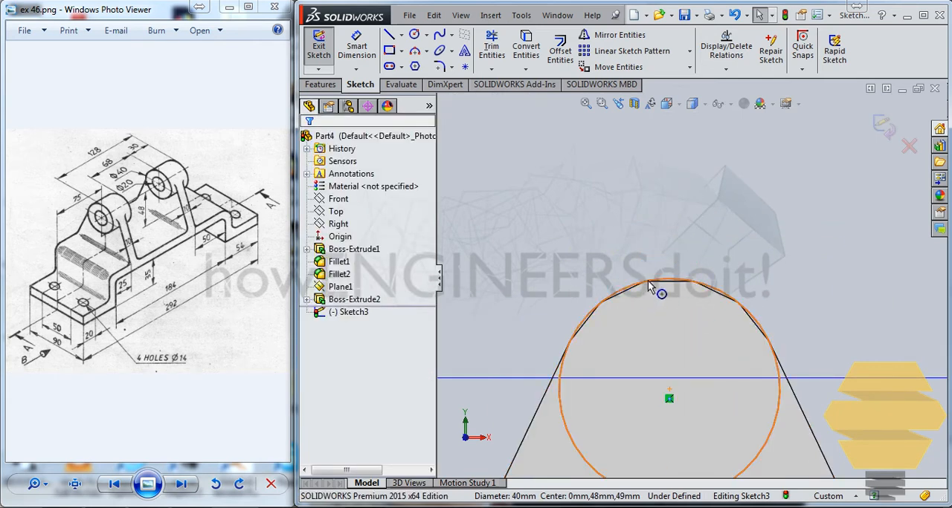
pyautogui.moveTo(661, 295); pyautogui.dragTo(678, 321)
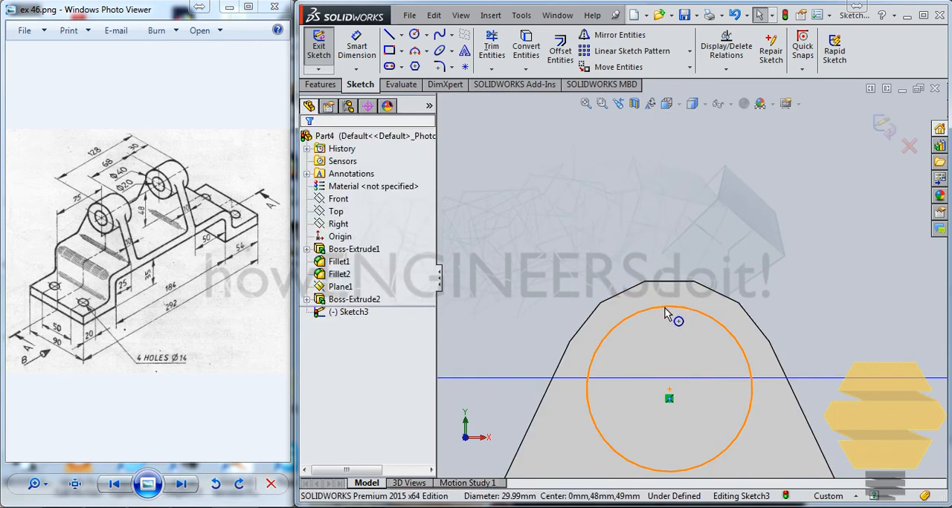
pyautogui.moveTo(672, 288)
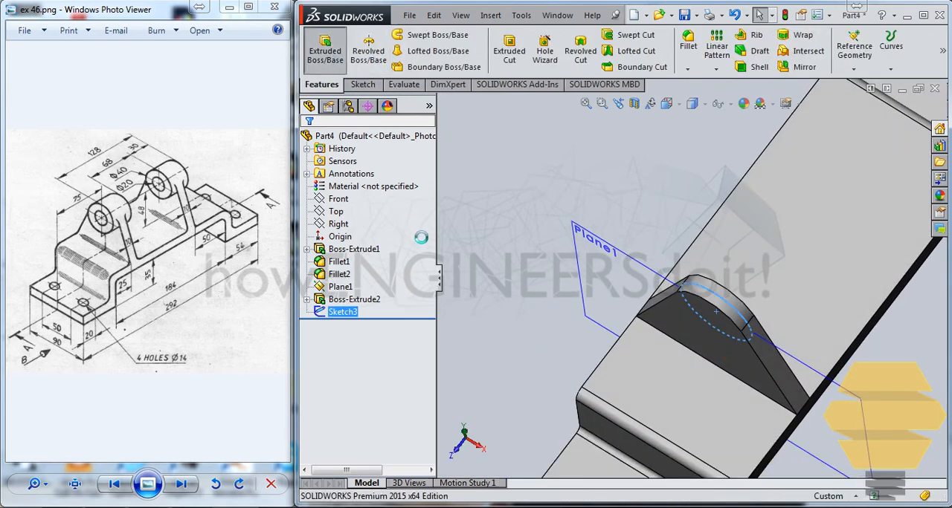
# Step: Extrude the circle 15 mm in both directions into a cylindrical boss (Boss-Extrude3)
pyautogui.click(324, 51)
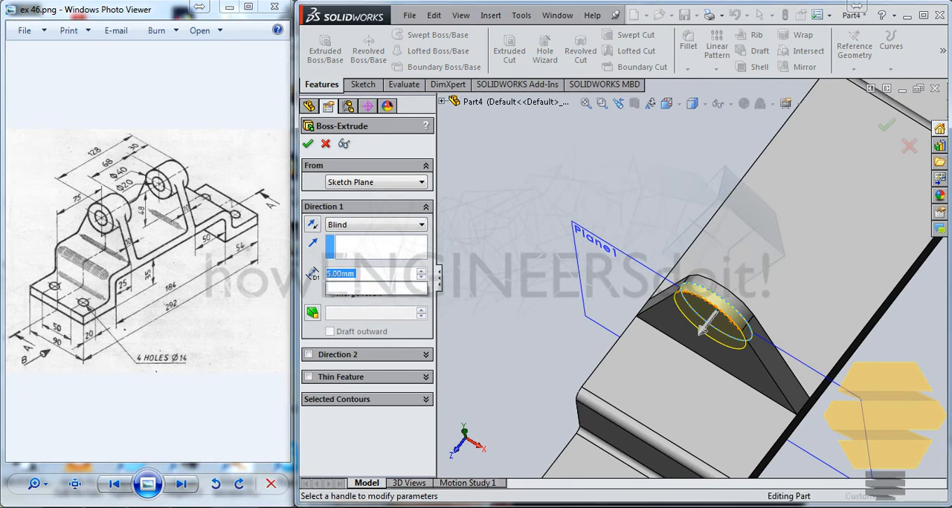
pyautogui.click(309, 354)
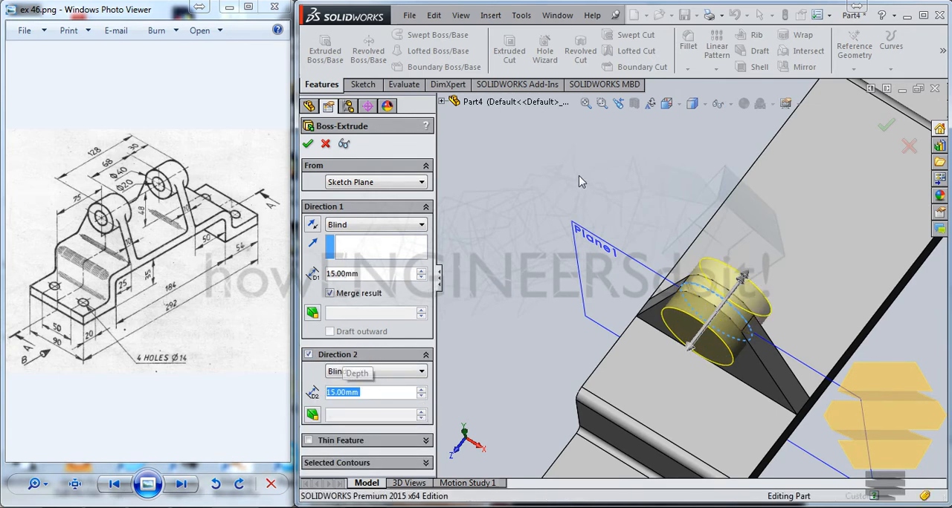
pyautogui.click(307, 145)
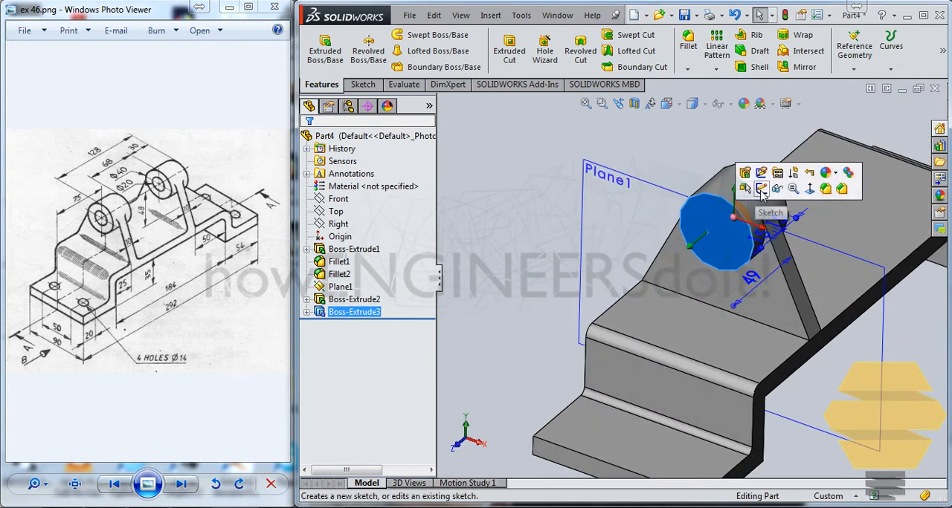
# Step: Sketch a smaller concentric circle on the boss end face and cut it through as a bore (Cut-Extrude1)
pyautogui.click(761, 189)
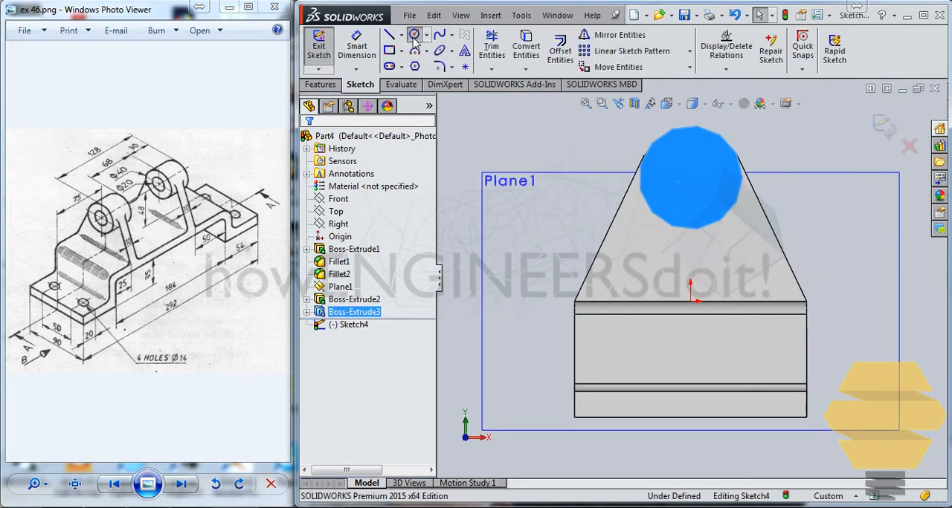
pyautogui.click(414, 35)
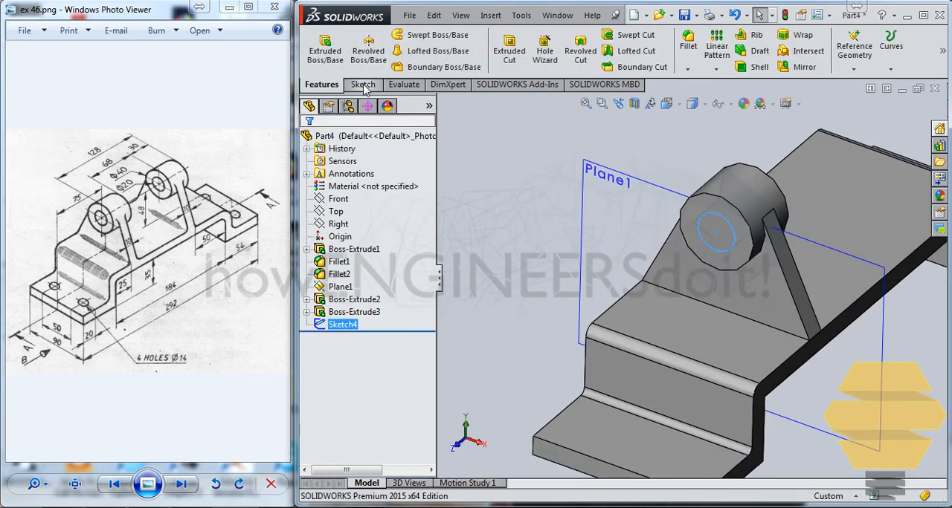
pyautogui.click(509, 48)
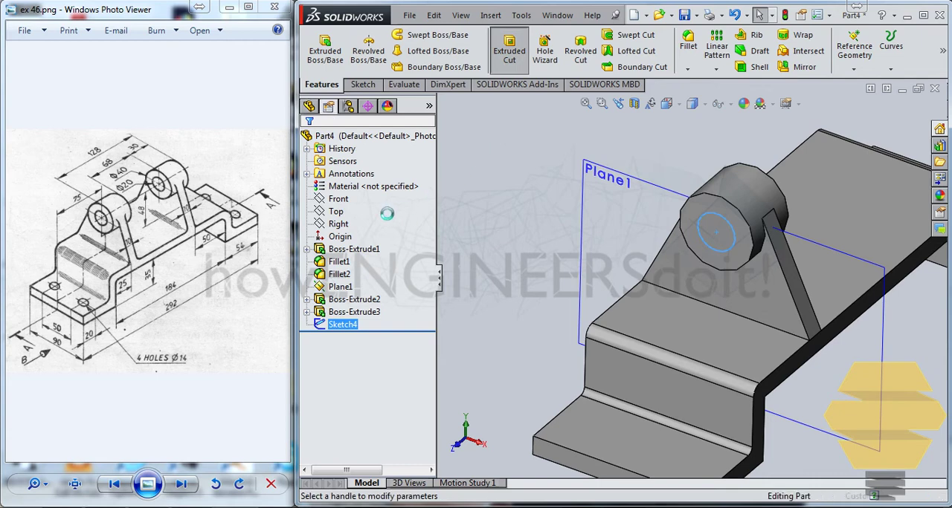
pyautogui.click(509, 48)
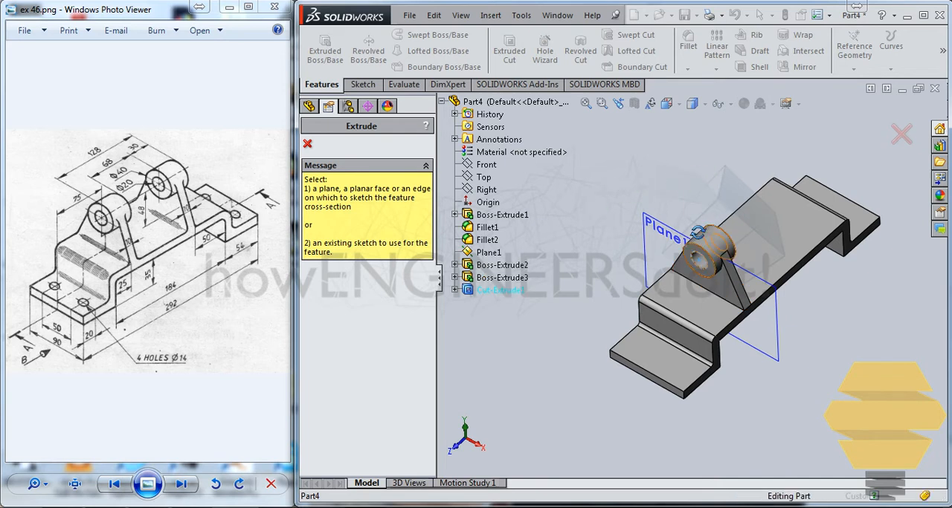
pyautogui.click(487, 240)
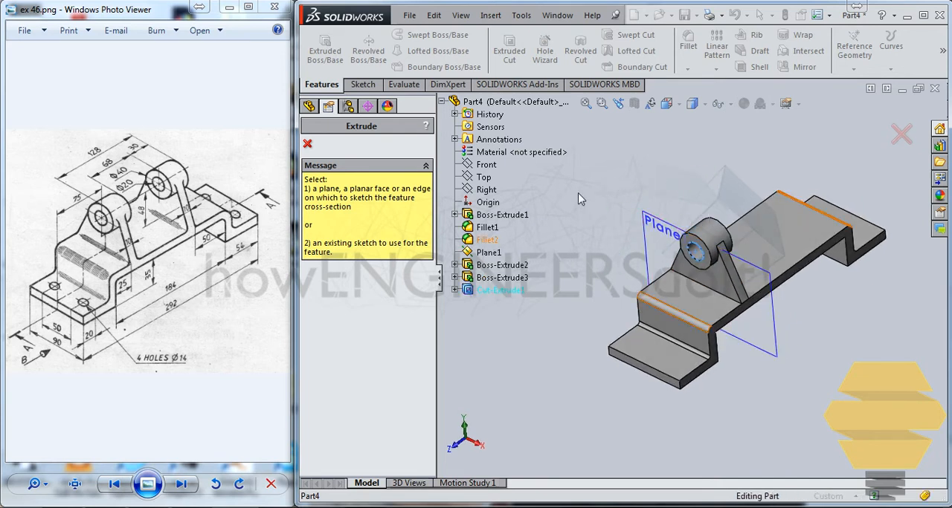
pyautogui.click(502, 265)
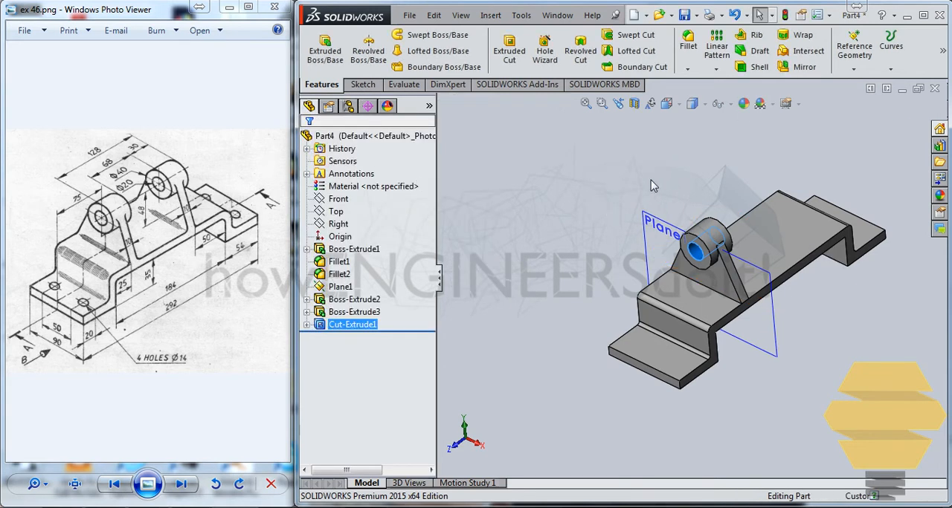
# Step: Mirror the lug, boss and bore across the Front plane to form Mirror1
pyautogui.click(354, 299)
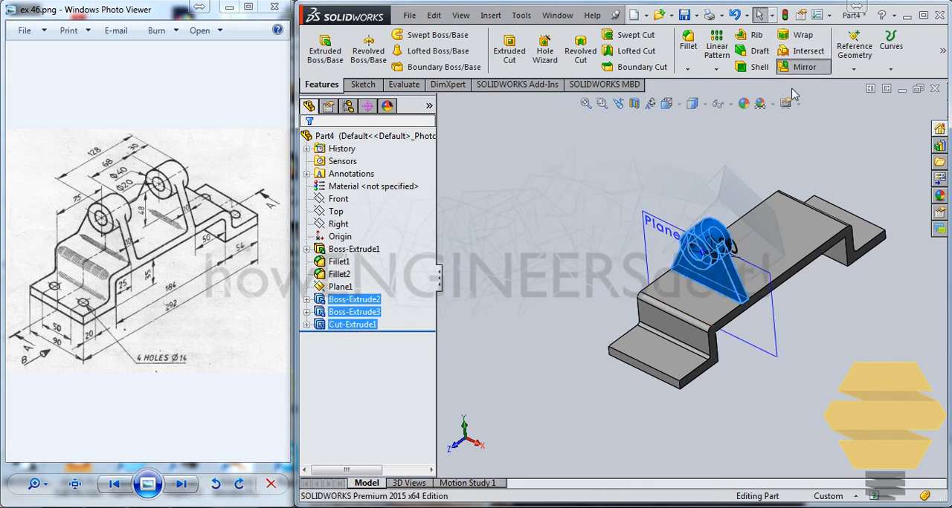
pyautogui.click(803, 45)
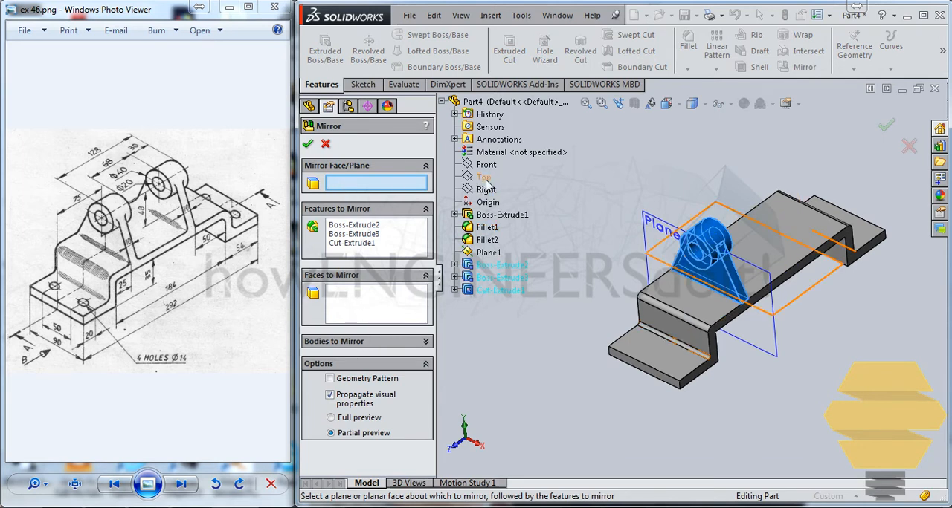
pyautogui.click(485, 165)
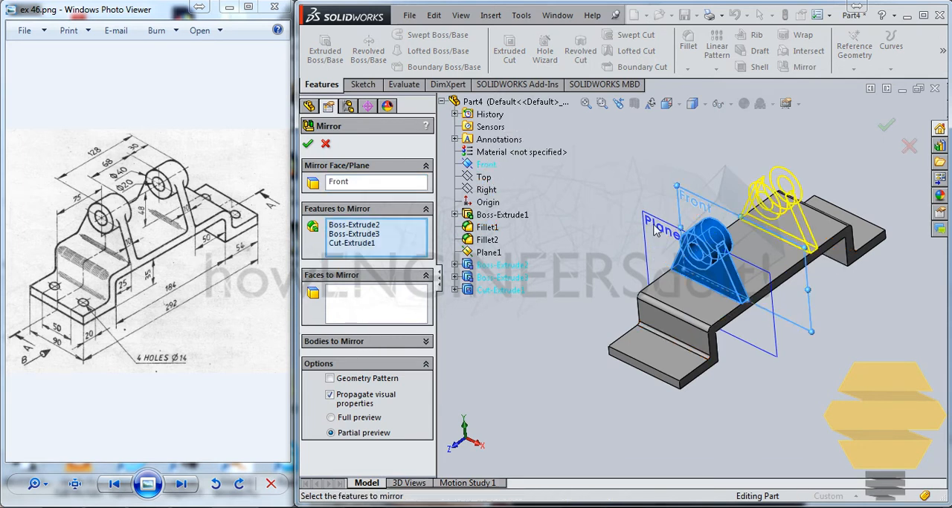
pyautogui.click(308, 144)
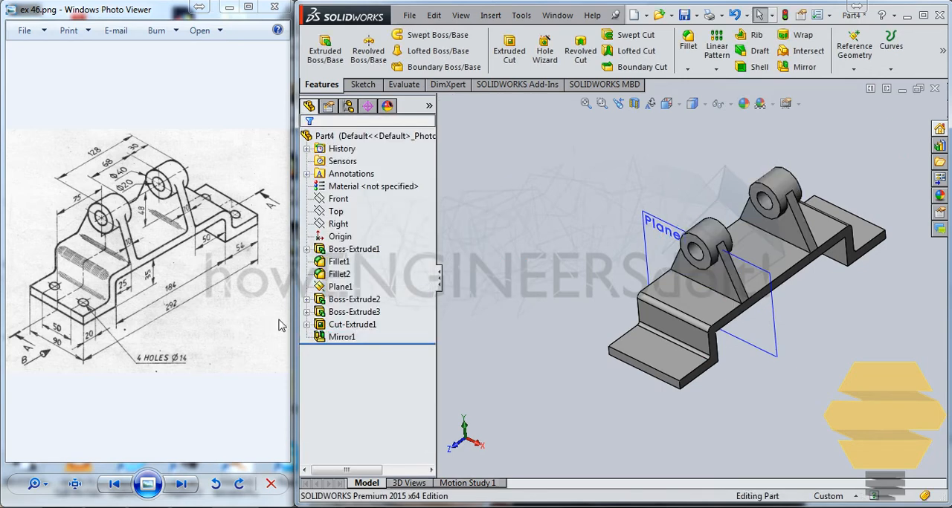
pyautogui.moveTo(743, 298); pyautogui.dragTo(669, 297)
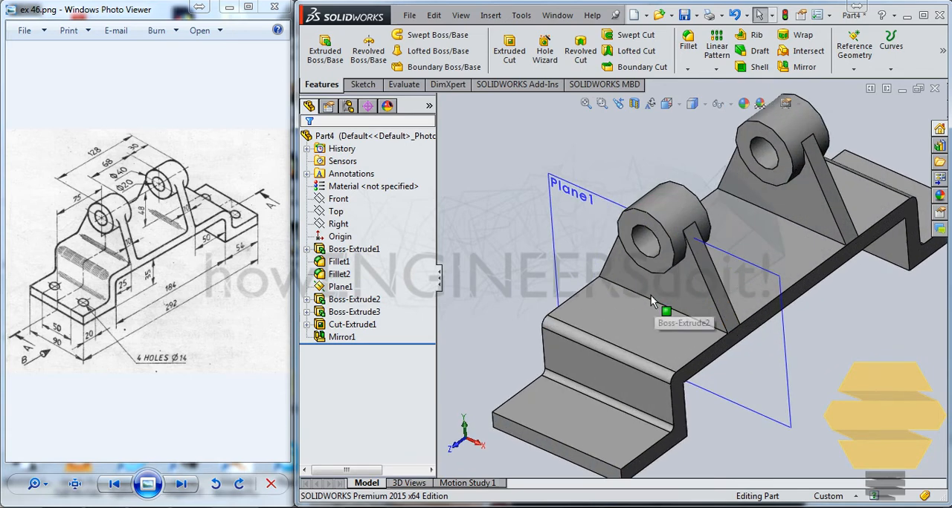
# Step: Round the lug's top edge with a third fillet (Fillet3)
pyautogui.click(699, 298)
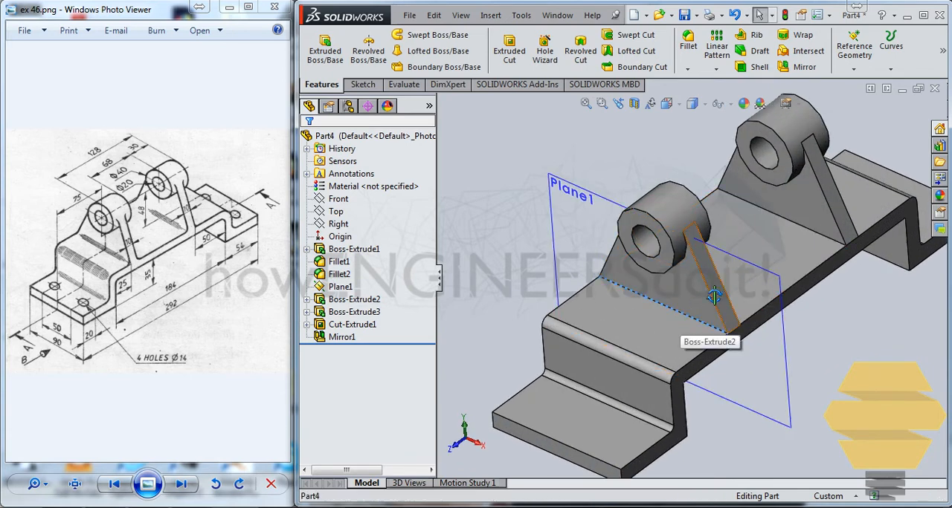
pyautogui.moveTo(714, 297); pyautogui.dragTo(832, 220)
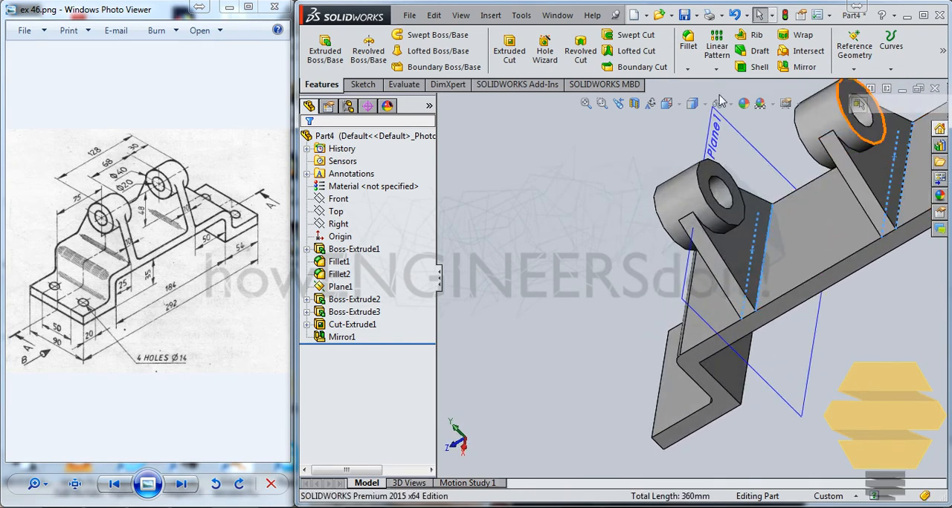
pyautogui.click(687, 39)
pyautogui.write('3')
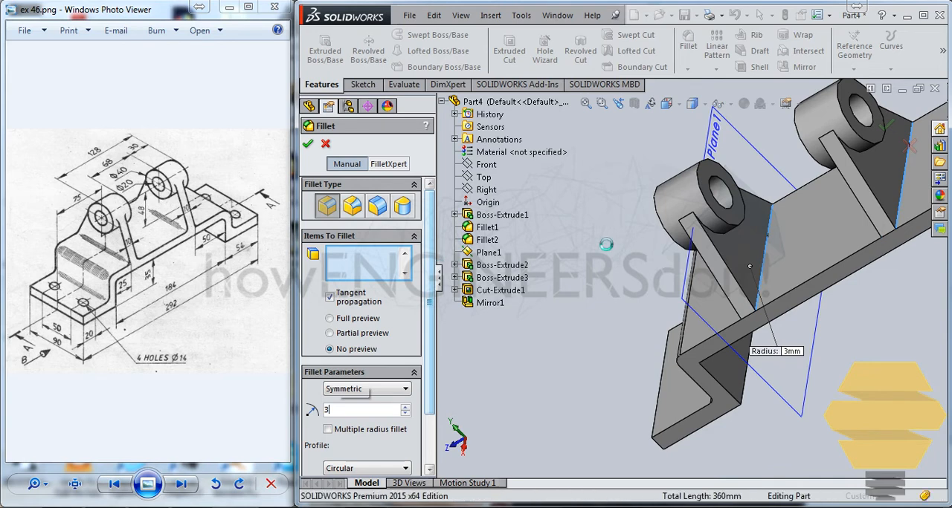
pyautogui.click(308, 144)
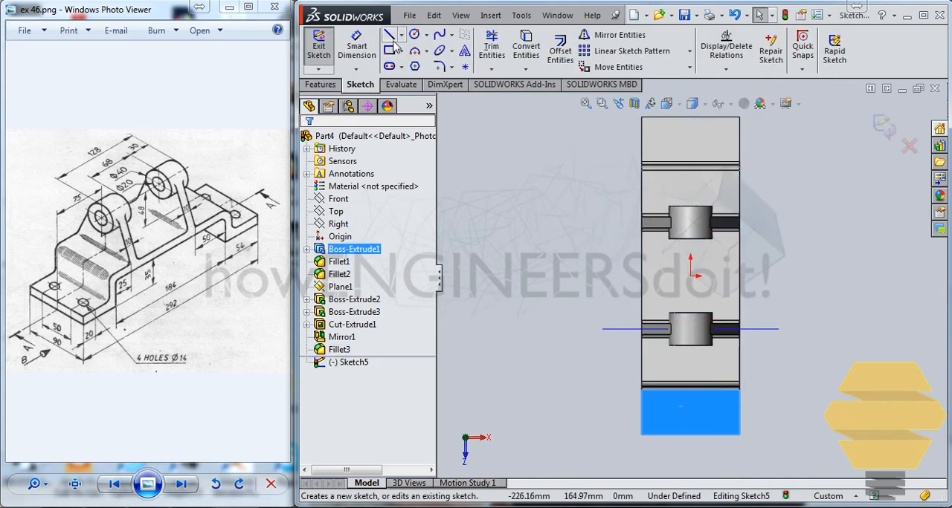
# Step: Sketch two Ø14 hole circles on the flange face
pyautogui.click(393, 39)
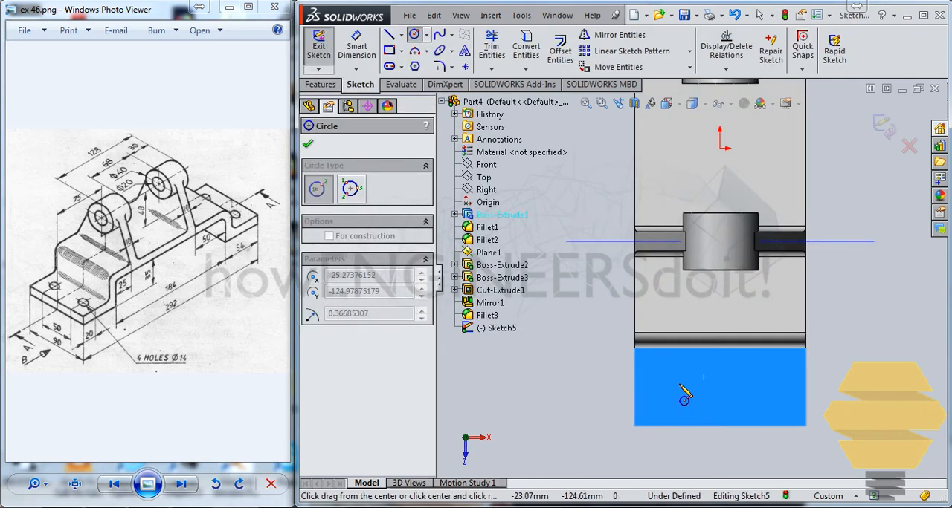
pyautogui.click(684, 394)
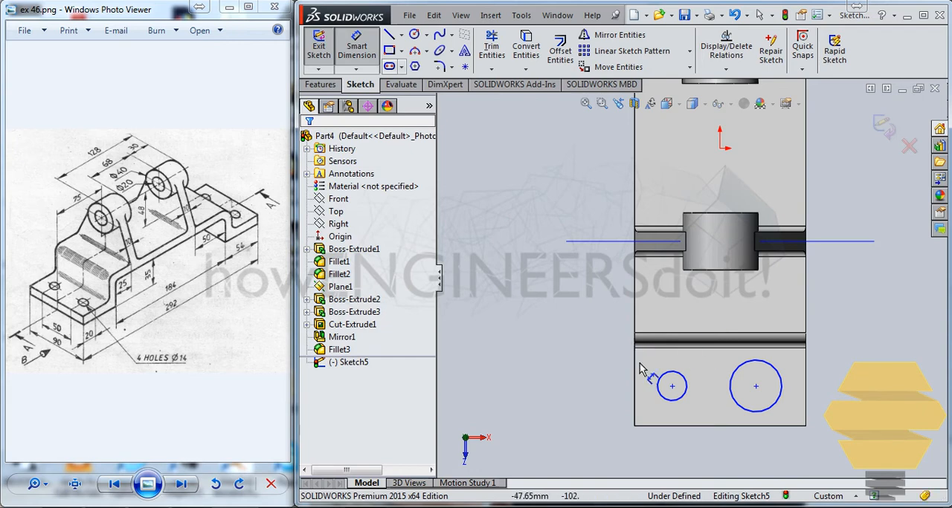
pyautogui.moveTo(410, 417)
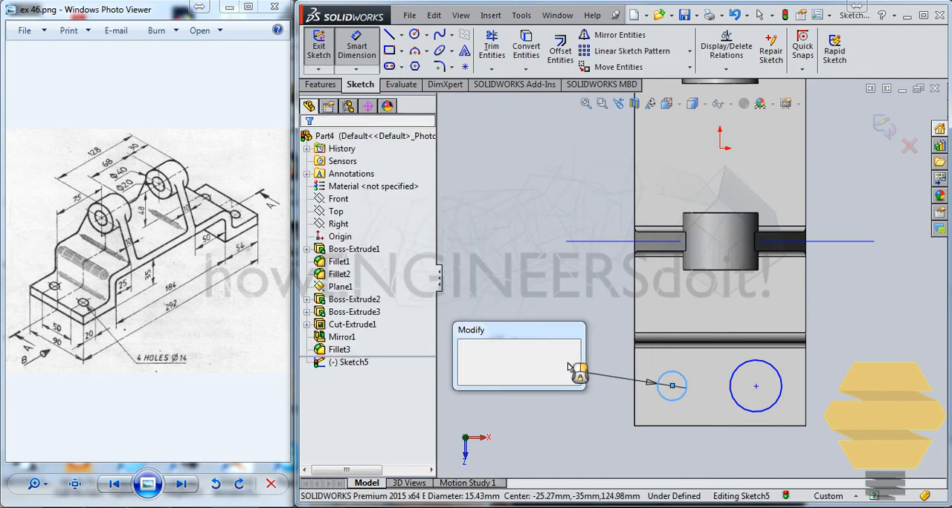
pyautogui.click(581, 378)
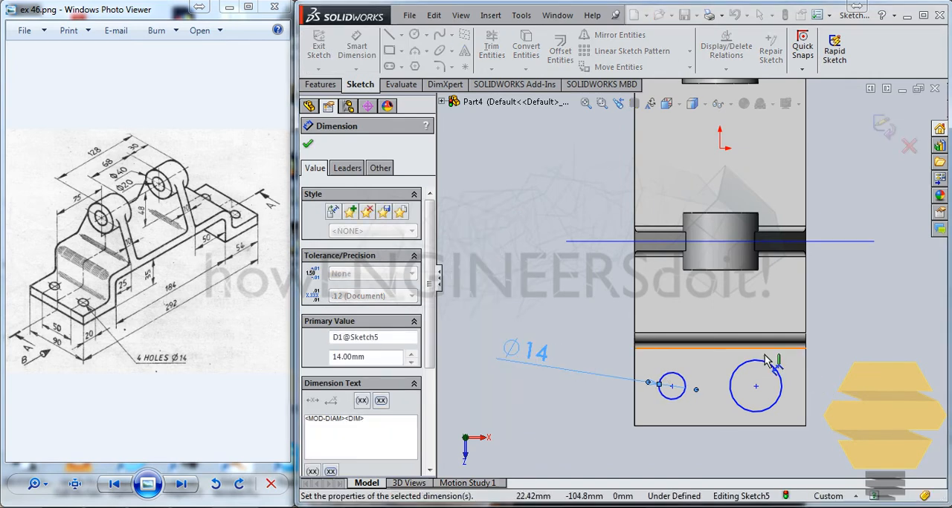
pyautogui.click(755, 387)
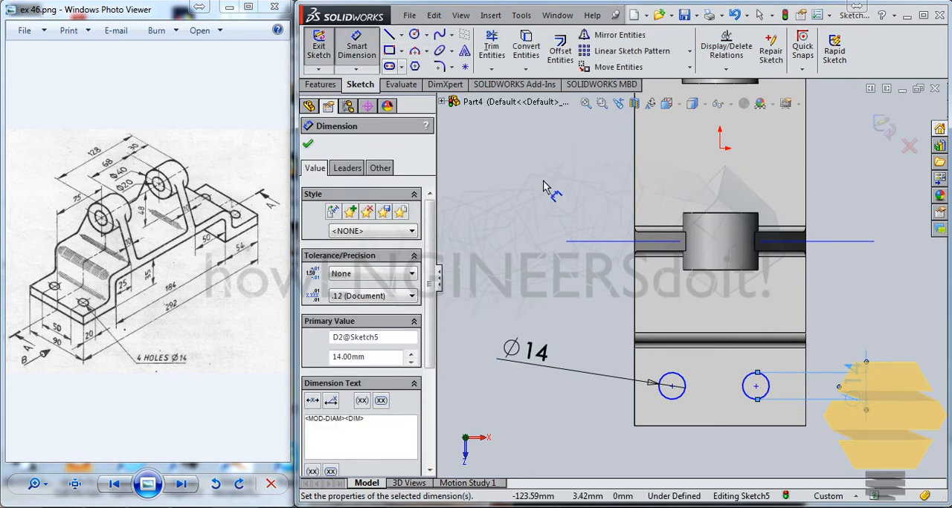
# Step: Dimension the circles 50 mm apart and 20 mm from the flange edges
pyautogui.click(755, 387)
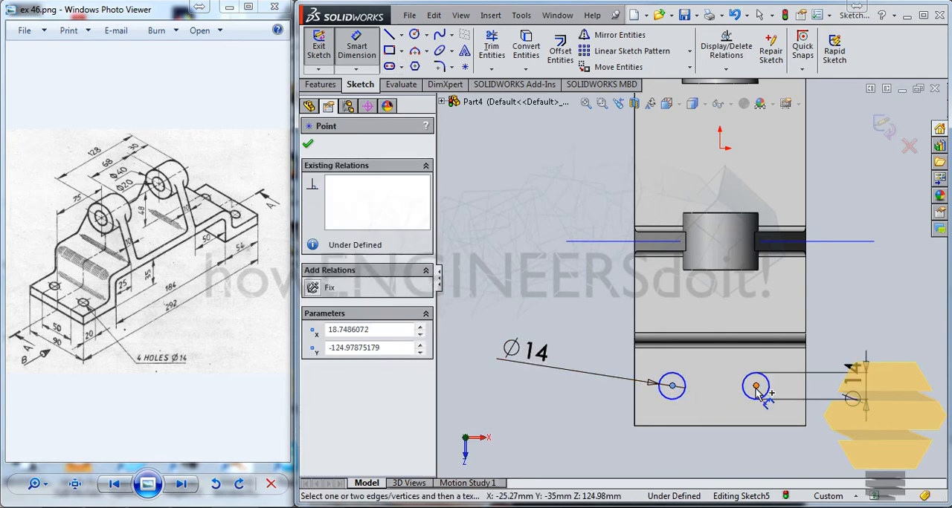
pyautogui.click(755, 387)
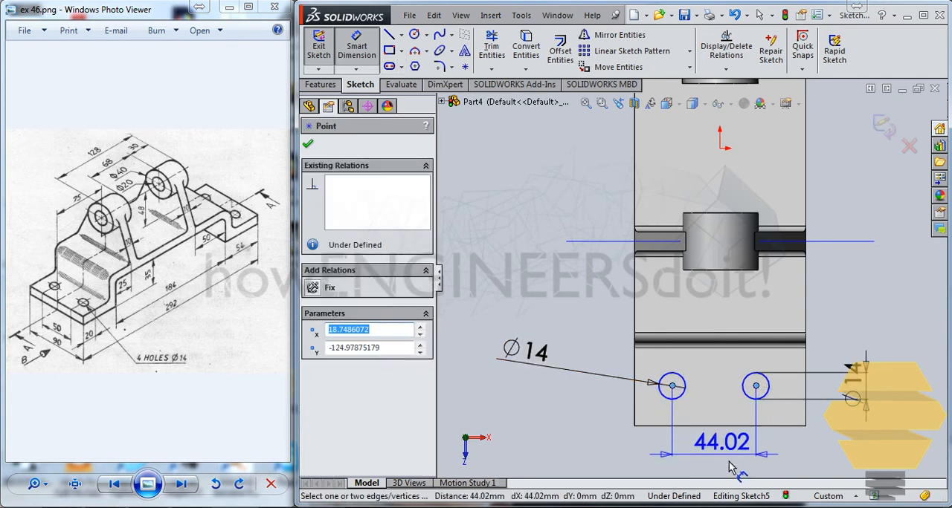
pyautogui.click(721, 442)
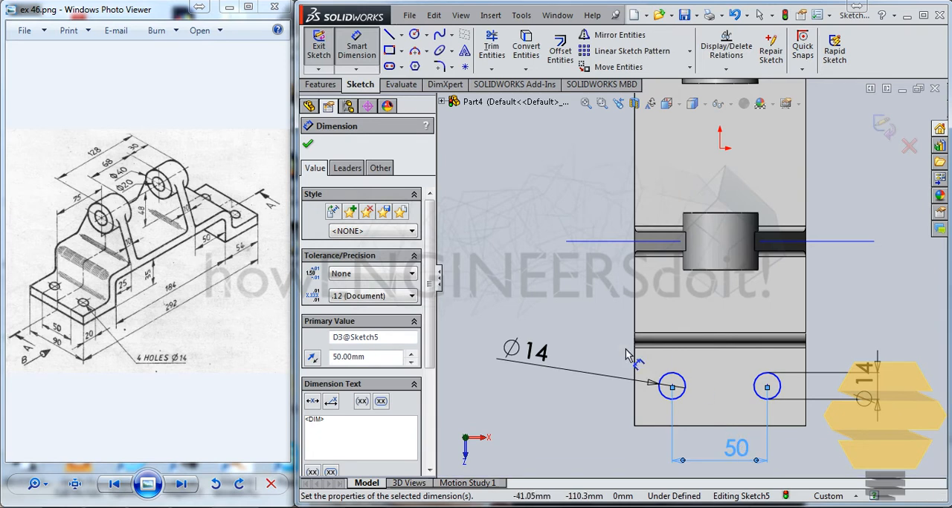
pyautogui.moveTo(82, 348)
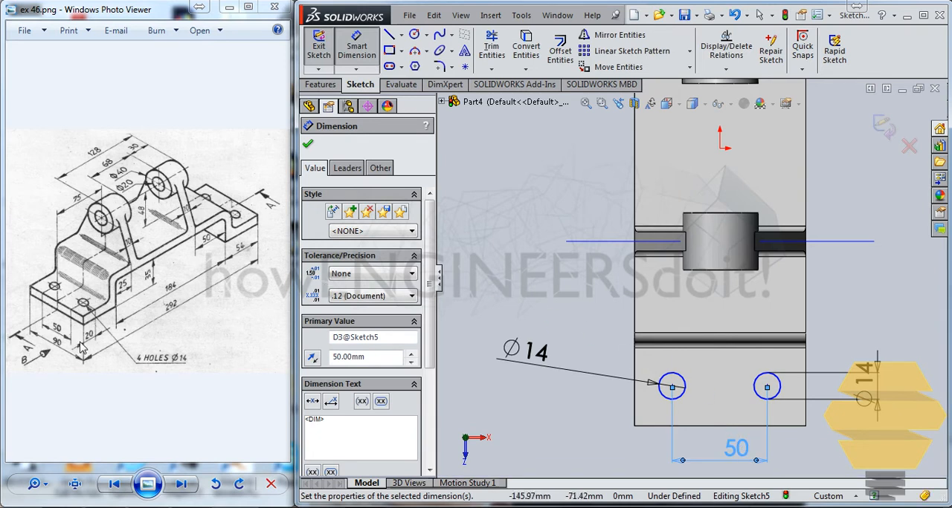
pyautogui.moveTo(58, 329)
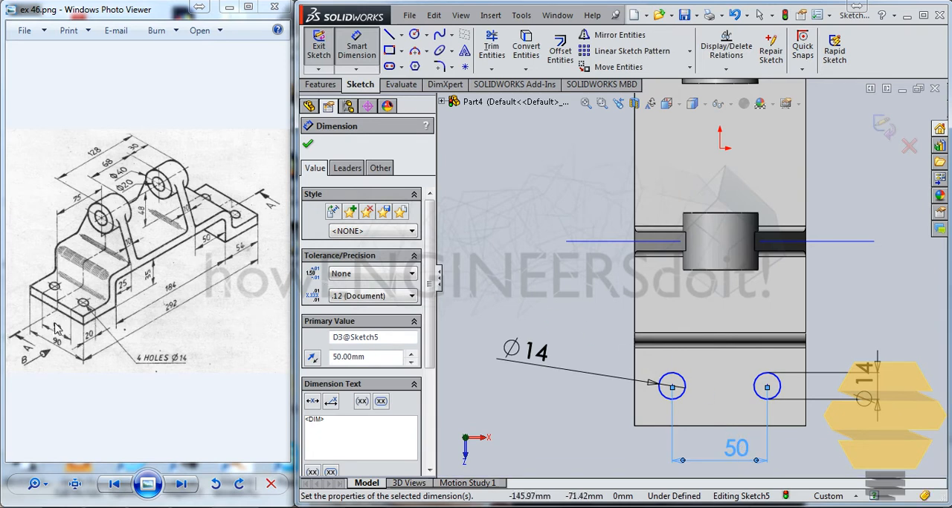
pyautogui.moveTo(683, 393)
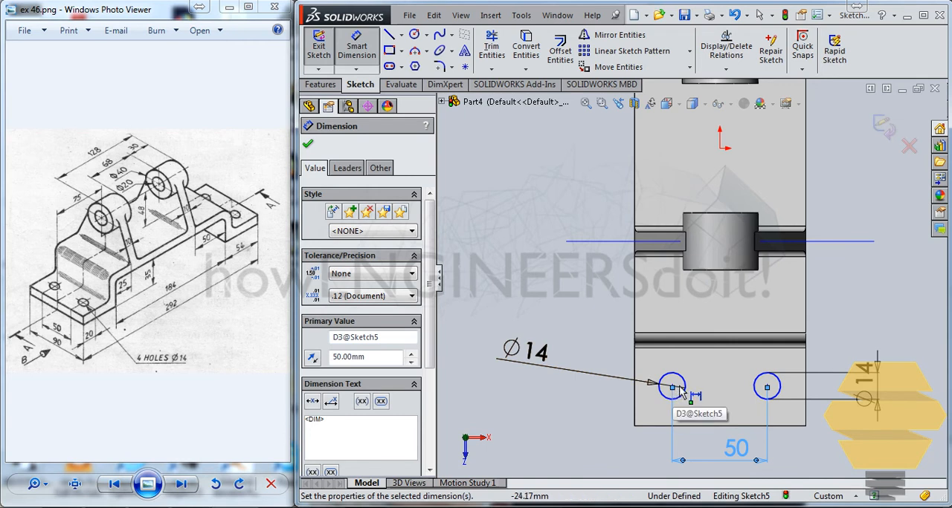
pyautogui.click(673, 385)
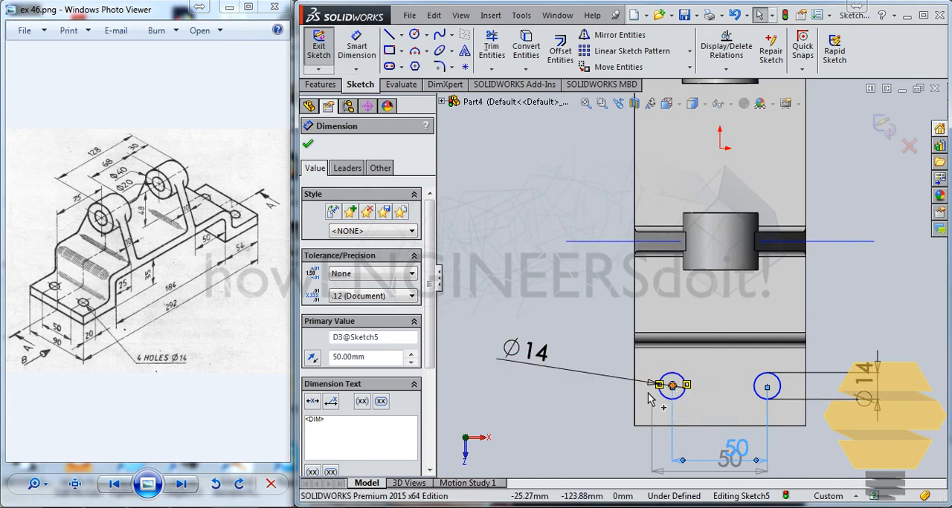
pyautogui.click(307, 145)
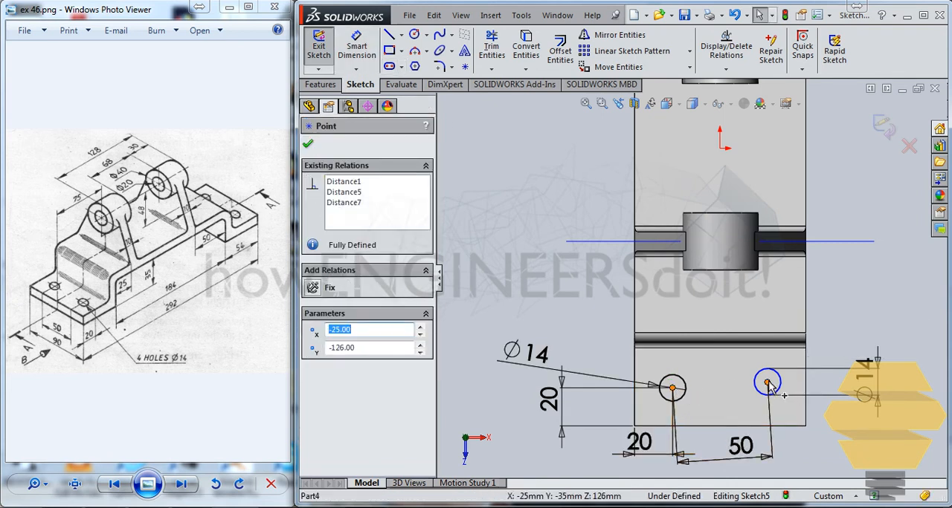
pyautogui.click(767, 383)
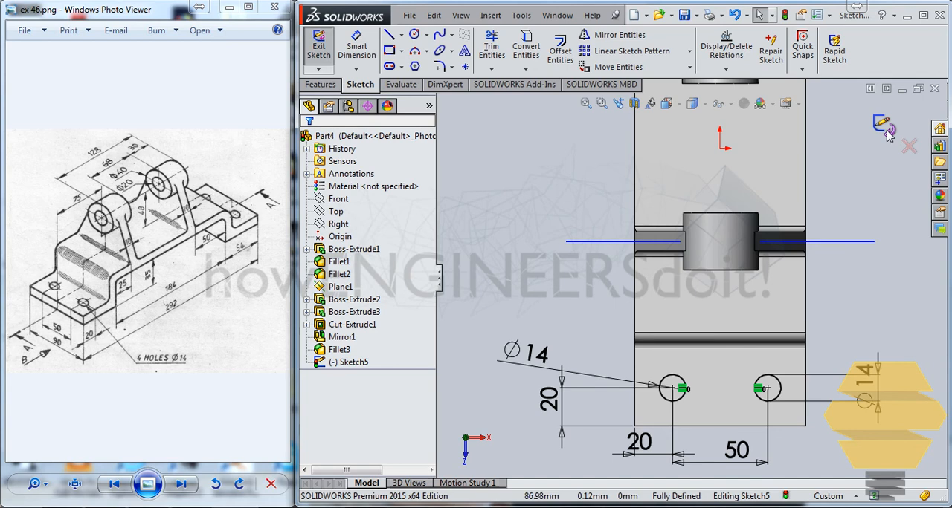
# Step: Cut the two circles through the flange Up To Next, creating Cut-Extrude2
pyautogui.click(318, 44)
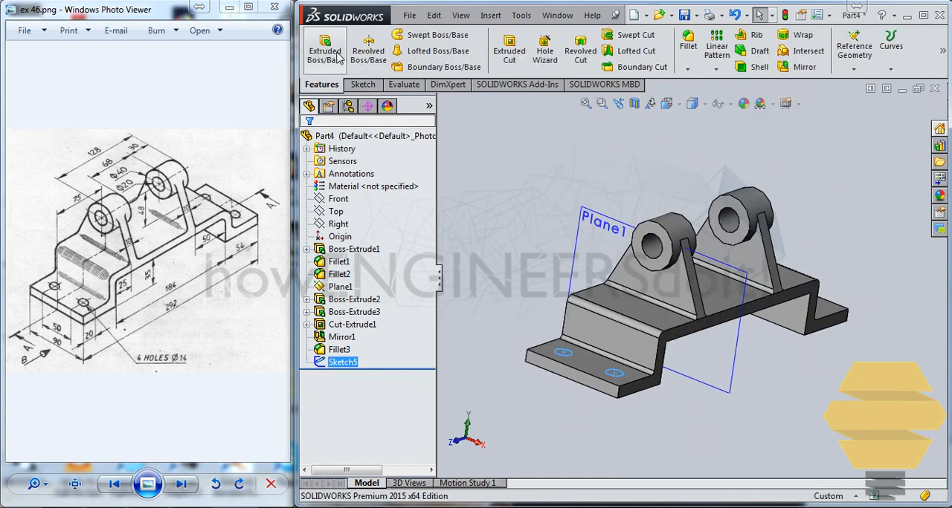
pyautogui.click(508, 48)
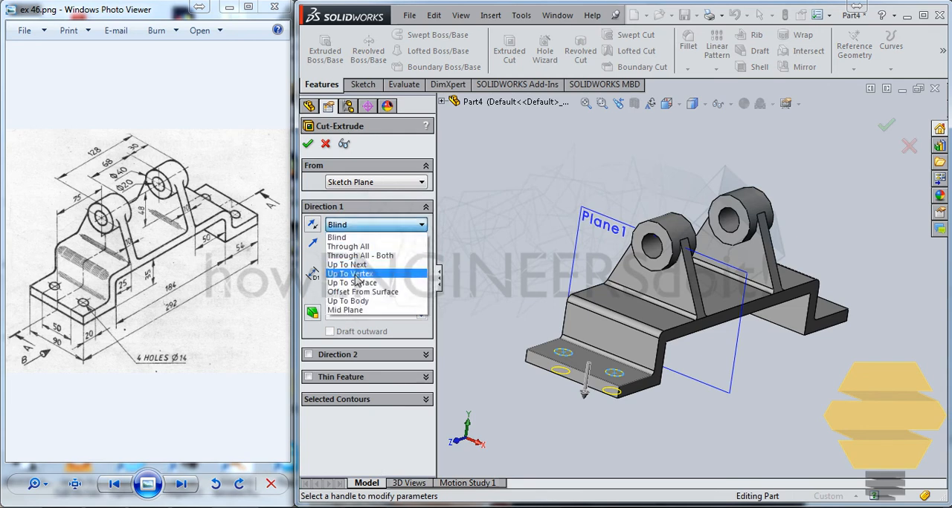
pyautogui.click(346, 264)
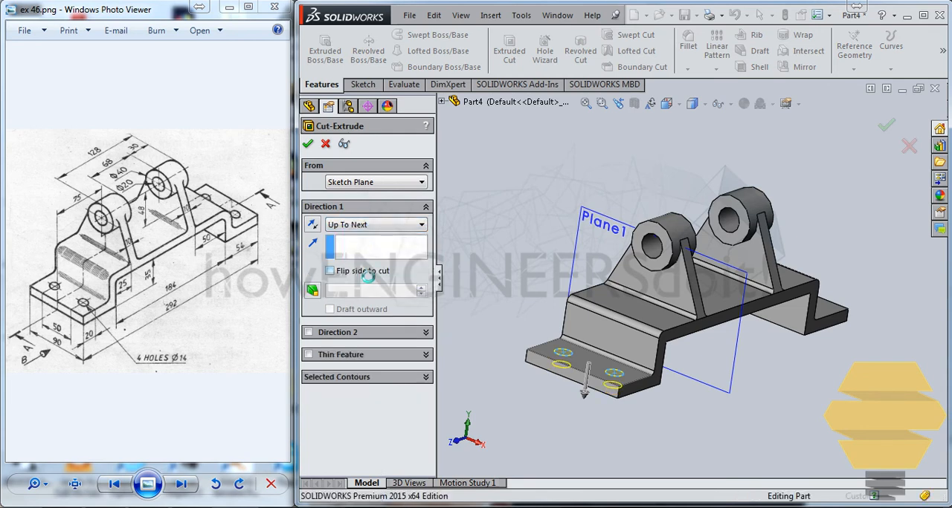
pyautogui.click(308, 144)
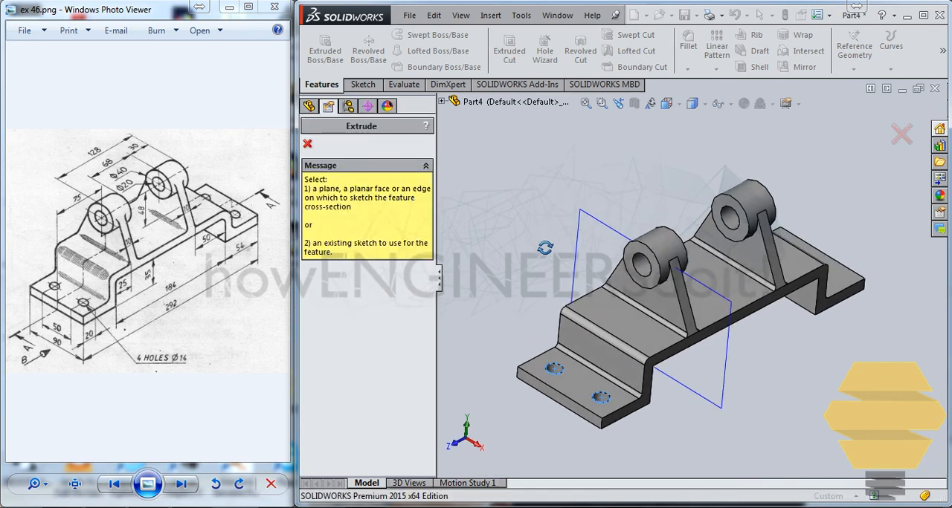
pyautogui.click(306, 144)
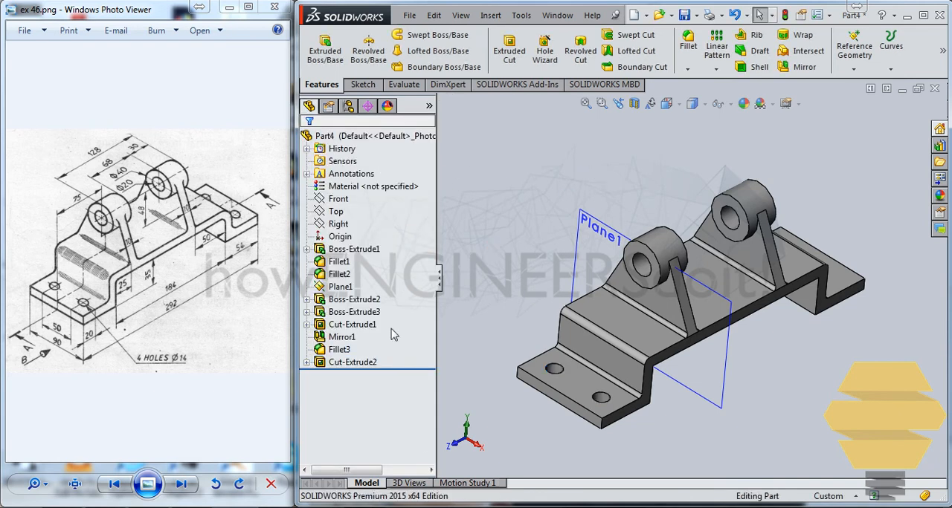
pyautogui.click(352, 363)
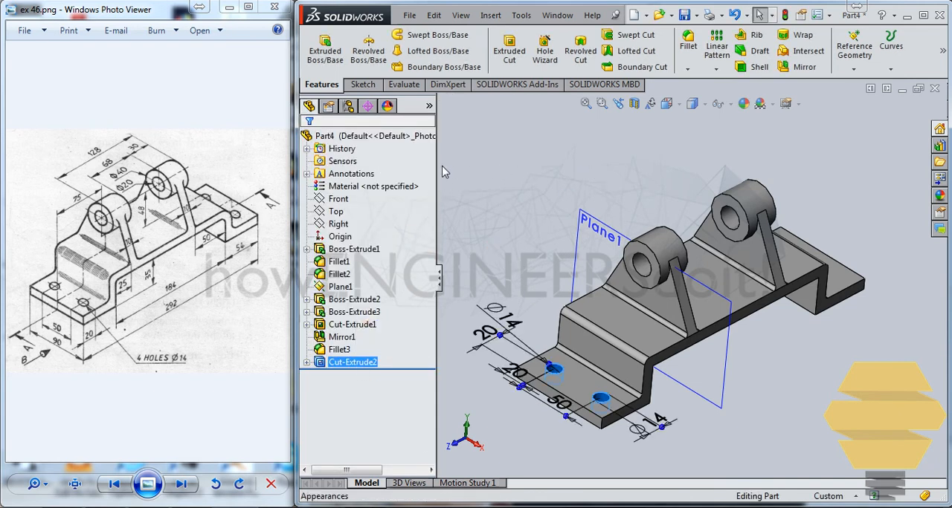
# Step: Set up a mirror of Cut-Extrude2 about the Front plane
pyautogui.click(803, 45)
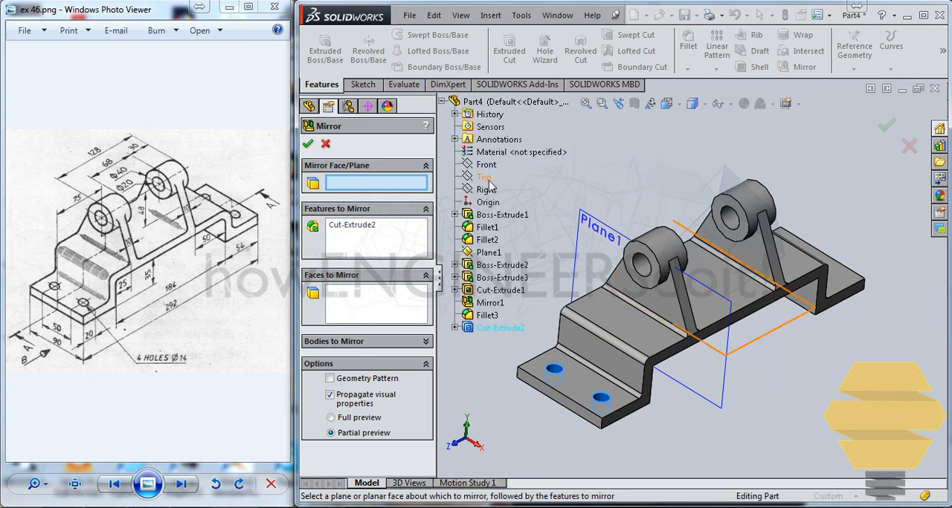
pyautogui.click(484, 165)
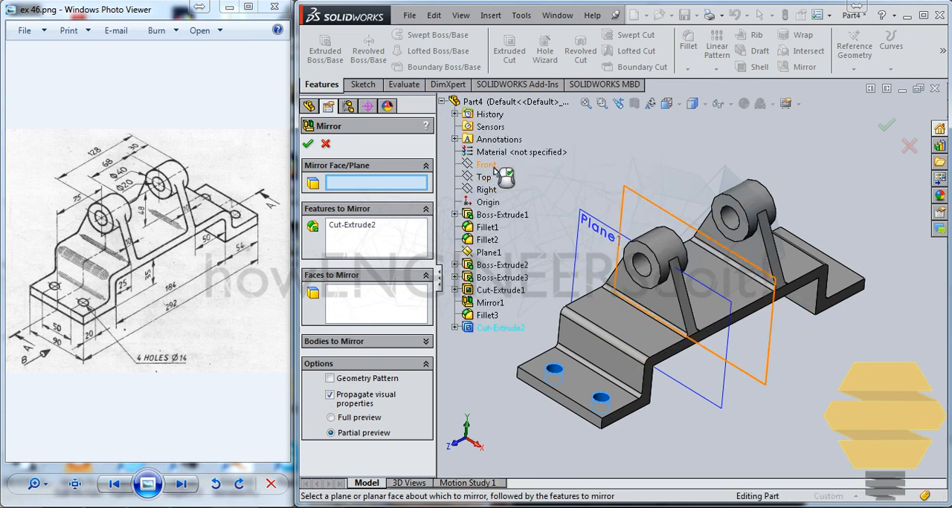